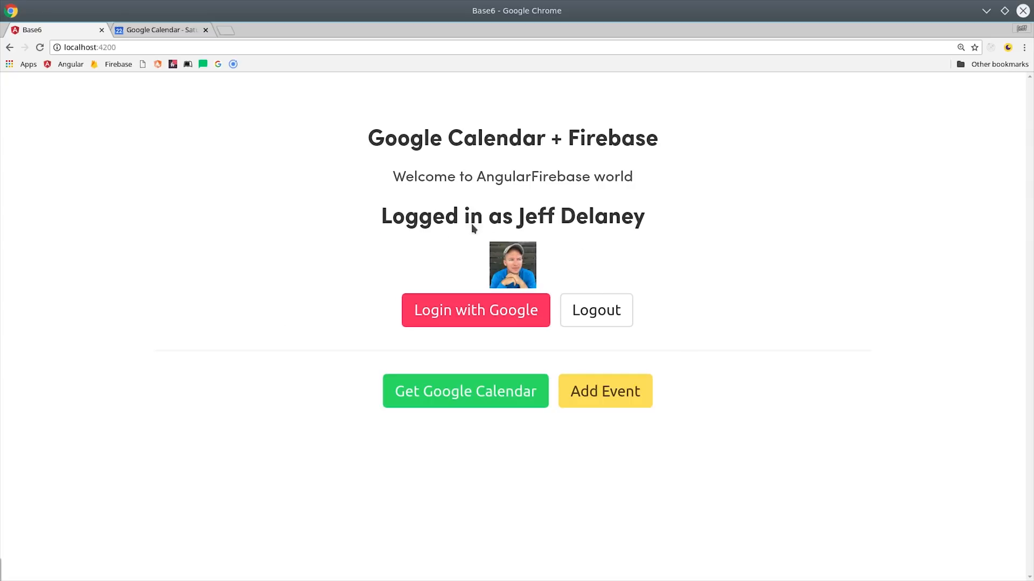
pyautogui.moveTo(95, 318)
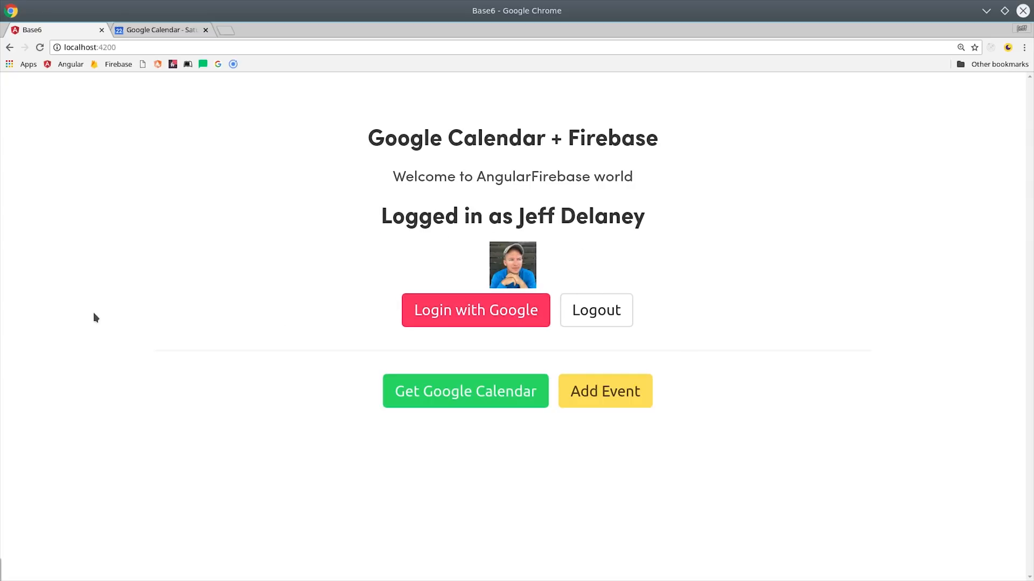
pyautogui.moveTo(376, 410)
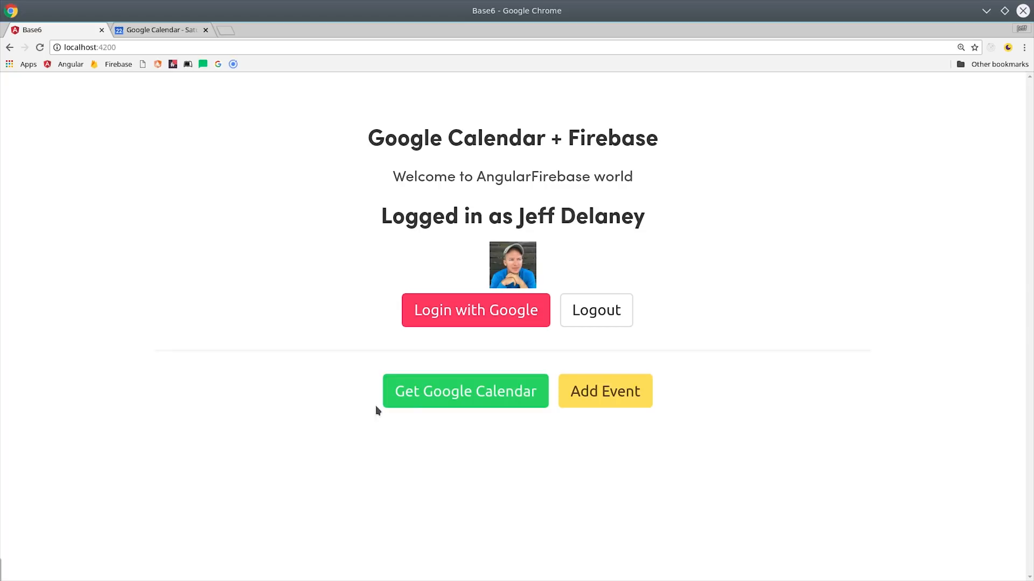
# Fetch the Google Calendar events into the localhost:4200 demo page and scroll through the list
pyautogui.click(465, 391)
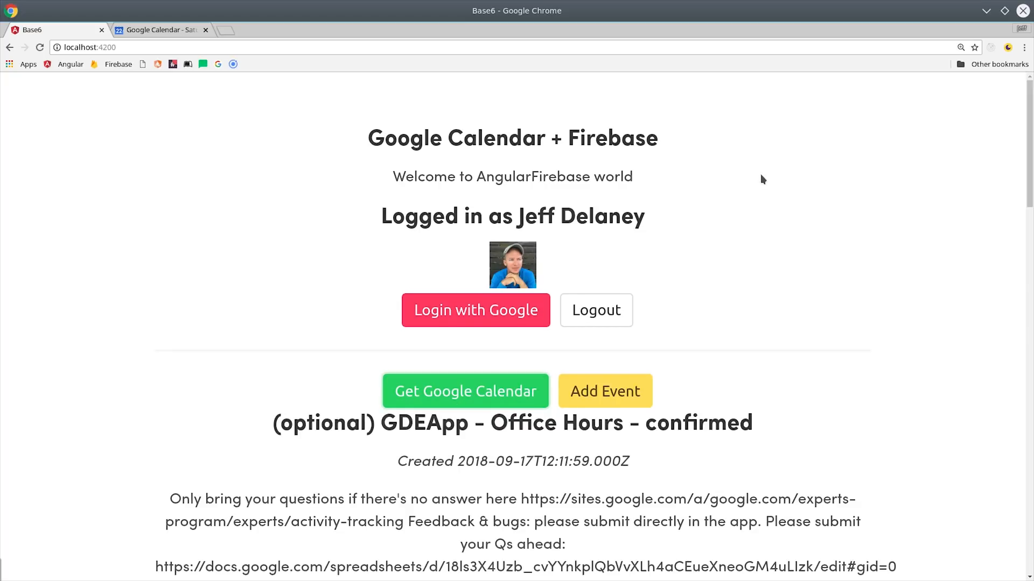
pyautogui.scroll(-3)
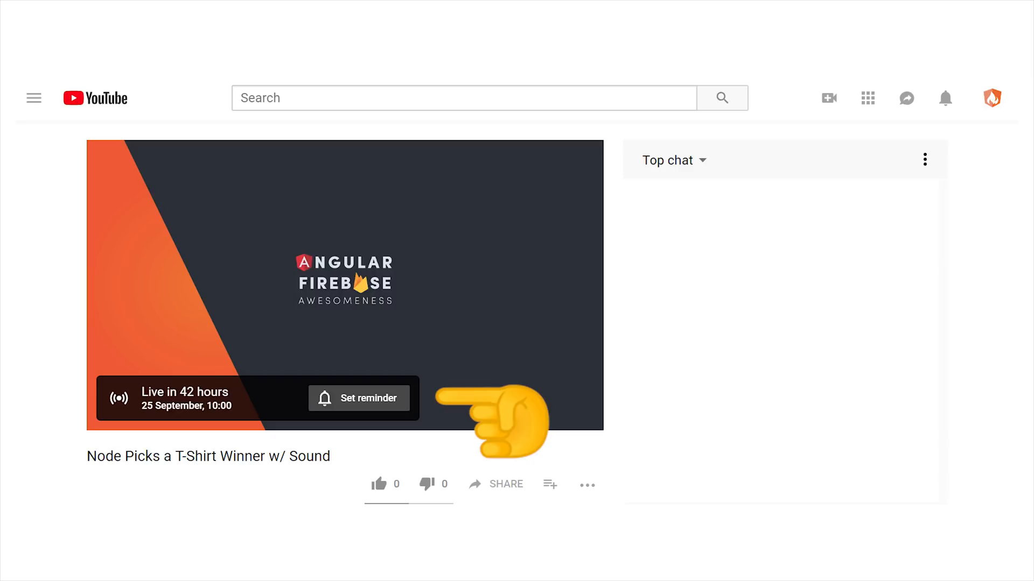
# Show Saturday, 22 September 2018 in Google Calendar via the mini month calendar
pyautogui.click(158, 31)
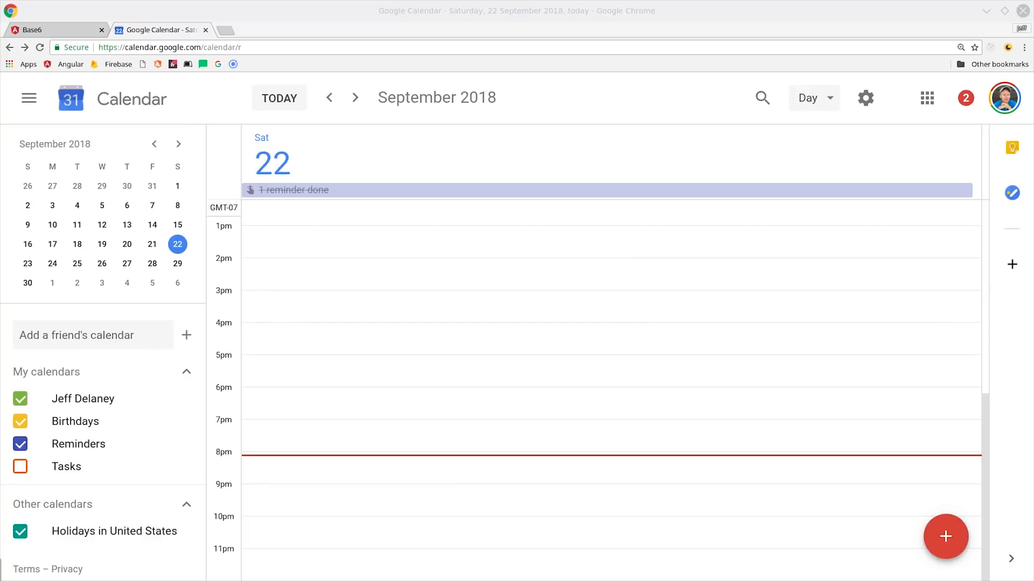
pyautogui.moveTo(792, 385)
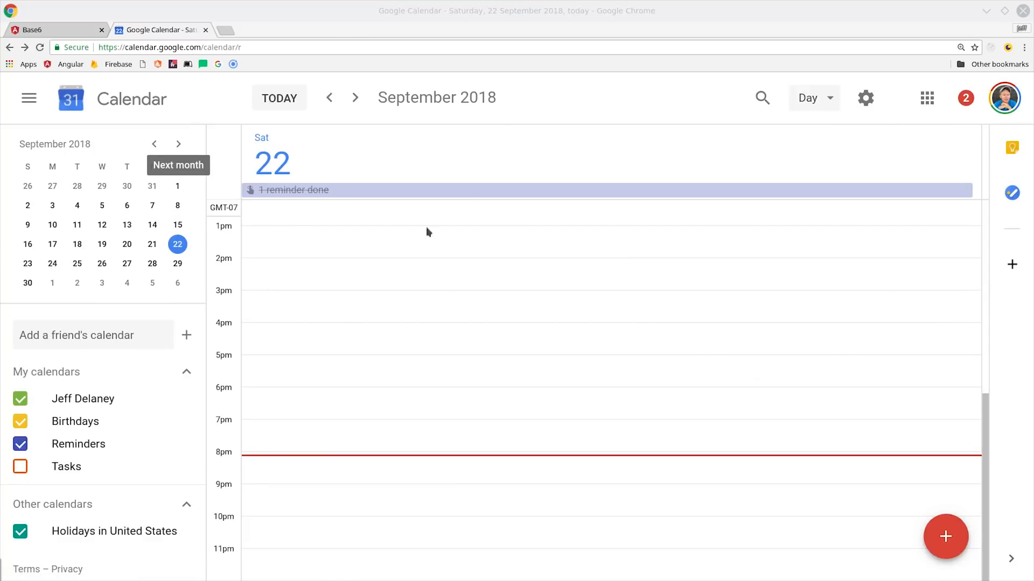
pyautogui.moveTo(168, 212)
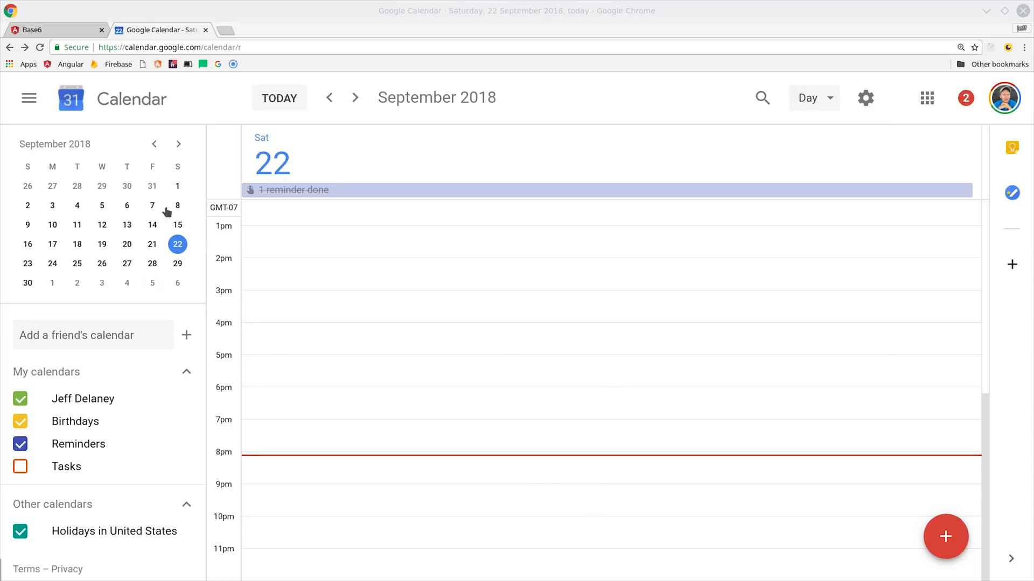
pyautogui.moveTo(56, 30)
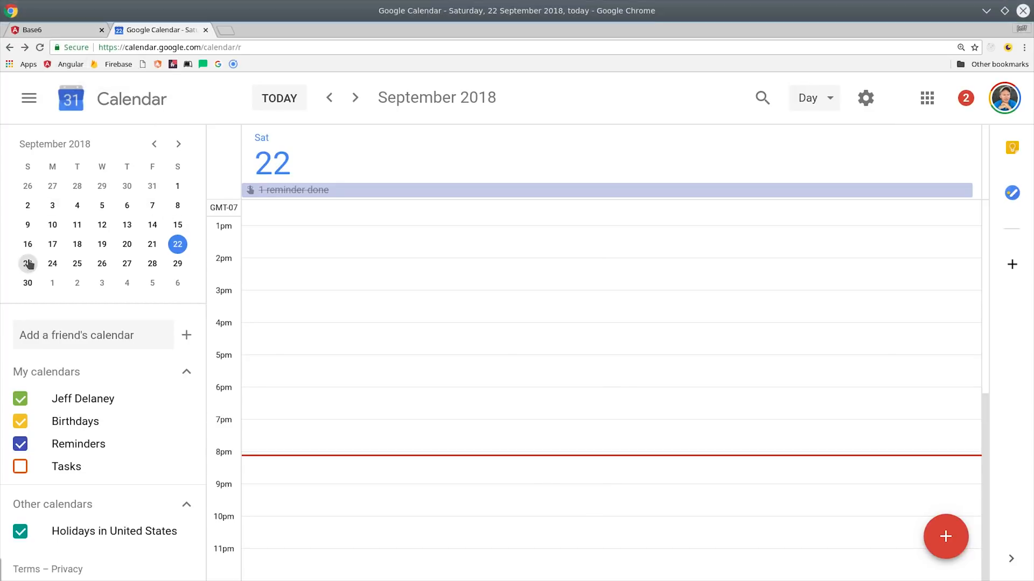
pyautogui.click(52, 263)
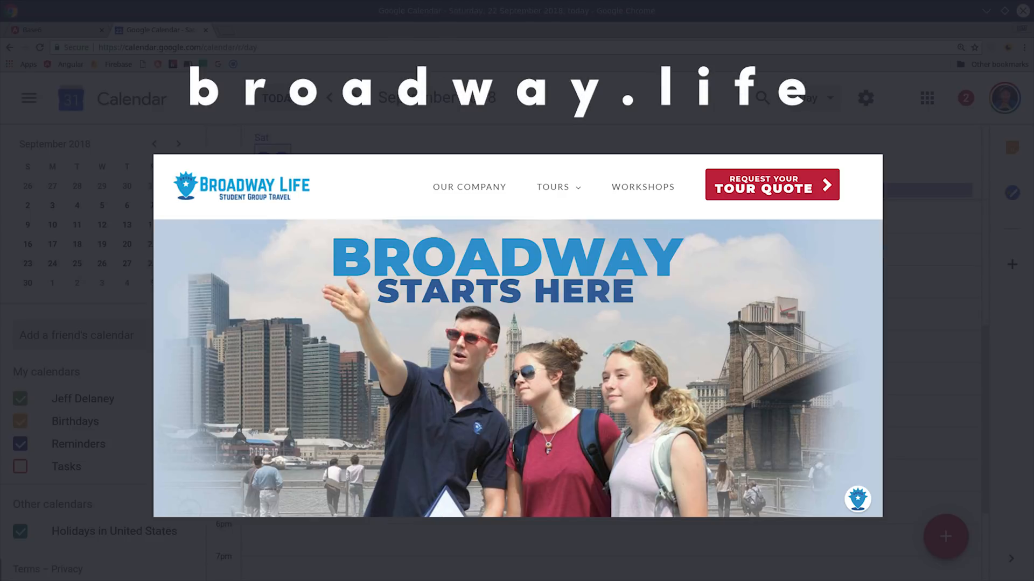
# Log in to the localhost demo app with 'Login with Google' and return to its tab
pyautogui.click(56, 30)
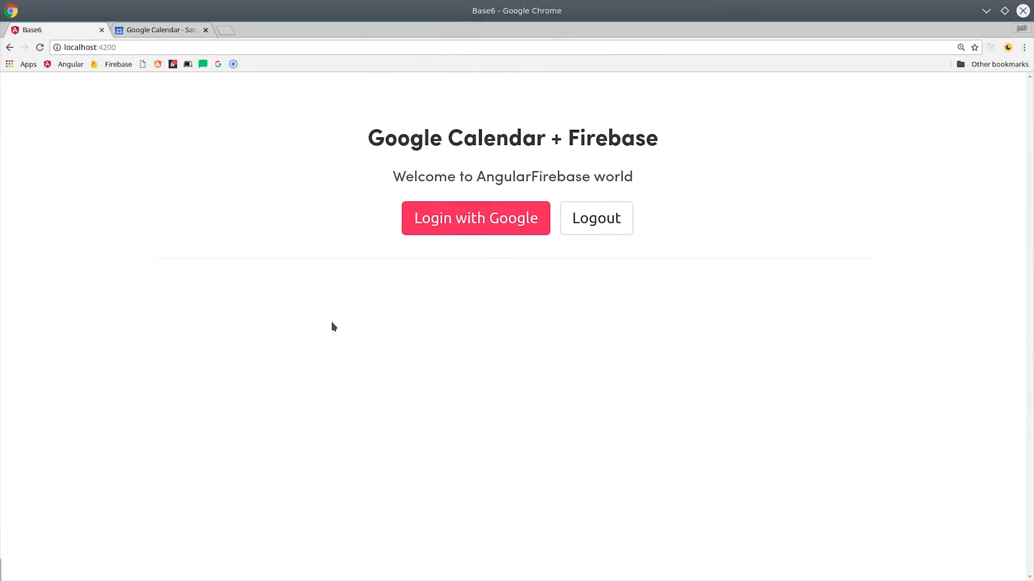
pyautogui.moveTo(572, 316)
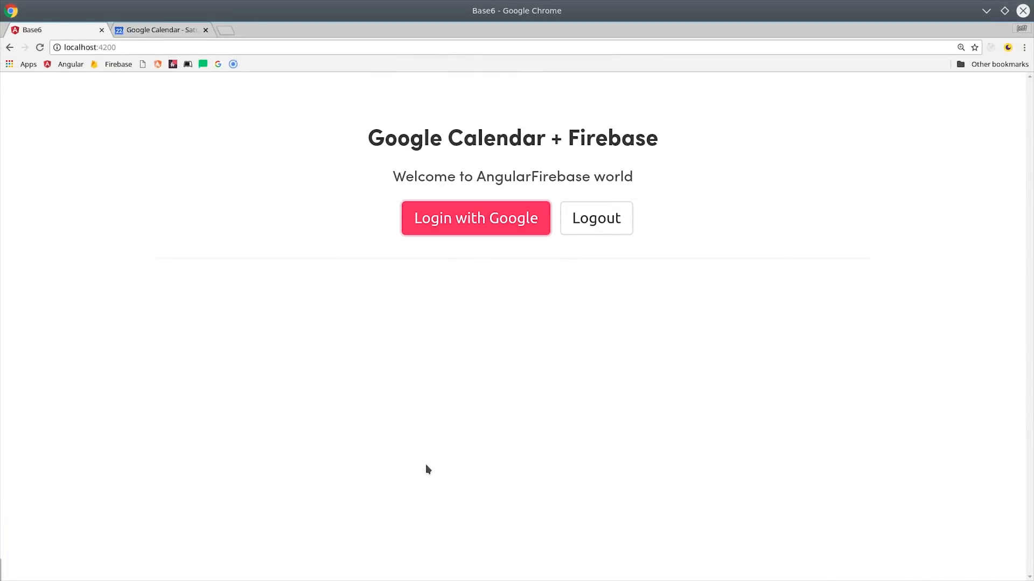
pyautogui.click(475, 217)
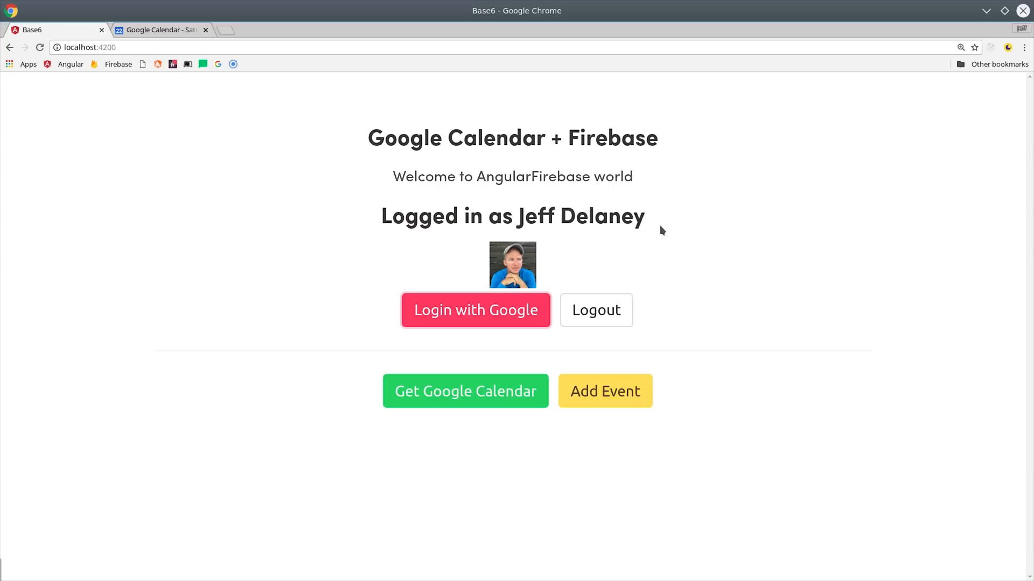
pyautogui.moveTo(475, 319)
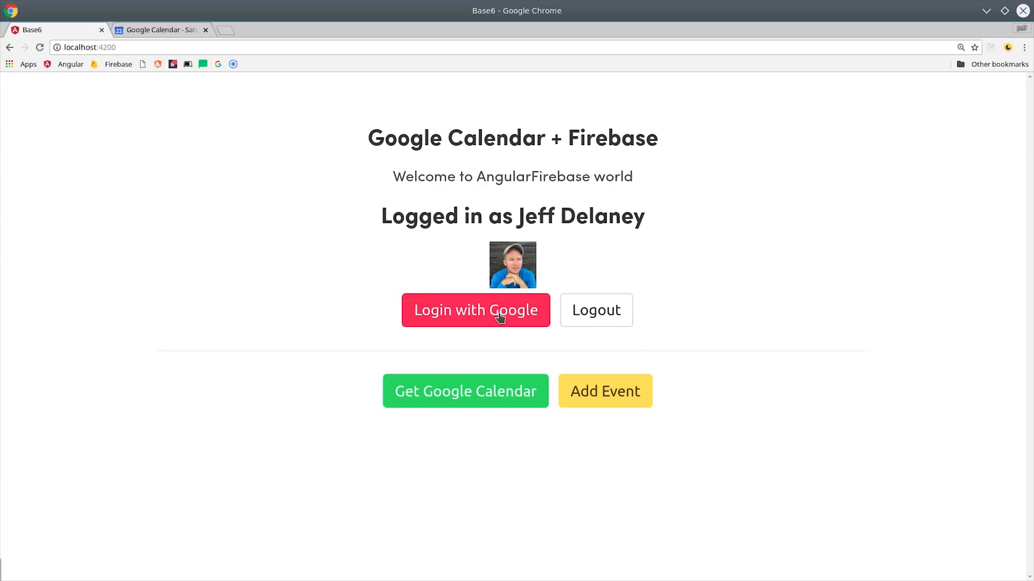
pyautogui.moveTo(84, 321)
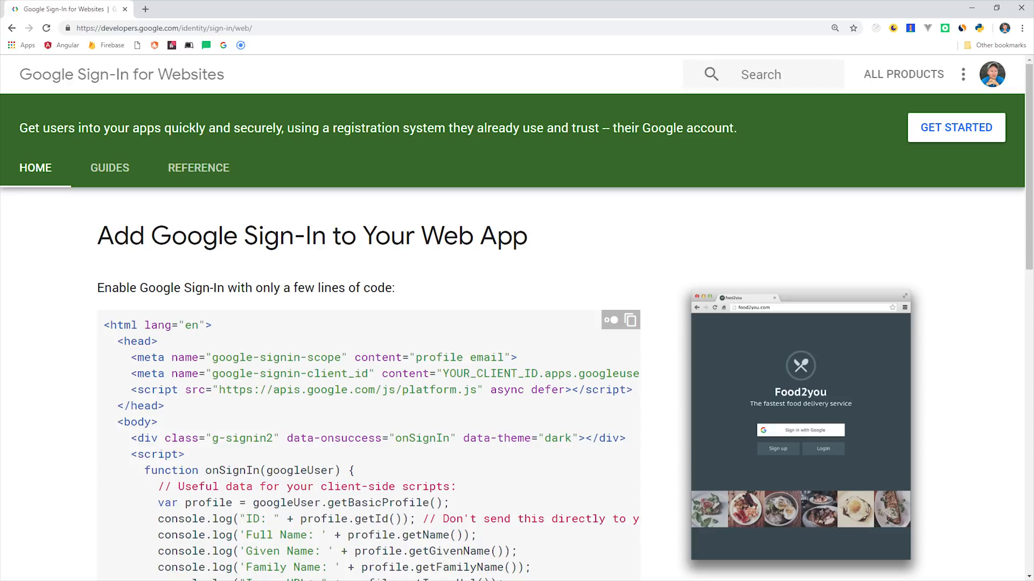
pyautogui.click(56, 30)
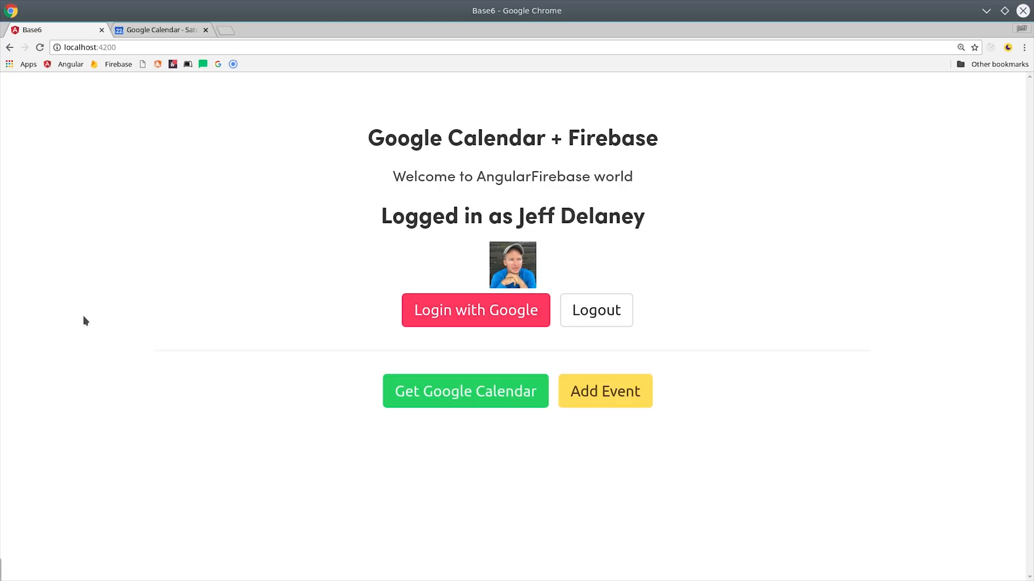
pyautogui.moveTo(107, 319)
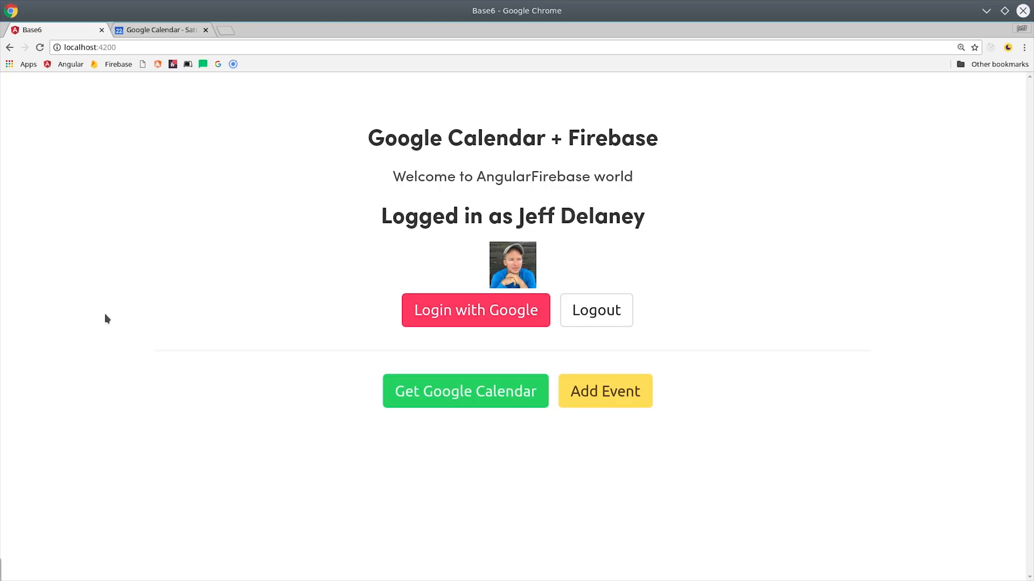
pyautogui.moveTo(459, 407)
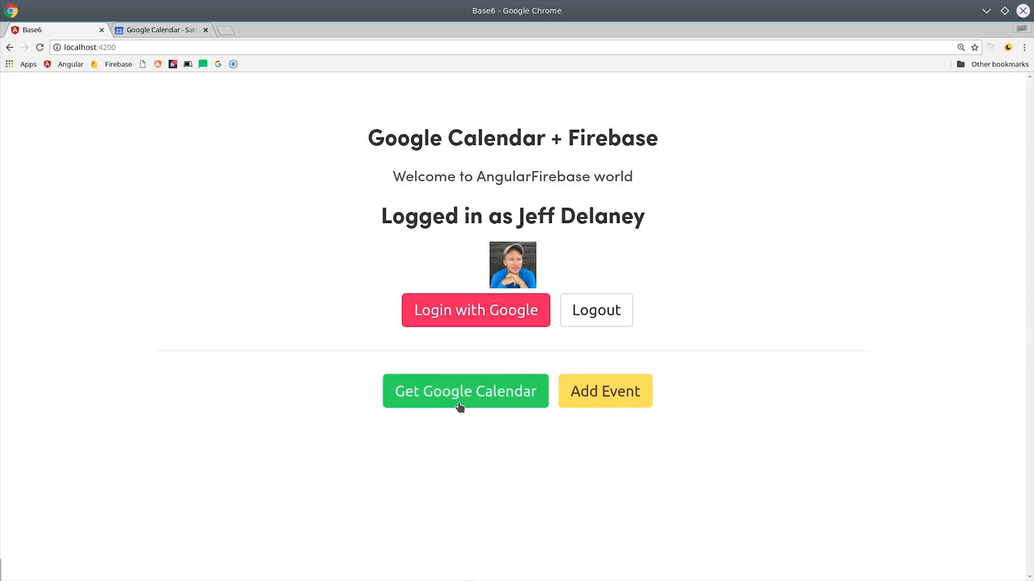
# Fetch the calendar events, compare them against Google Calendar, and highlight 'Strategic Planning Sync Up'
pyautogui.click(465, 391)
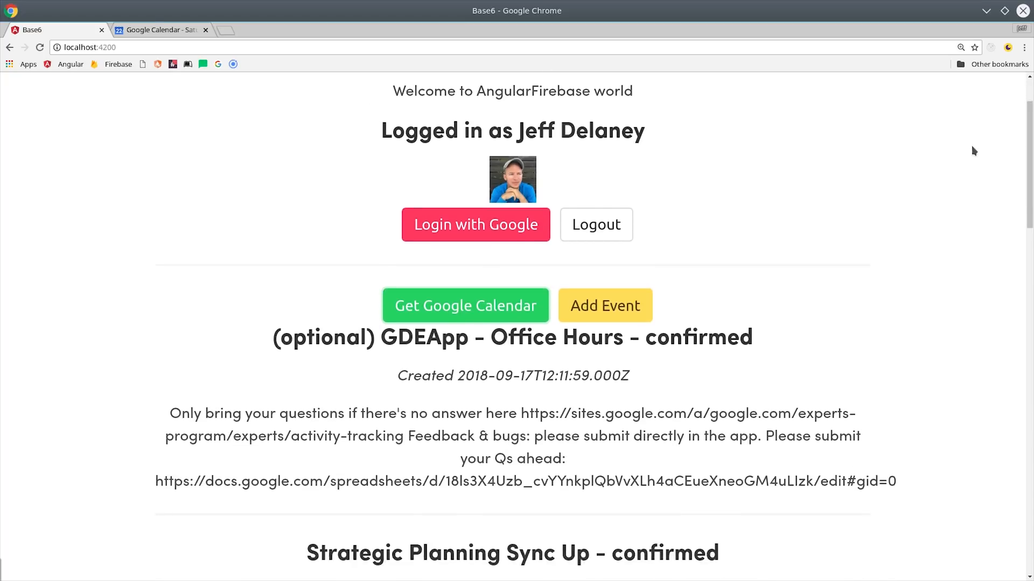
pyautogui.scroll(-3)
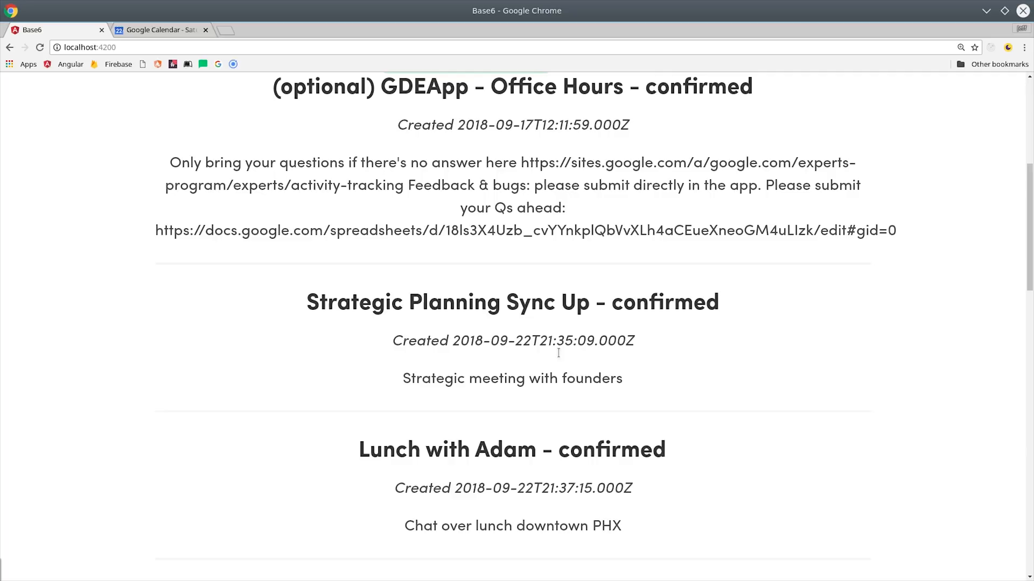
pyautogui.click(158, 30)
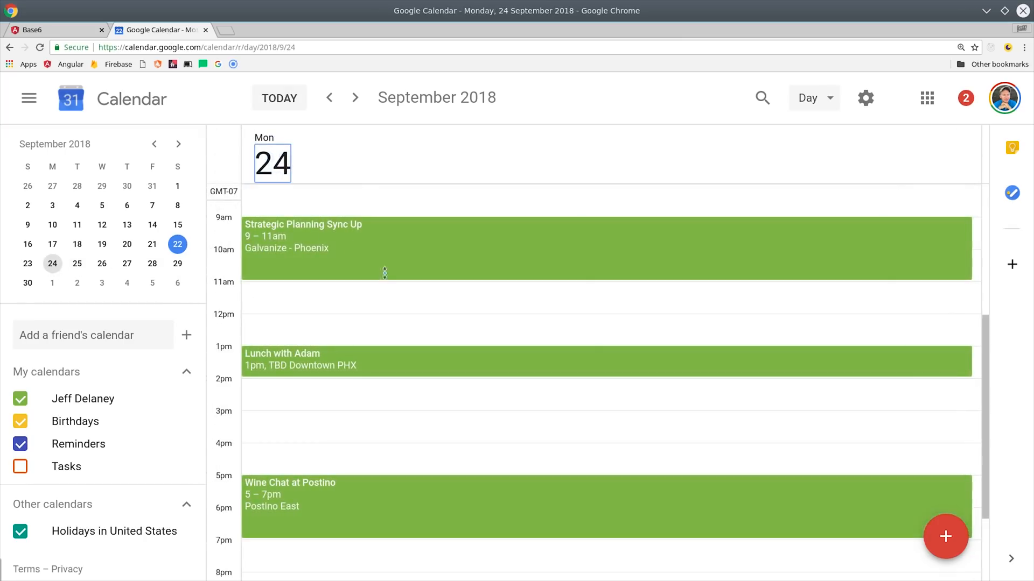
pyautogui.click(30, 30)
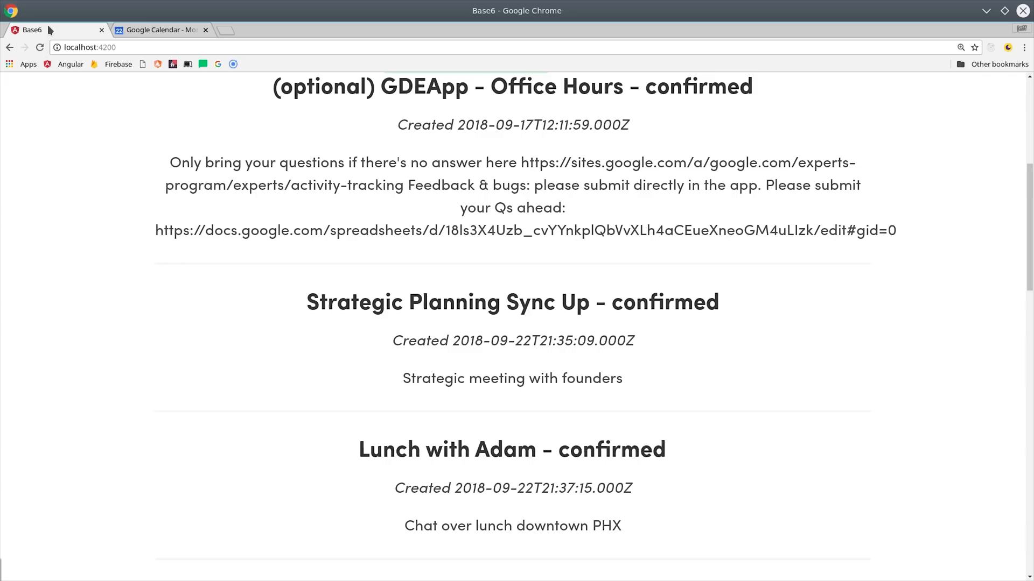
pyautogui.doubleClick(511, 301)
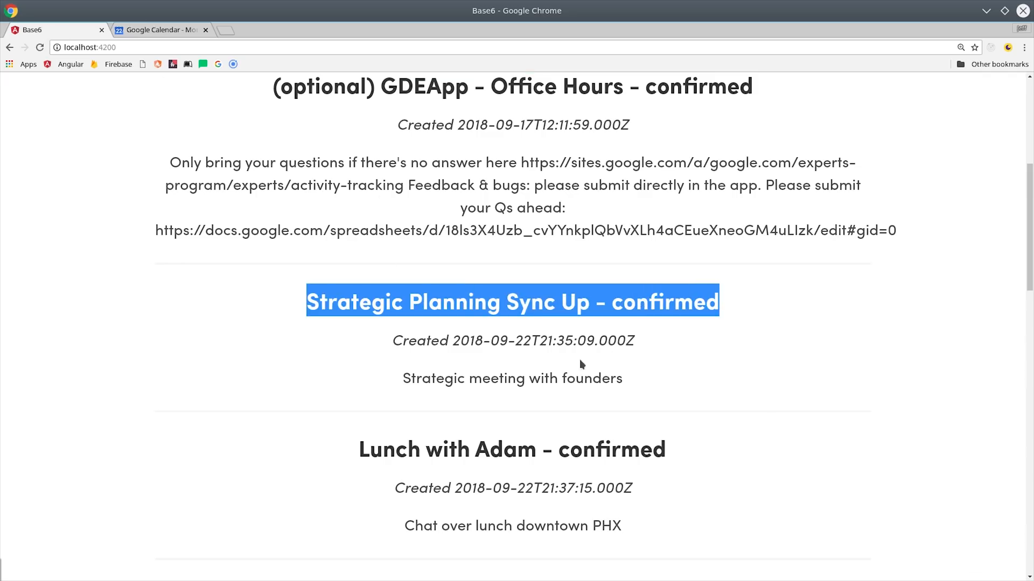
pyautogui.click(582, 365)
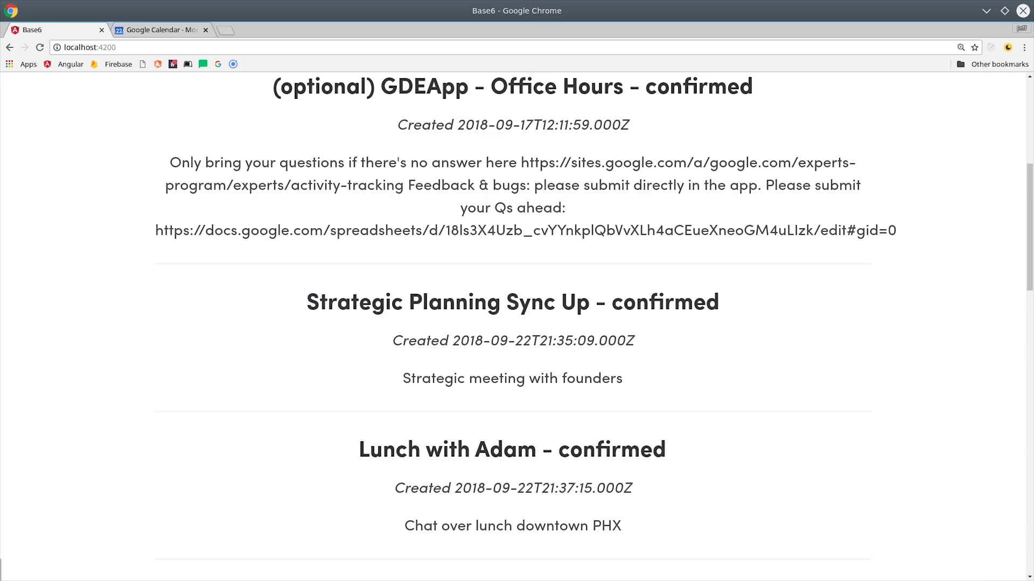
# Add a new 'Have Fun!!!' event from the demo app and check it in Google Calendar
pyautogui.scroll(3)
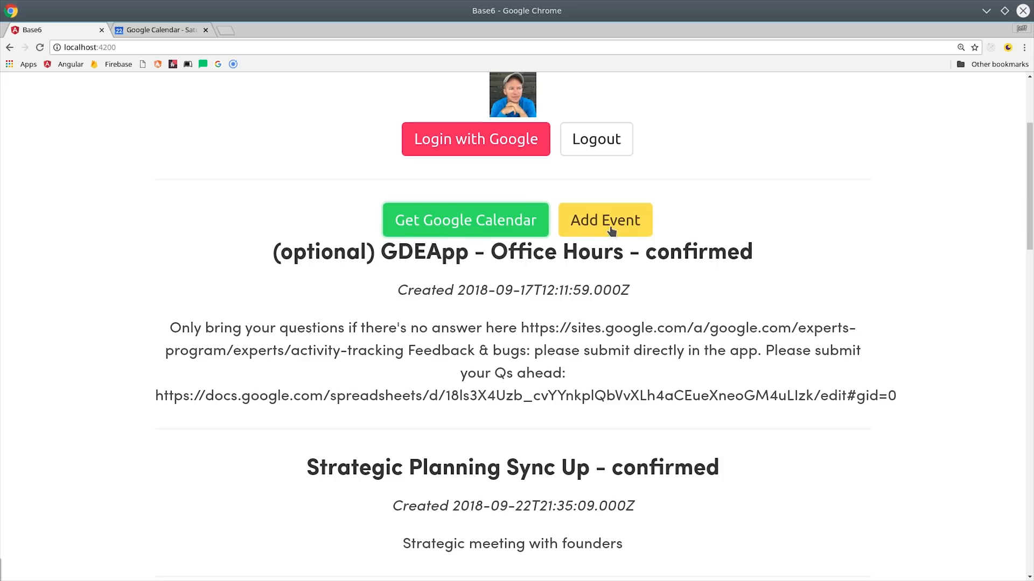
pyautogui.click(604, 220)
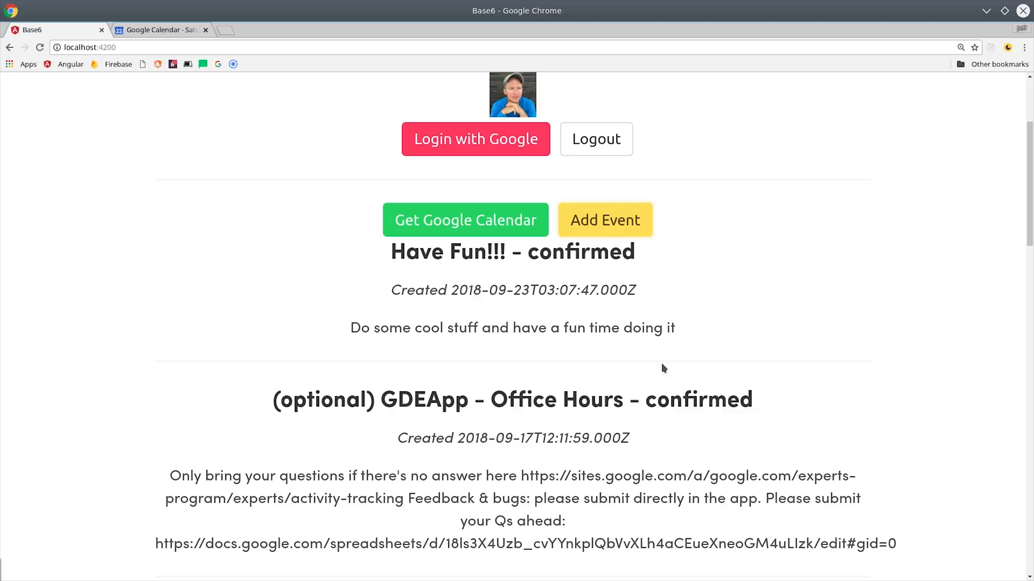
pyautogui.moveTo(239, 105)
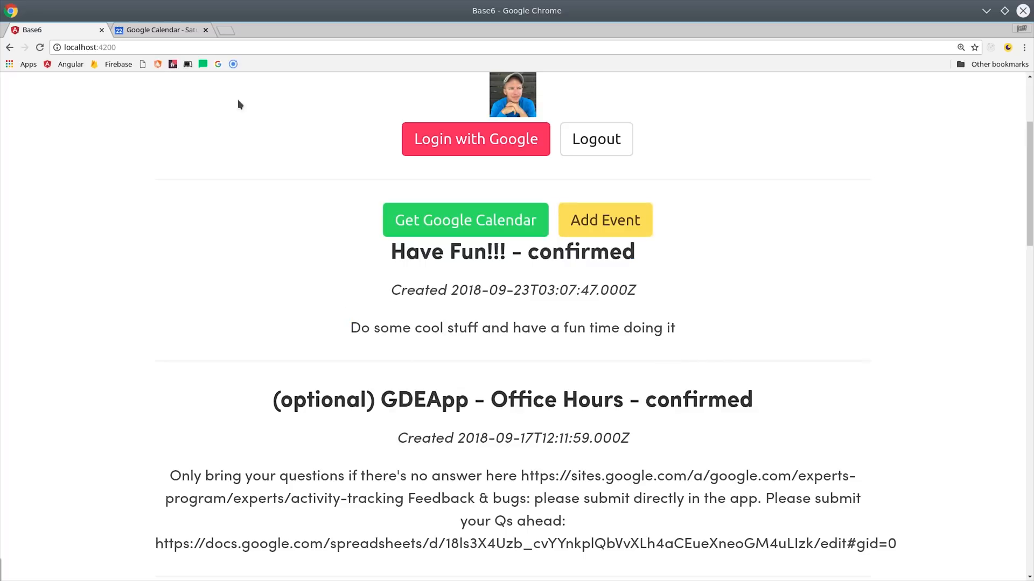
pyautogui.click(158, 30)
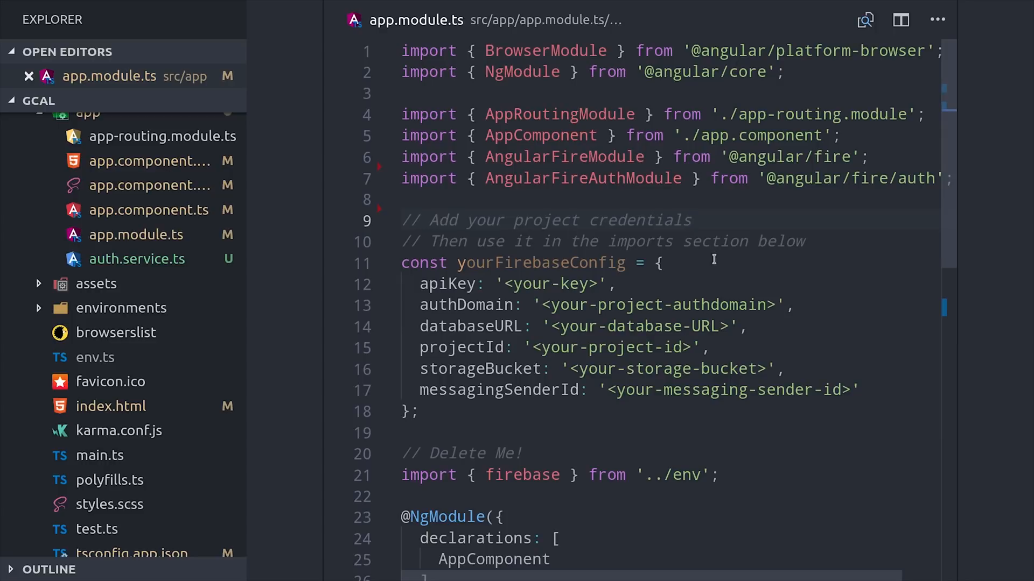
pyautogui.scroll(-3)
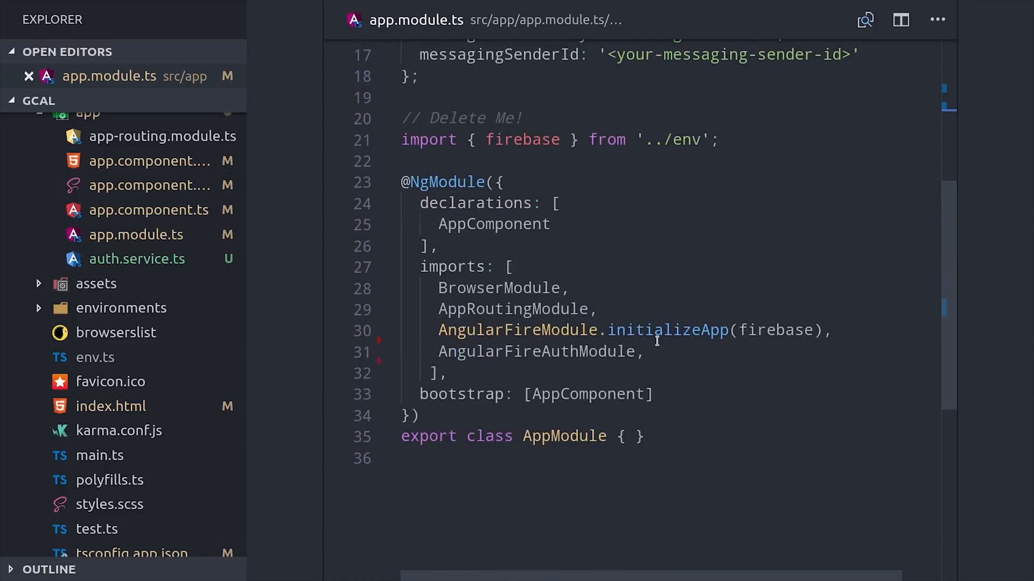
pyautogui.click(652, 351)
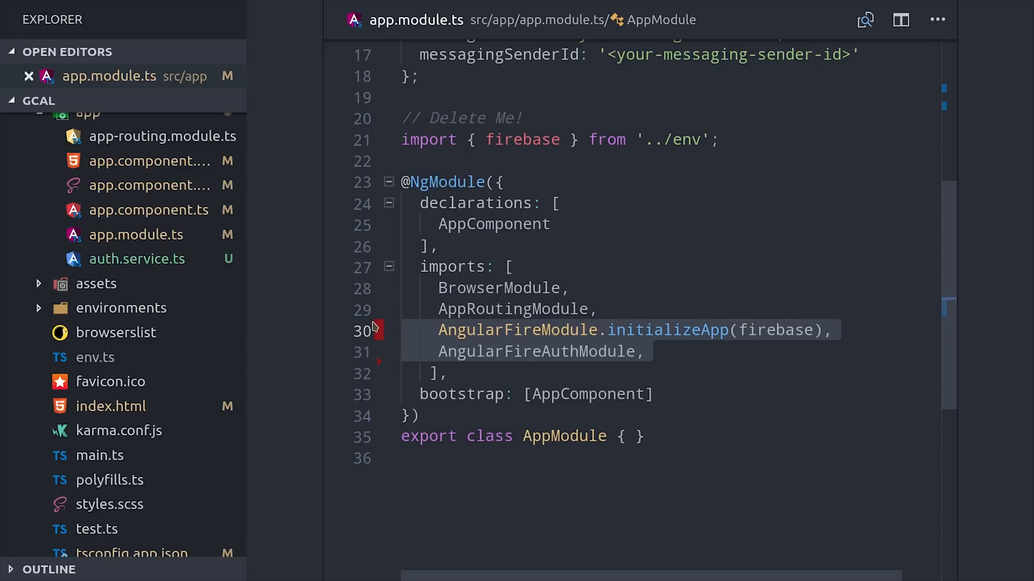
pyautogui.click(111, 406)
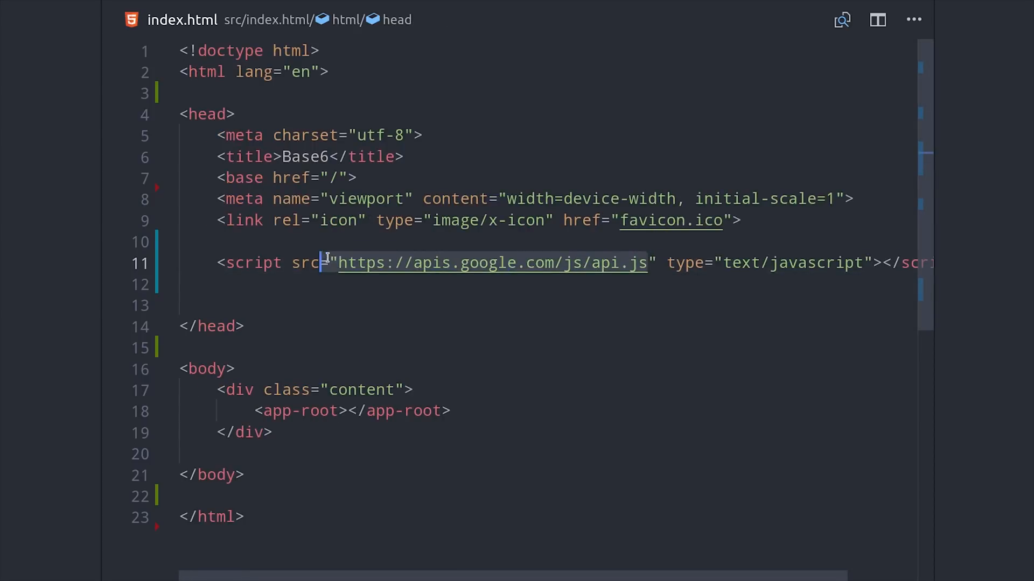
pyautogui.click(349, 263)
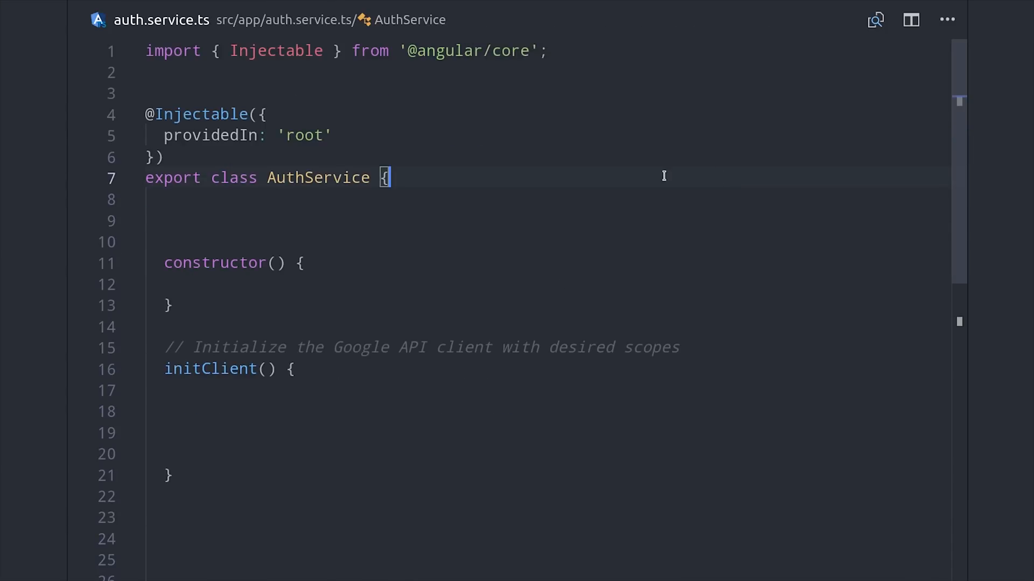
# Import Observable, AngularFireAuth and firebase auth, and declare var gapi: any
pyautogui.write("import { Observable } from 'rxjs';")
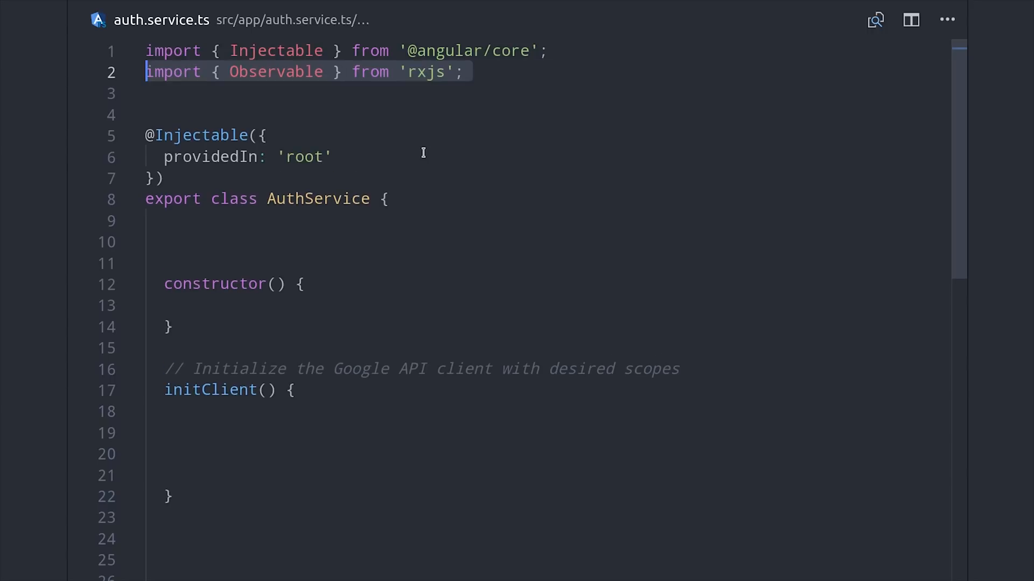
pyautogui.write("import { AngularFireAuth } from '@angular/fire/auth';")
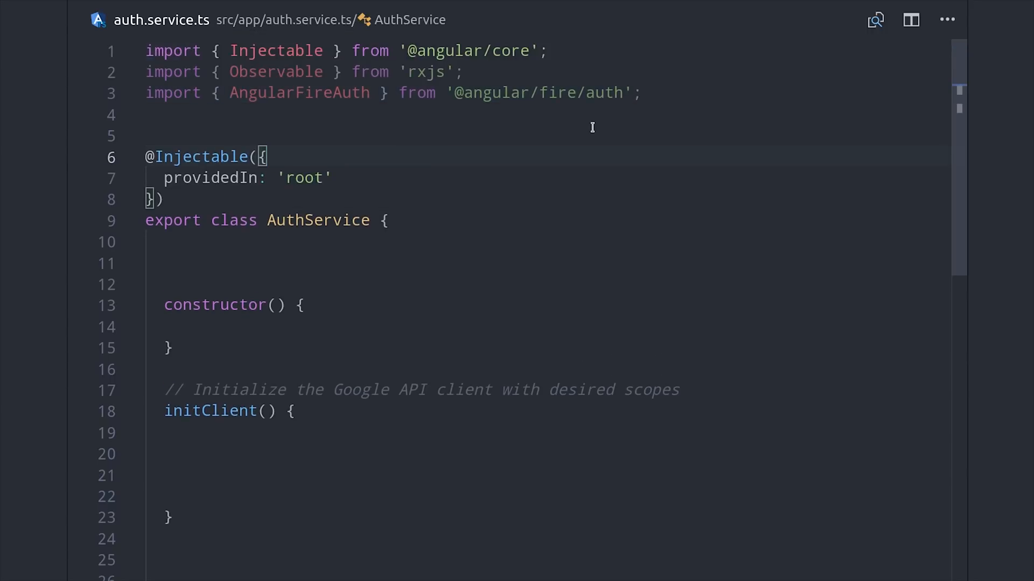
pyautogui.write("import { auth } from 'firebase/app';")
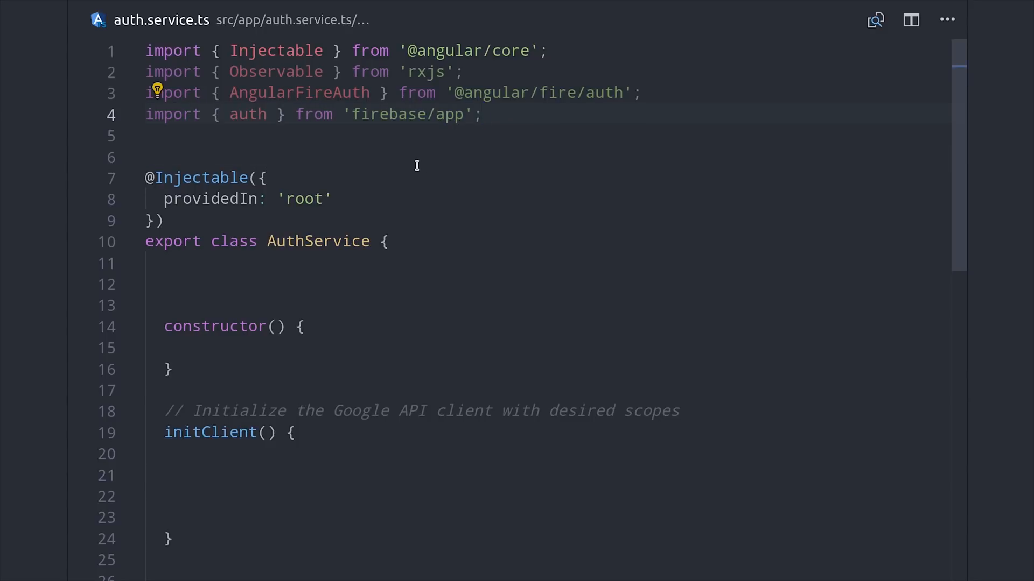
pyautogui.write('declare var gapi: any;')
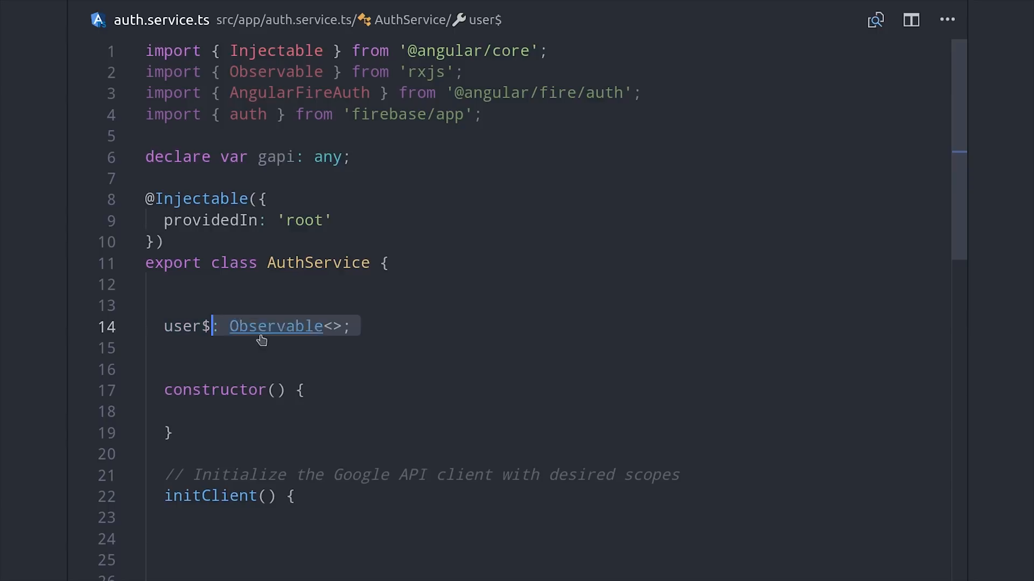
# Add user$: Observable<firebase.User>, calendarItems: any[], and inject public afAuth: AngularFireAuth
pyautogui.click(331, 327)
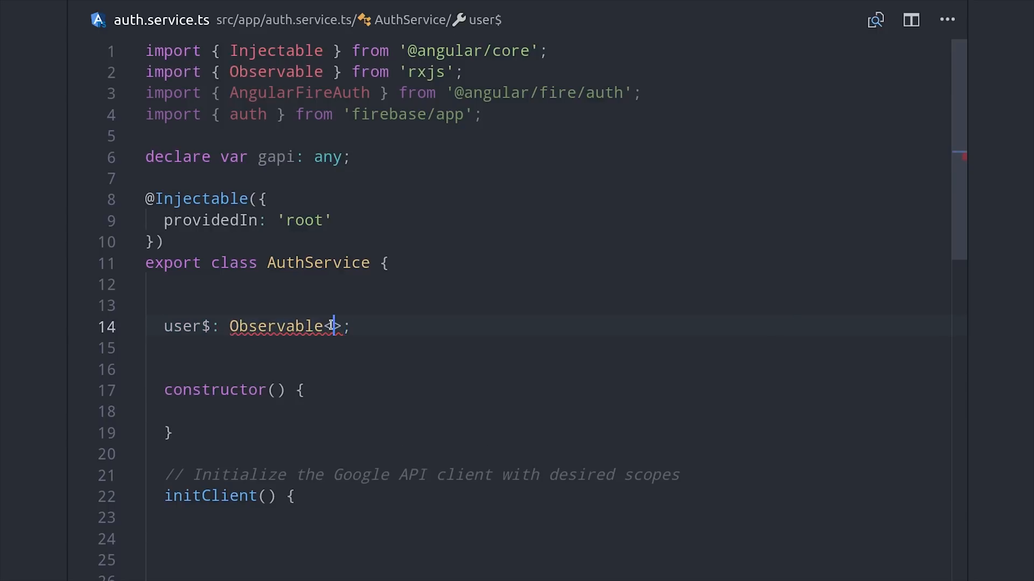
pyautogui.write('firebase.User')
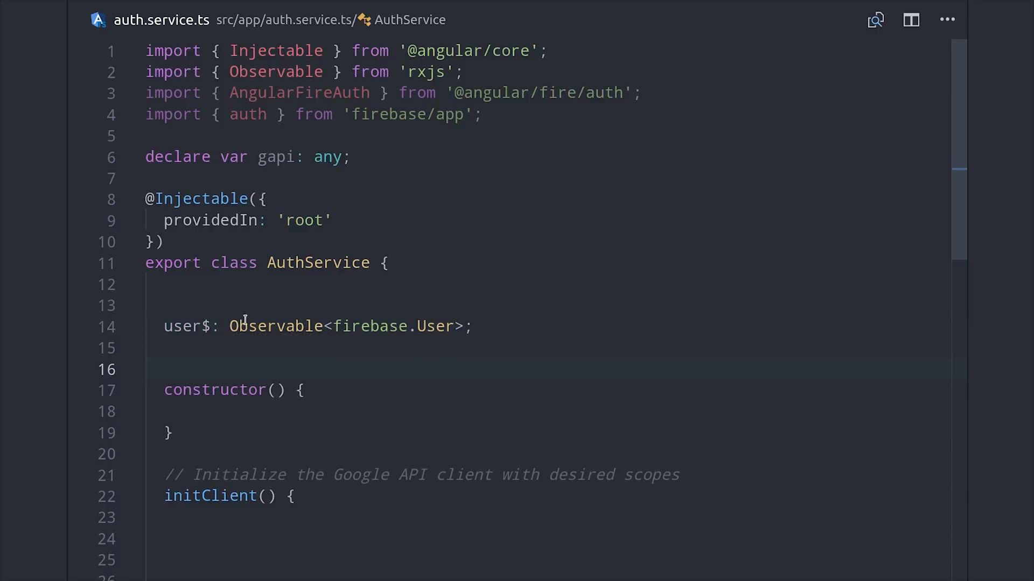
pyautogui.scroll(-3)
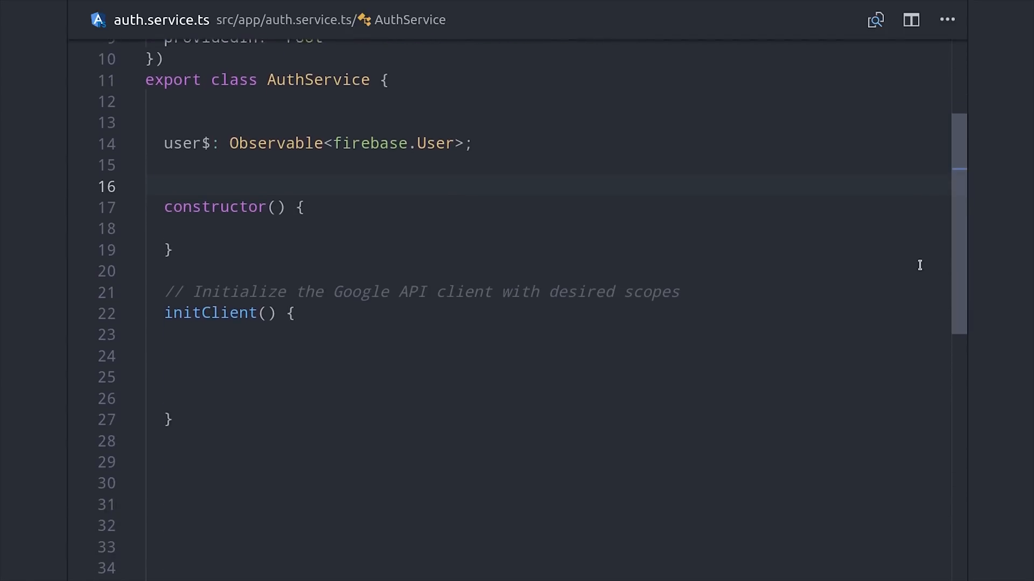
pyautogui.write('calendarItems: any[];')
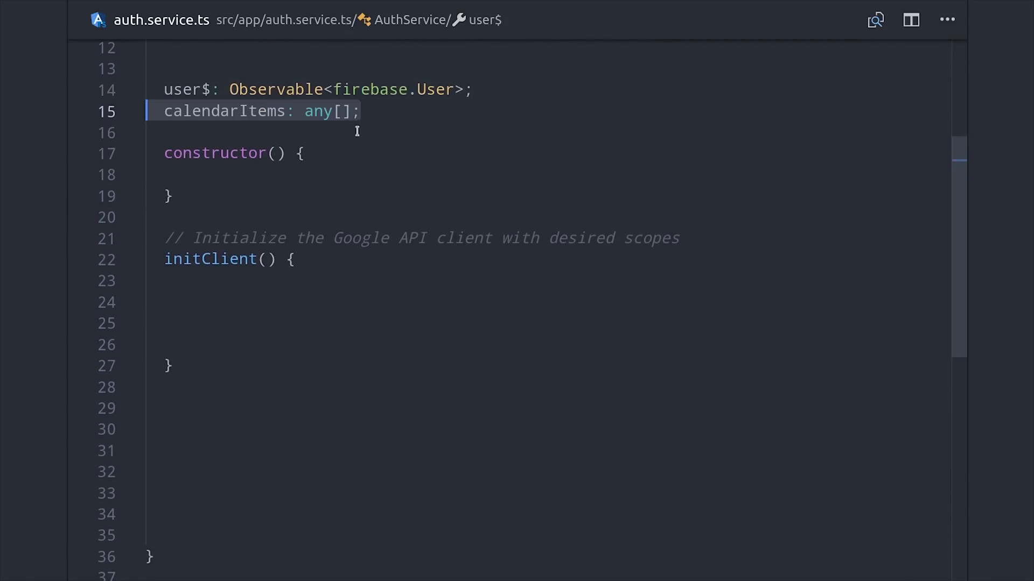
pyautogui.doubleClick(225, 111)
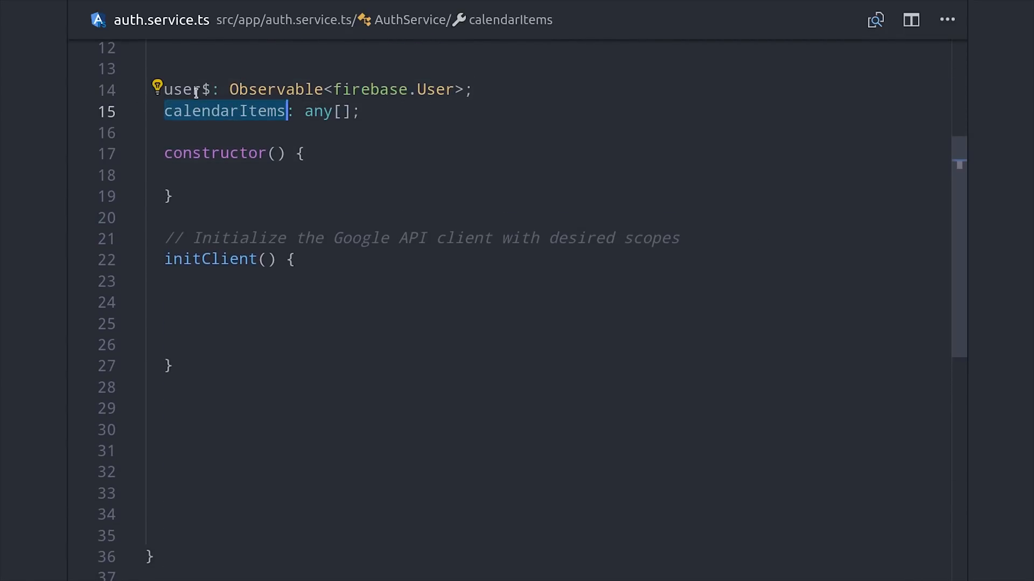
pyautogui.write('public afAuth: AngularFireAuth')
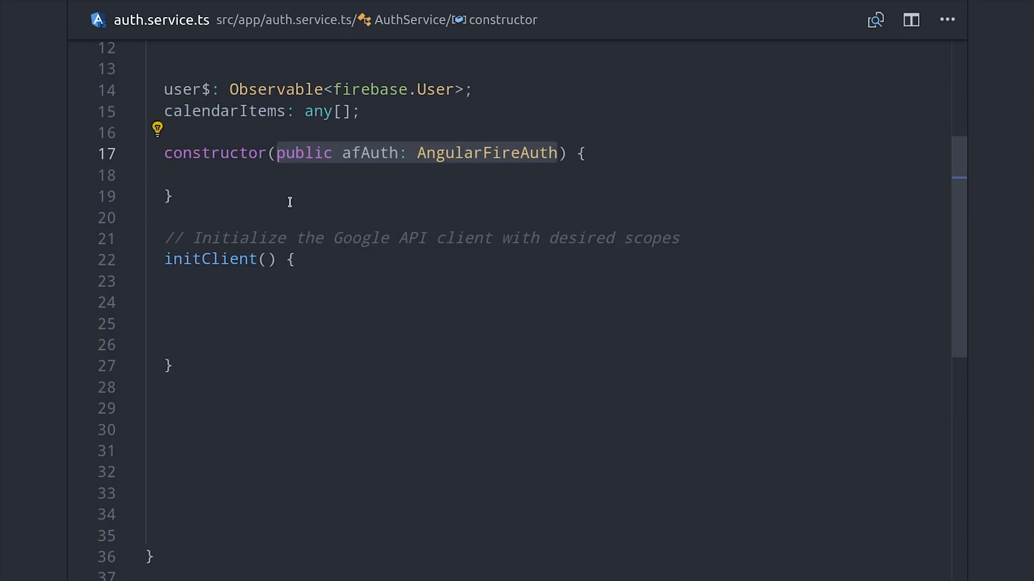
# Make the constructor call initClient and set user$ = afAuth.authState; start initClient with gapi.load('client')
pyautogui.click(169, 196)
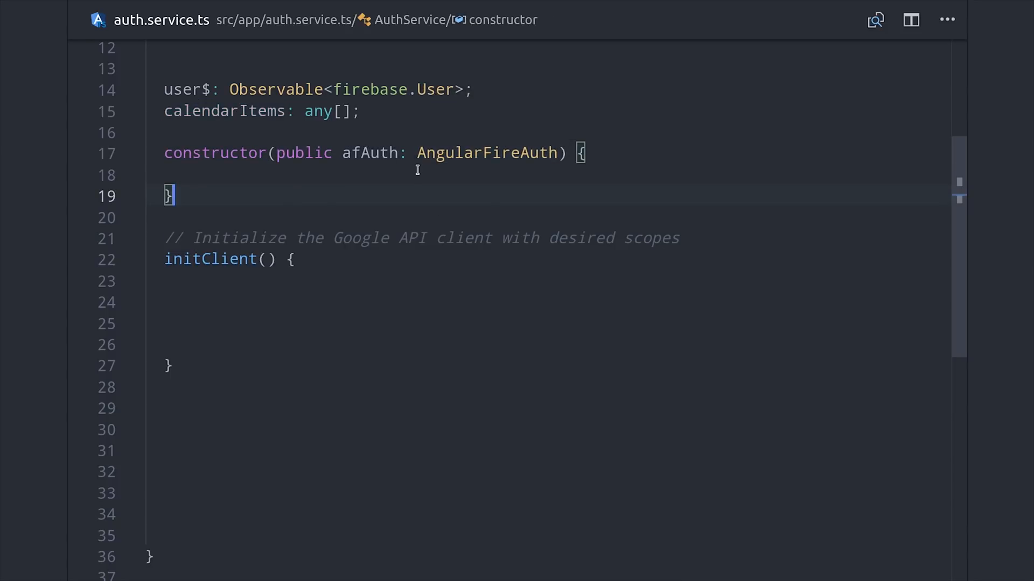
pyautogui.write('this.initClient();')
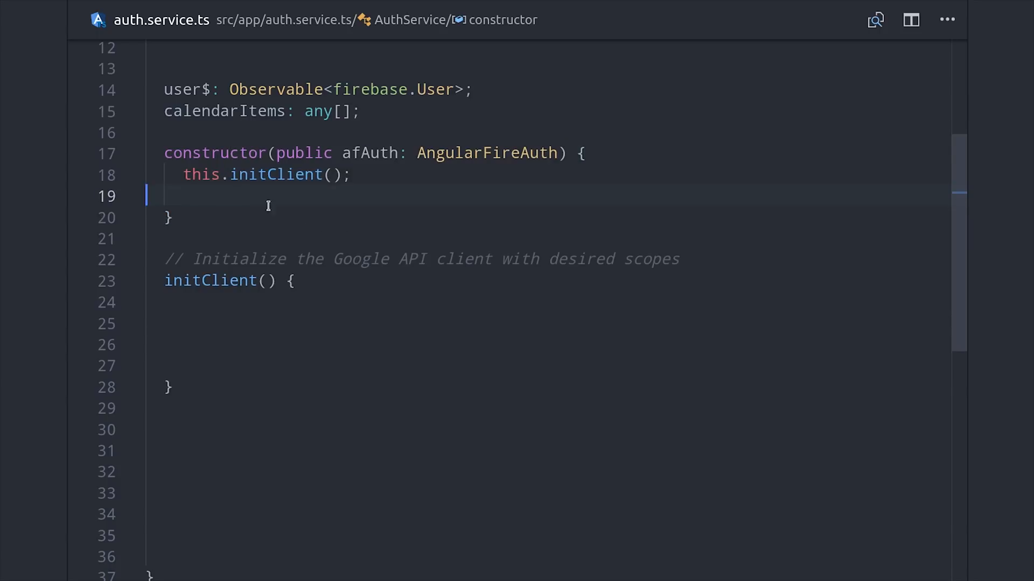
pyautogui.write('this.user$ = afAuth')
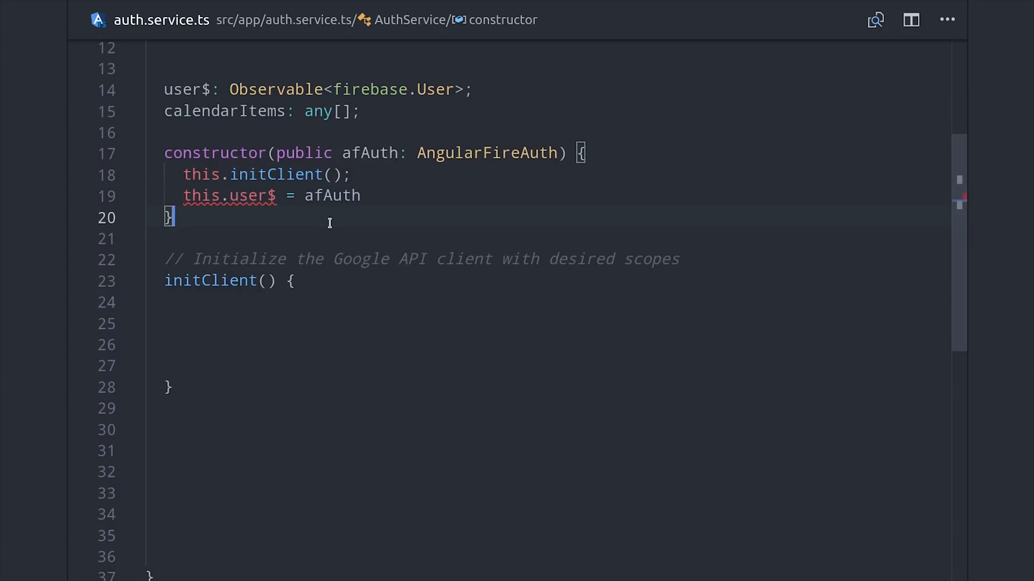
pyautogui.write('.authState;')
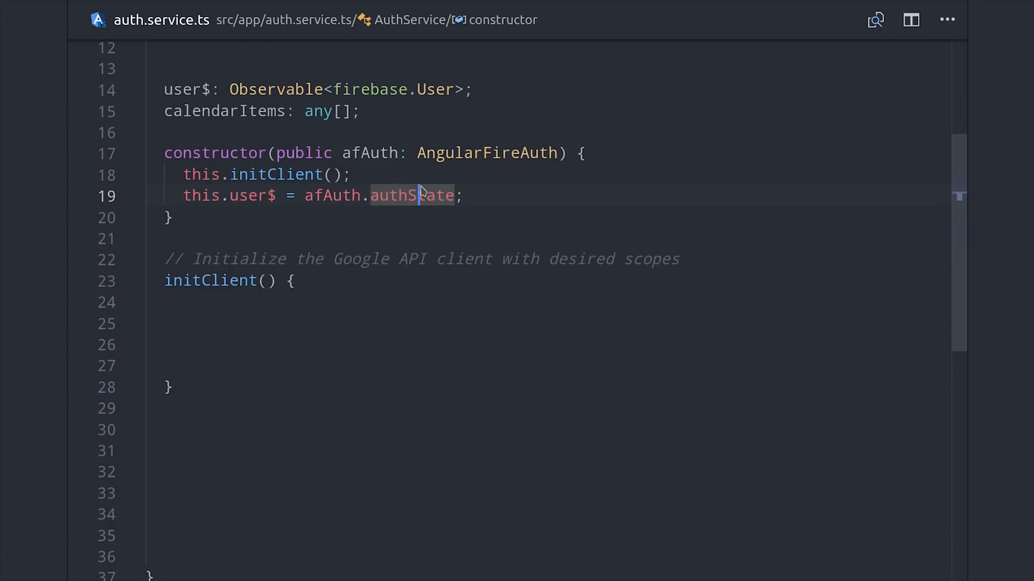
pyautogui.click(146, 344)
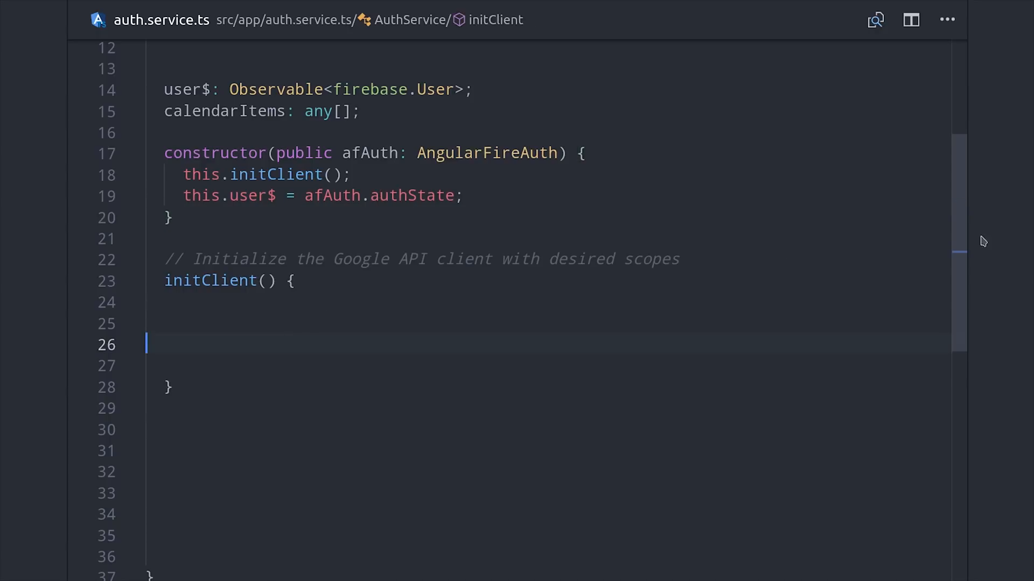
pyautogui.scroll(-3)
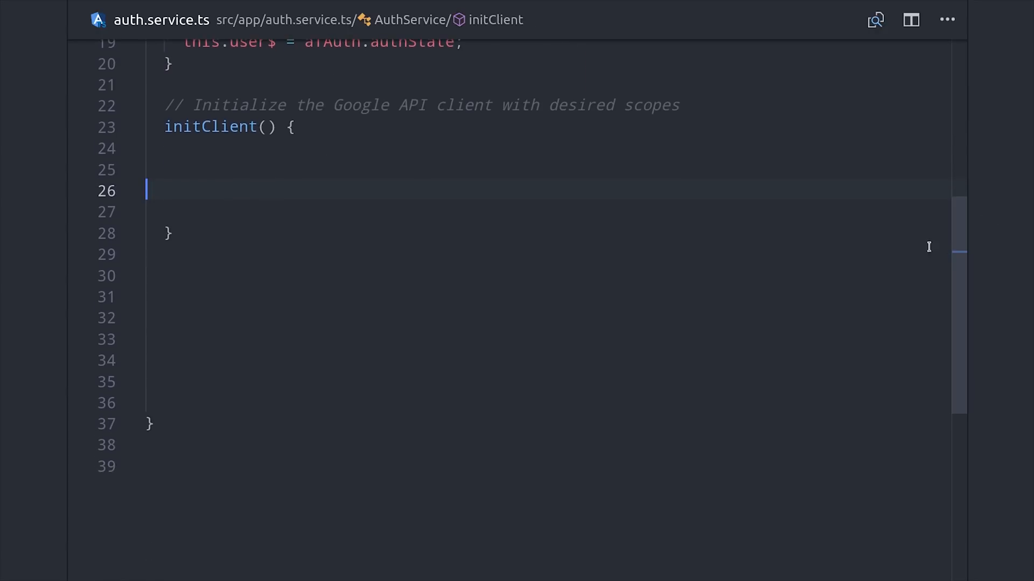
pyautogui.write("gapi.load('client');")
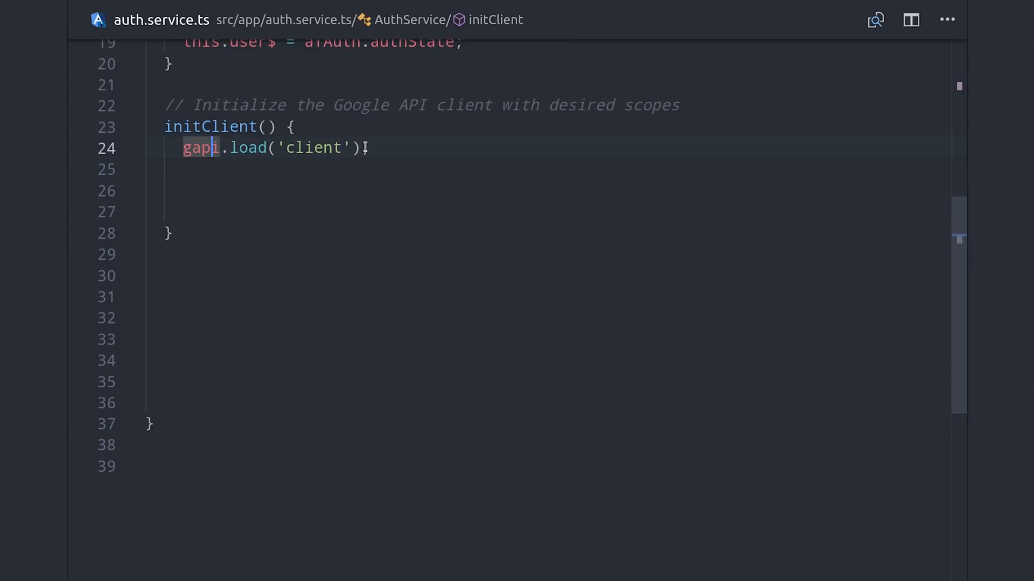
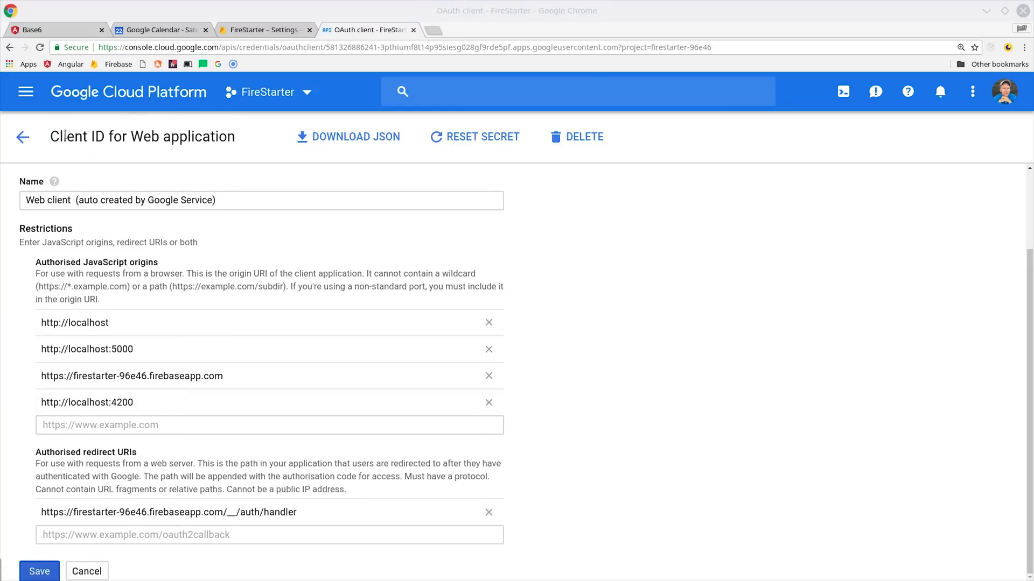
# Copy the FireStarter web client OAuth client ID from the GCP Credentials page
pyautogui.doubleClick(172, 136)
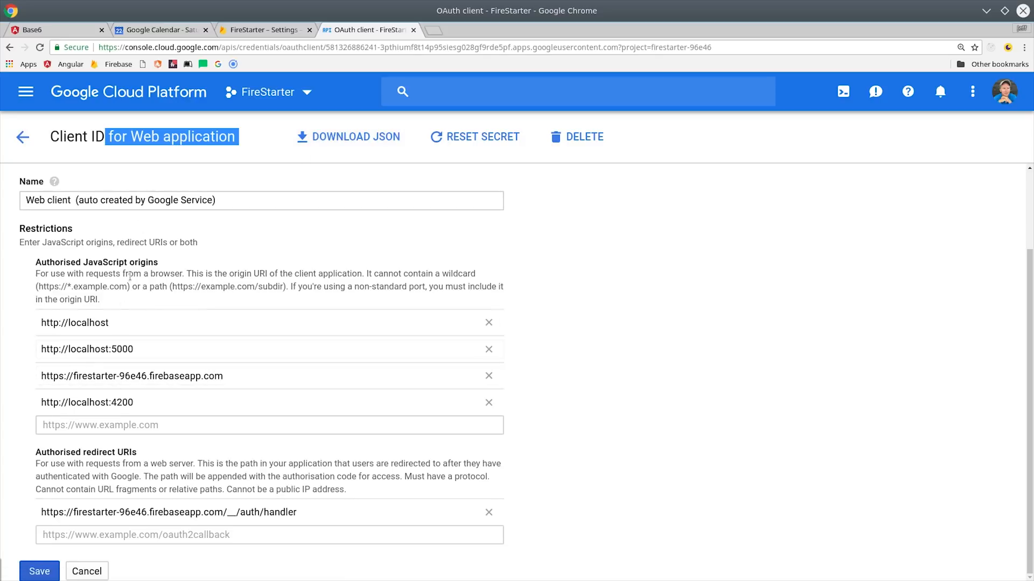
pyautogui.click(198, 402)
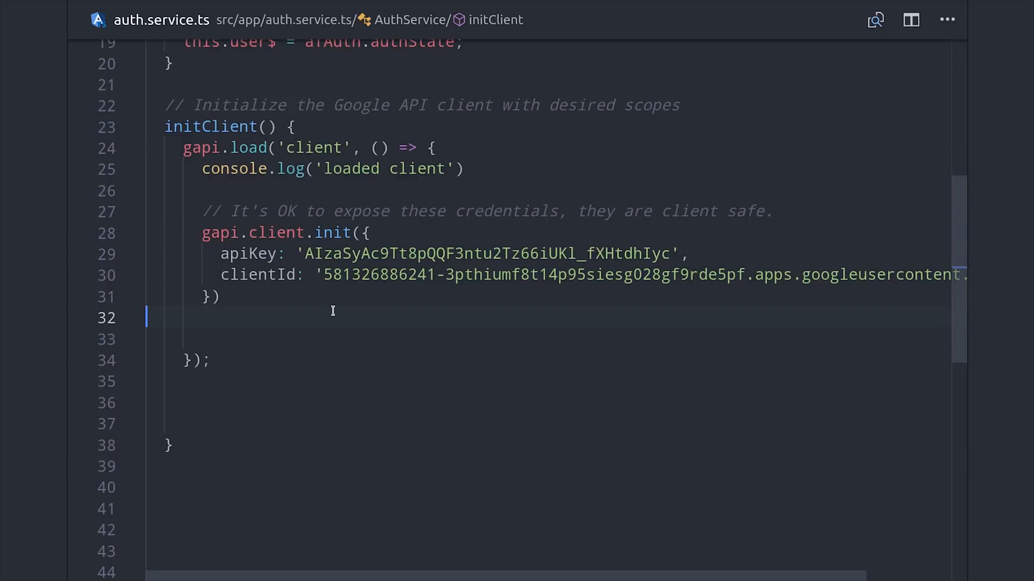
# Add discoveryDocs with the Google Calendar v3 REST discovery URL to gapi.client.init
pyautogui.write("discoveryDocs: ['https://www.googleapis.com/discovery/v1/apis/calendar/v3/rest']")
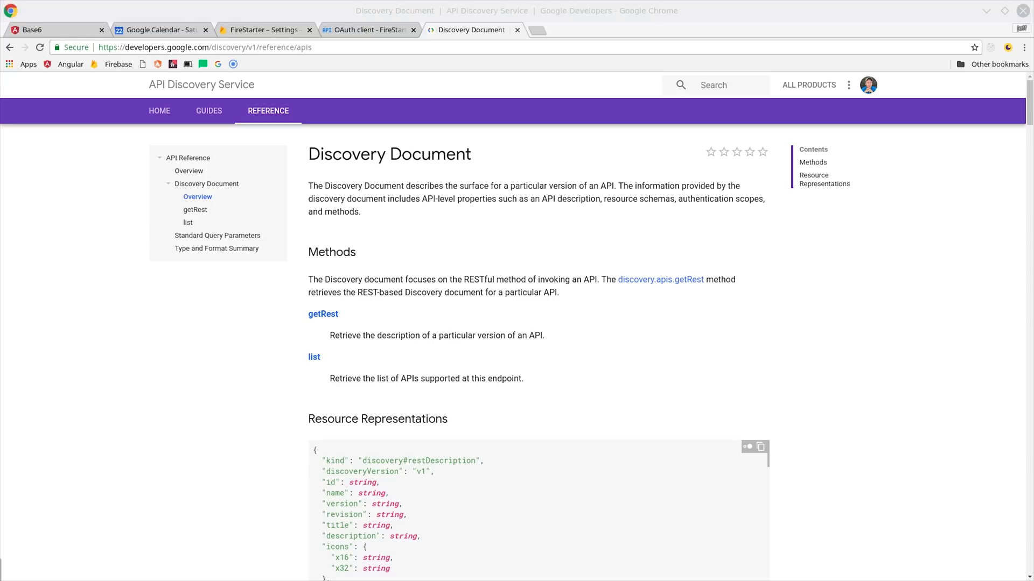
pyautogui.scroll(-3)
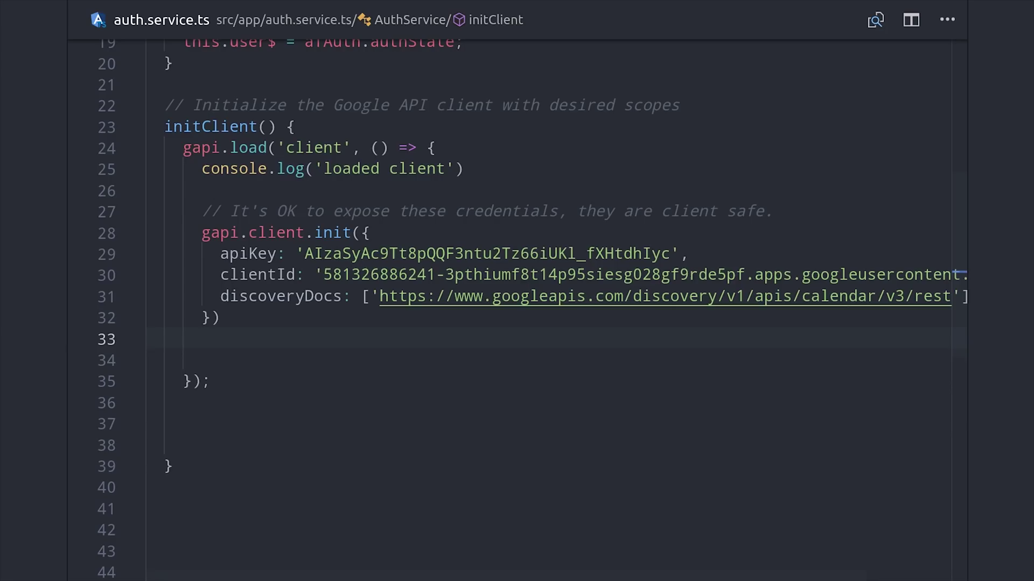
pyautogui.write('scope:')
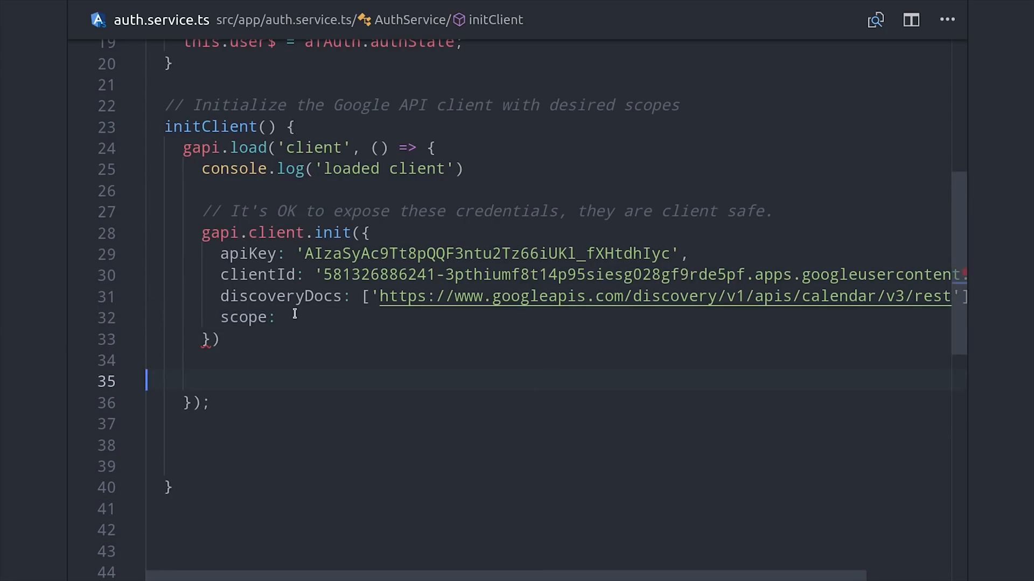
pyautogui.write("'https://www.googleapis.com/auth/calendar'")
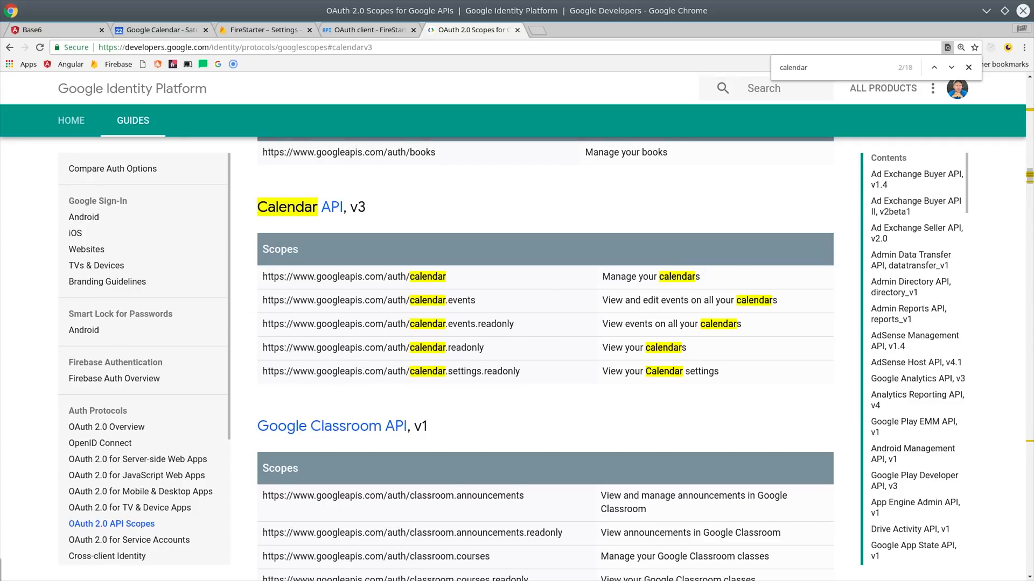
pyautogui.click(968, 67)
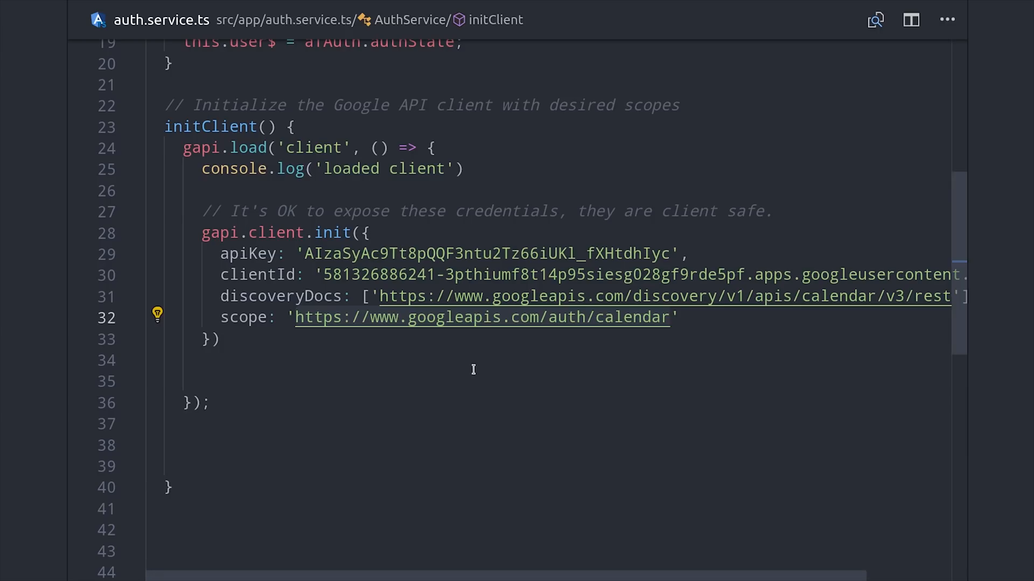
# Call gapi.client.load('calendar', 'v3', () => console.log('loaded calendar')) after init
pyautogui.write('gapi.client.')
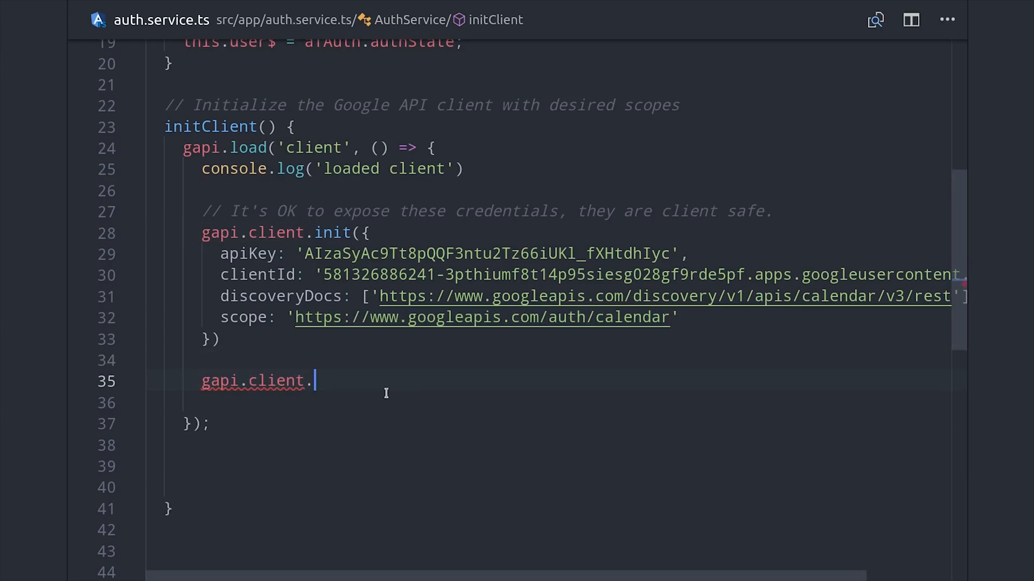
pyautogui.write("load('calendar');")
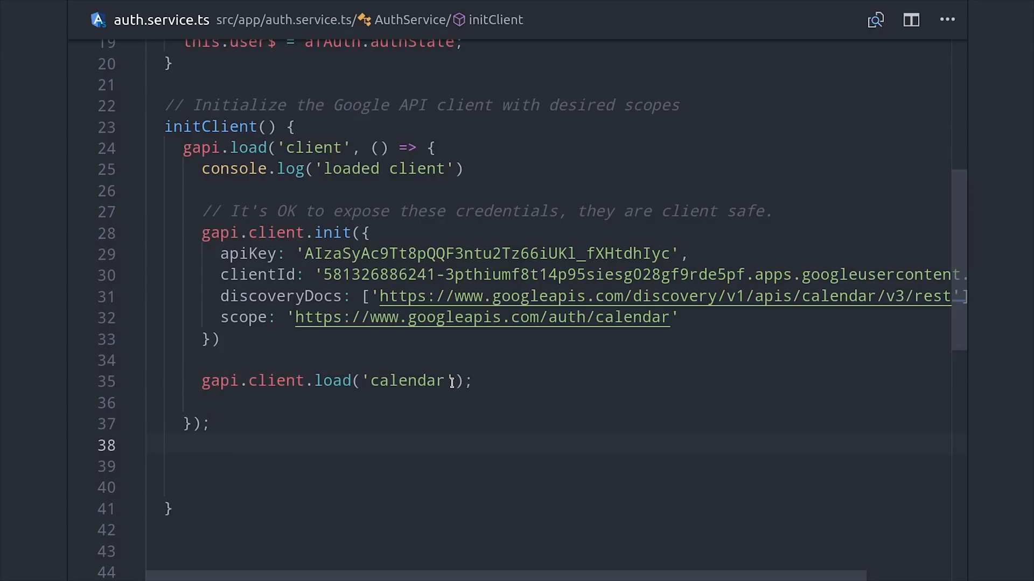
pyautogui.write(", 'v3', () => console.log('loaded calendar")
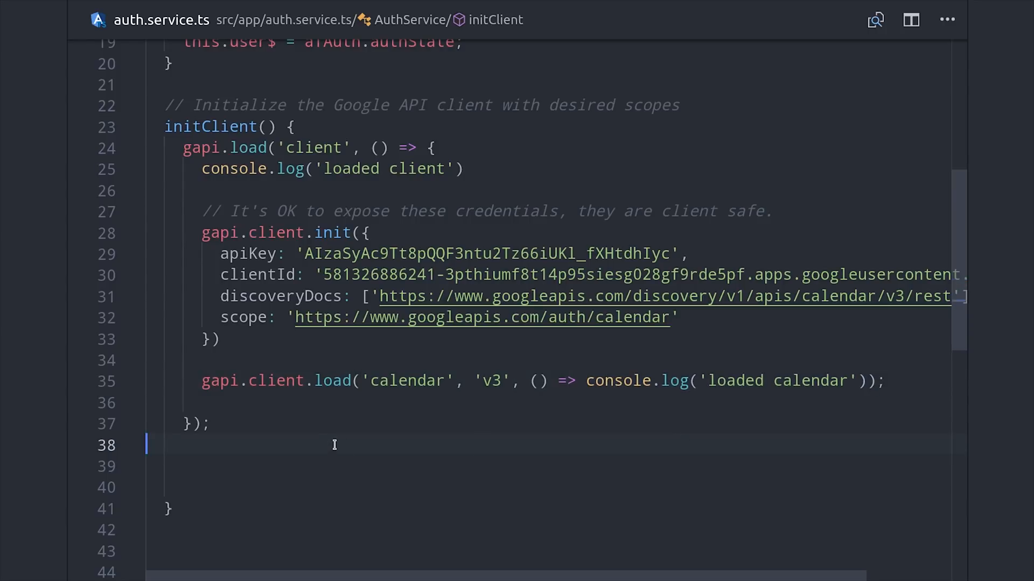
pyautogui.scroll(-3)
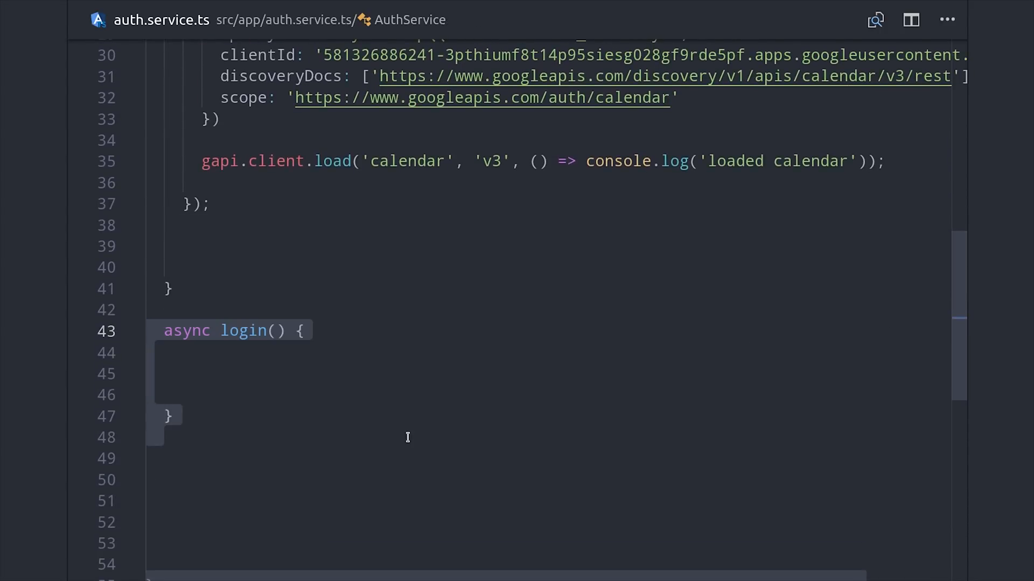
# In login, get the gapi auth instance, await signIn, read the id_token and log googleUser
pyautogui.scroll(-3)
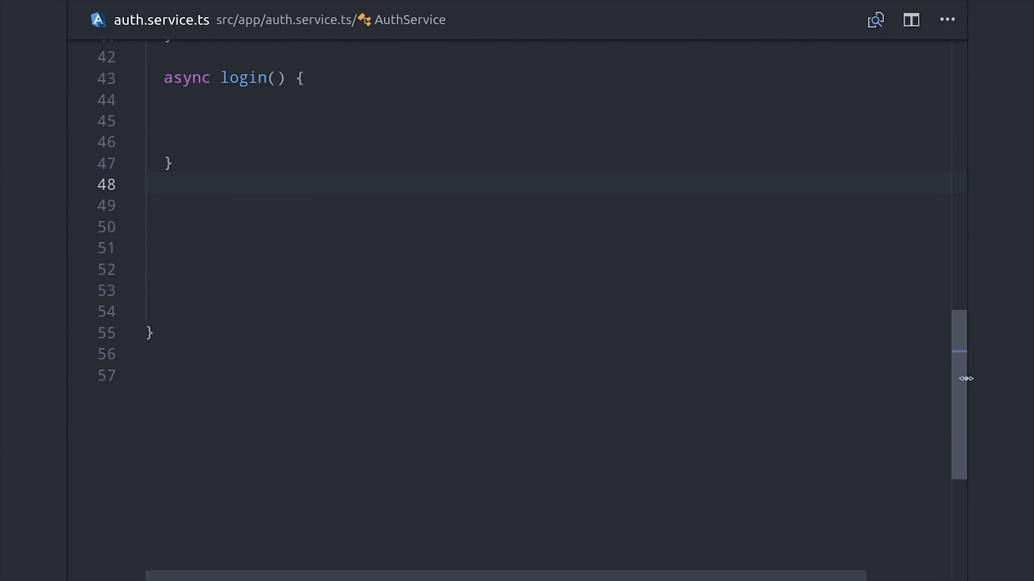
pyautogui.write('const googleAuth')
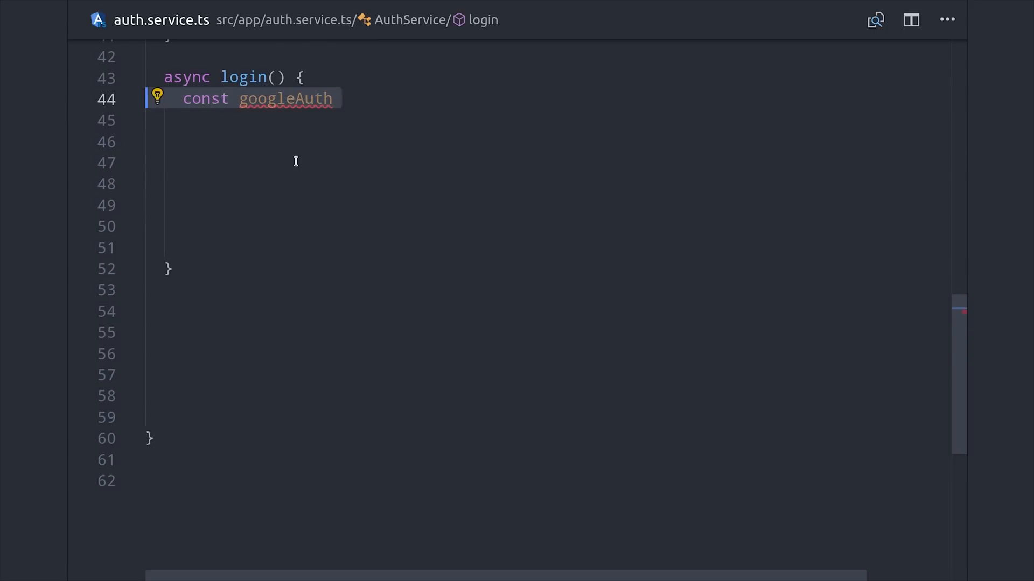
pyautogui.write('= gapi.auth2')
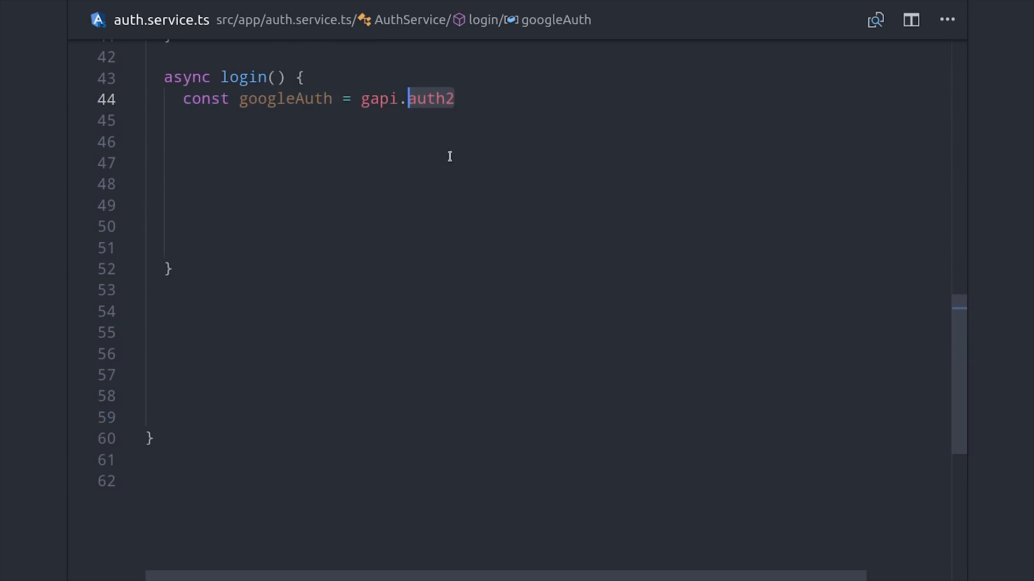
pyautogui.write('.getAuthInstance()')
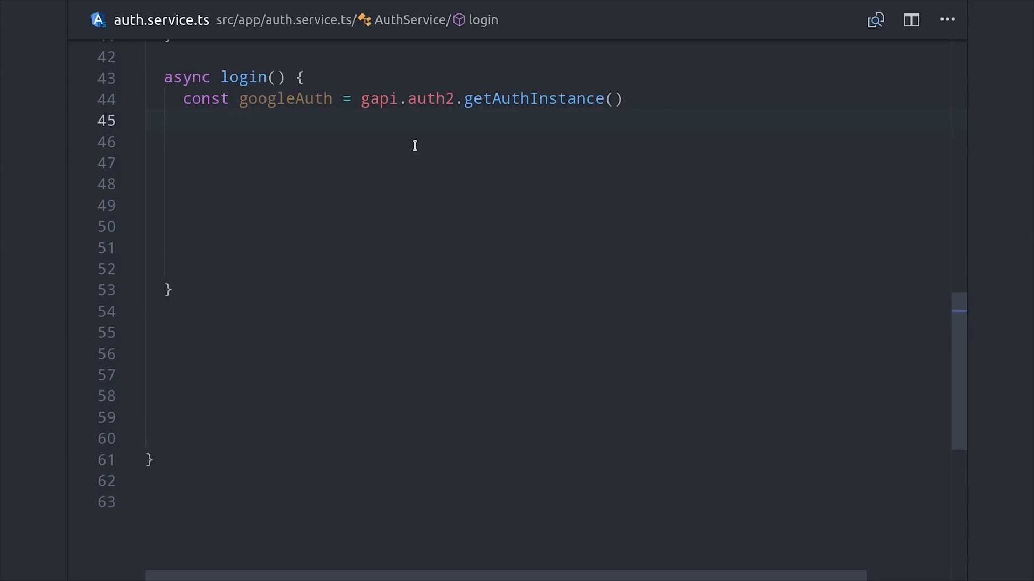
pyautogui.write('const googleUser = await googleAuth')
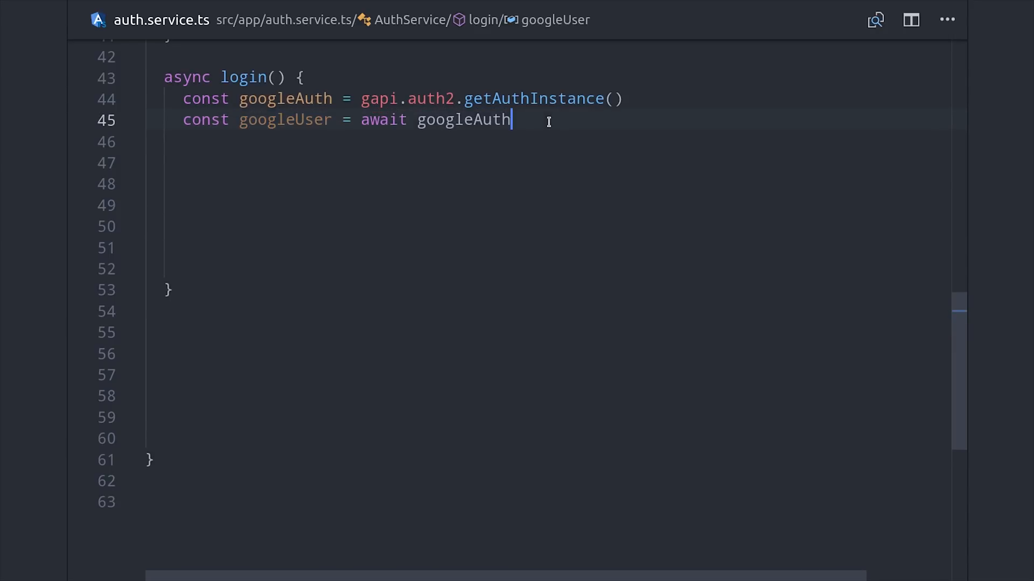
pyautogui.write('.signIn();')
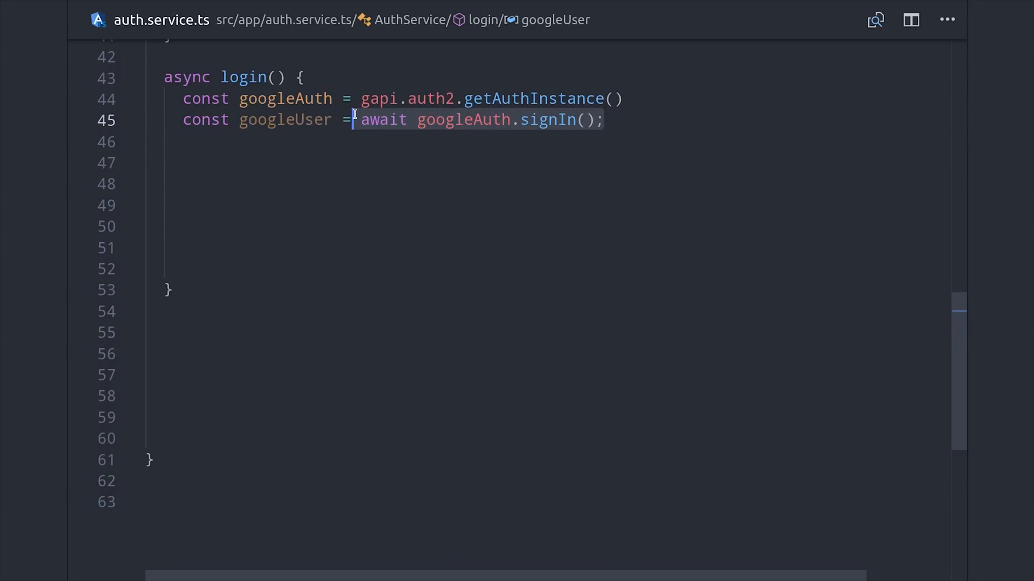
pyautogui.click(296, 163)
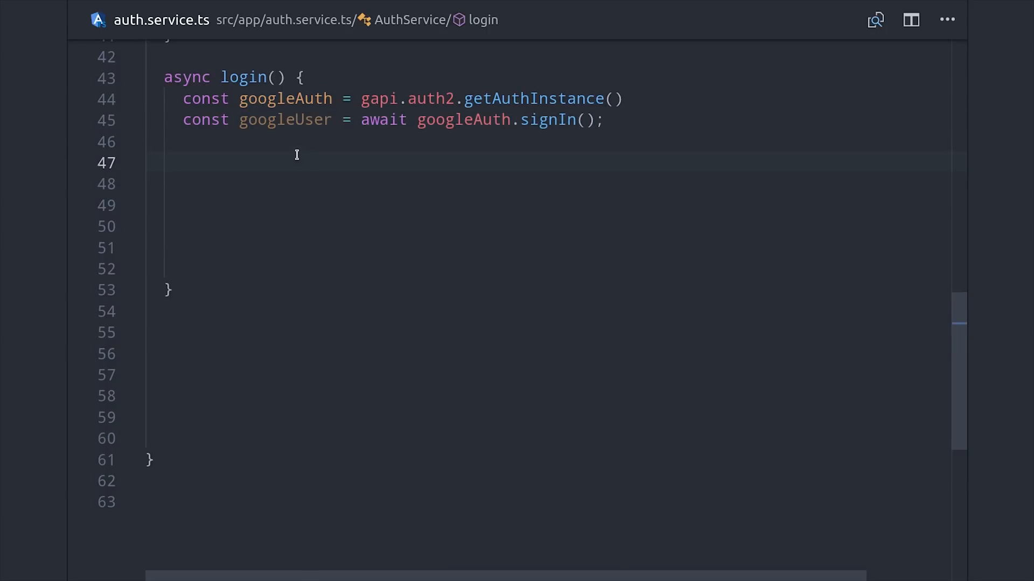
pyautogui.write('const token = googleUser.getAuthResponse()')
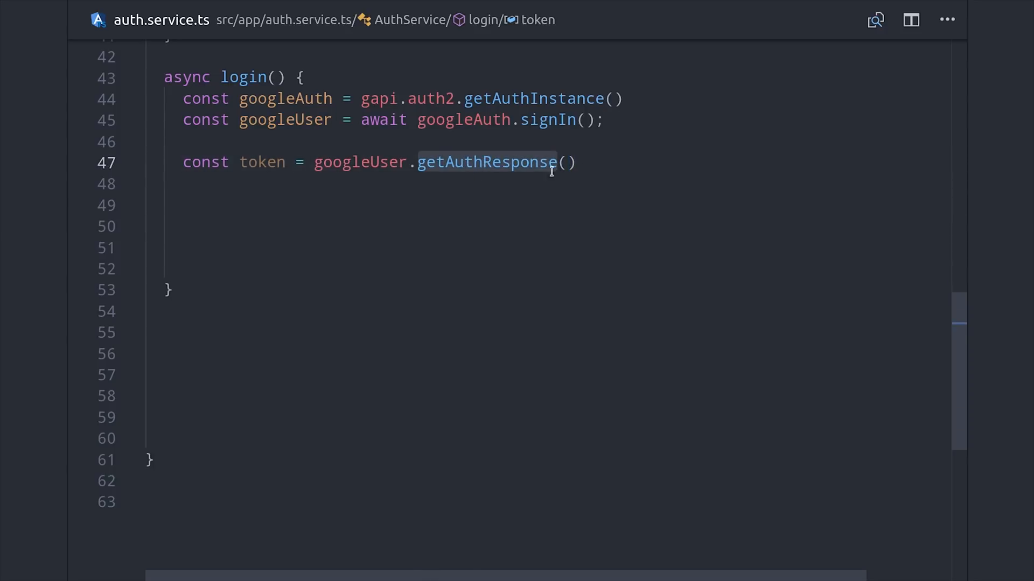
pyautogui.write('.id_token;')
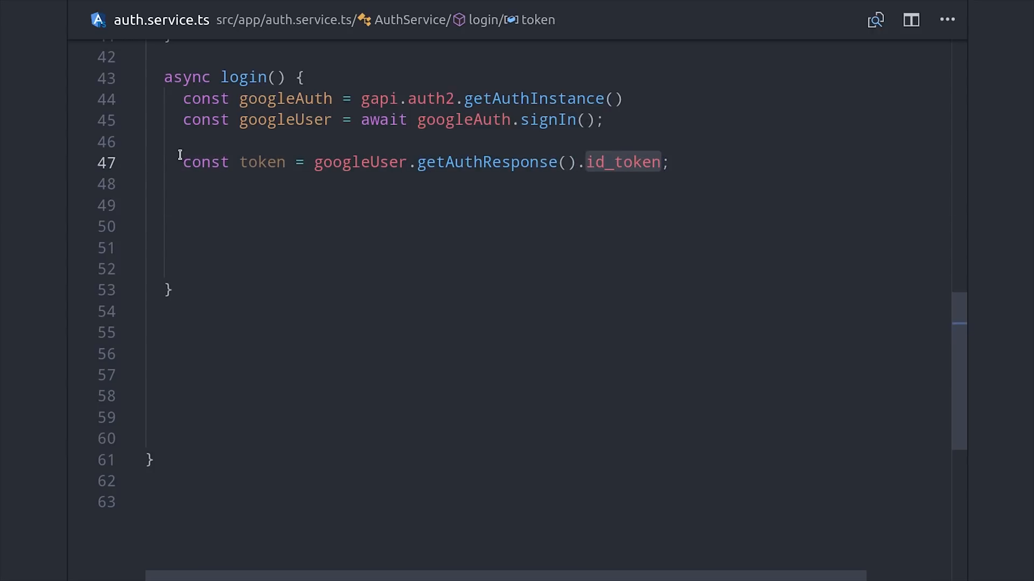
pyautogui.write('console.log(googleUser)')
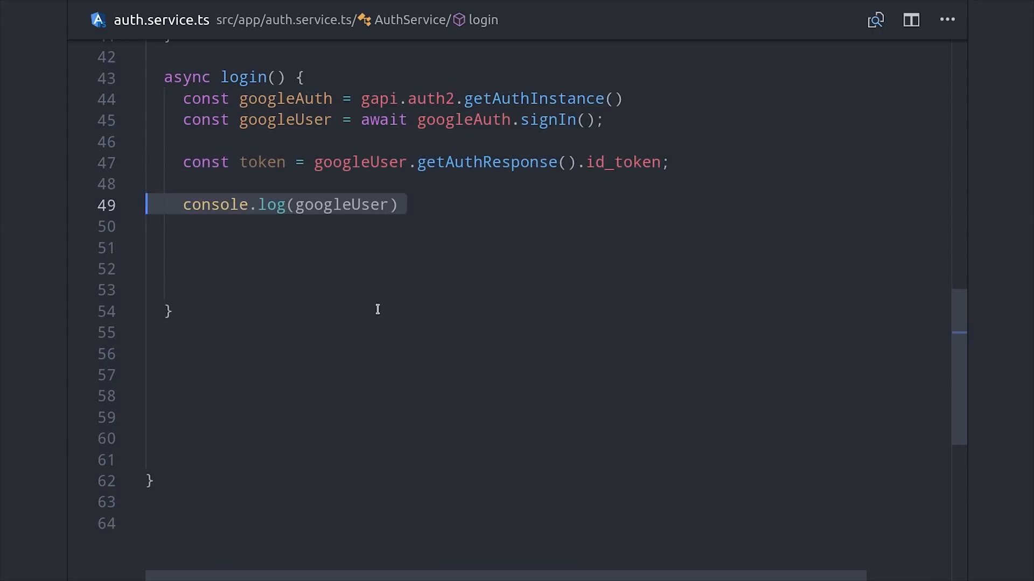
# Build a GoogleAuthProvider credential from the token and await afAuth signInAndRetrieveDataWithCredential(credential)
pyautogui.click(267, 247)
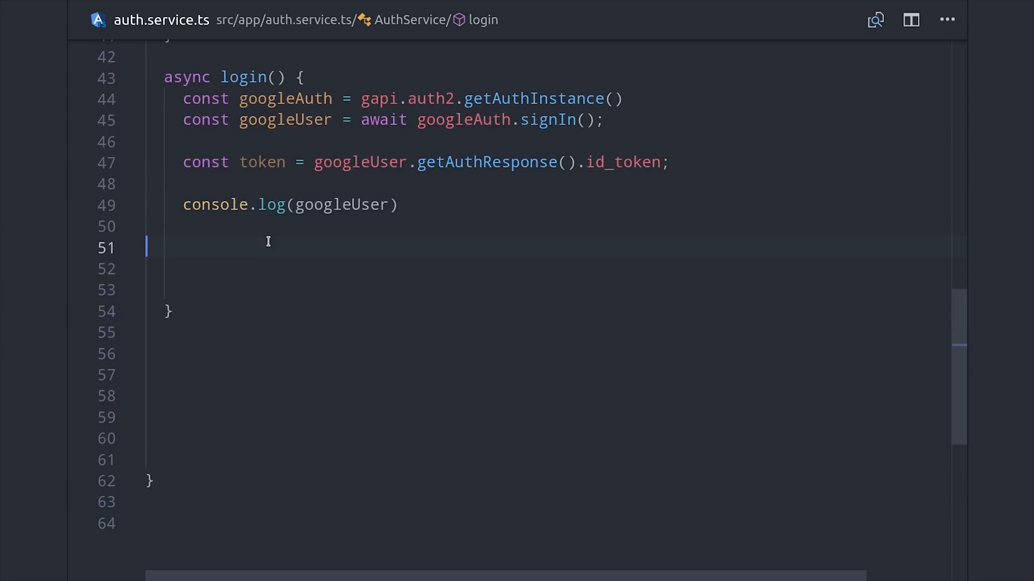
pyautogui.write('const credential = auth.GoogleAuthProvider')
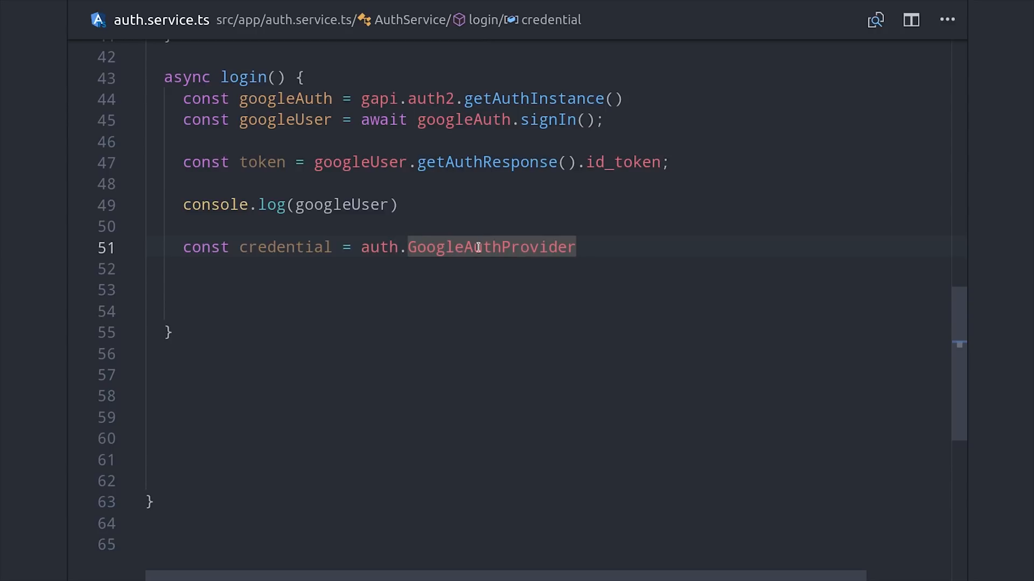
pyautogui.write('.credential();')
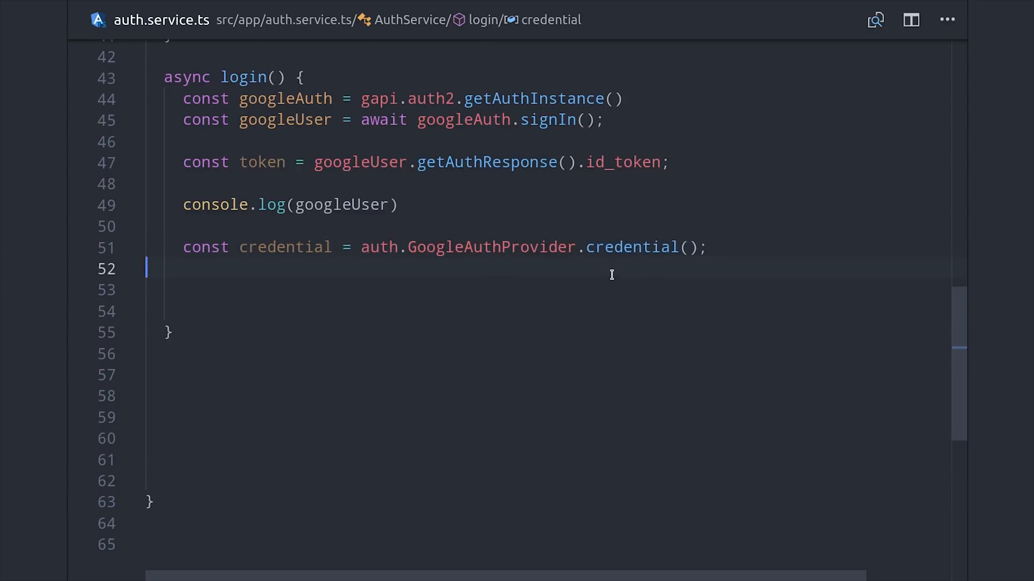
pyautogui.write('token')
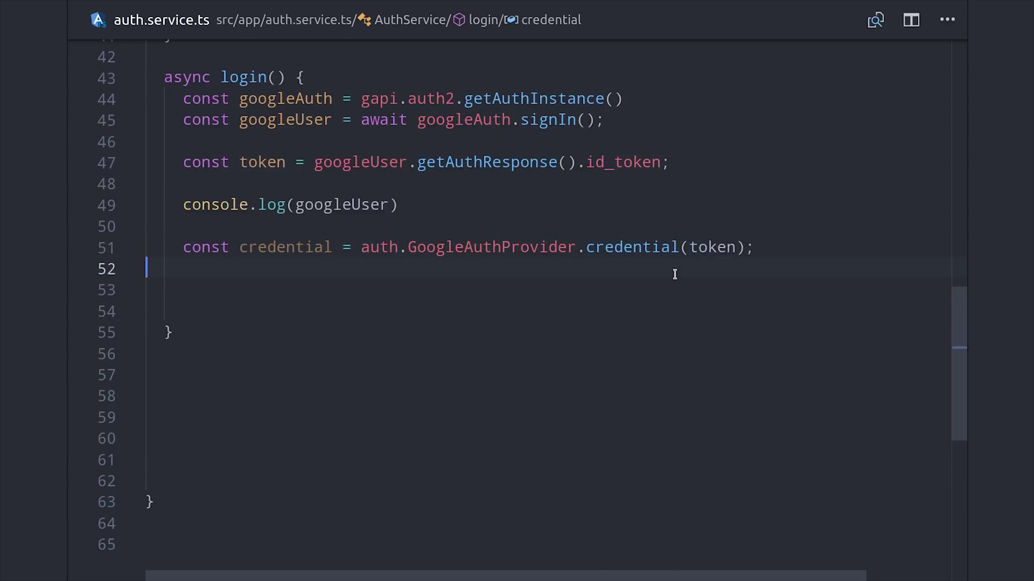
pyautogui.write('await this.afAuth.auth')
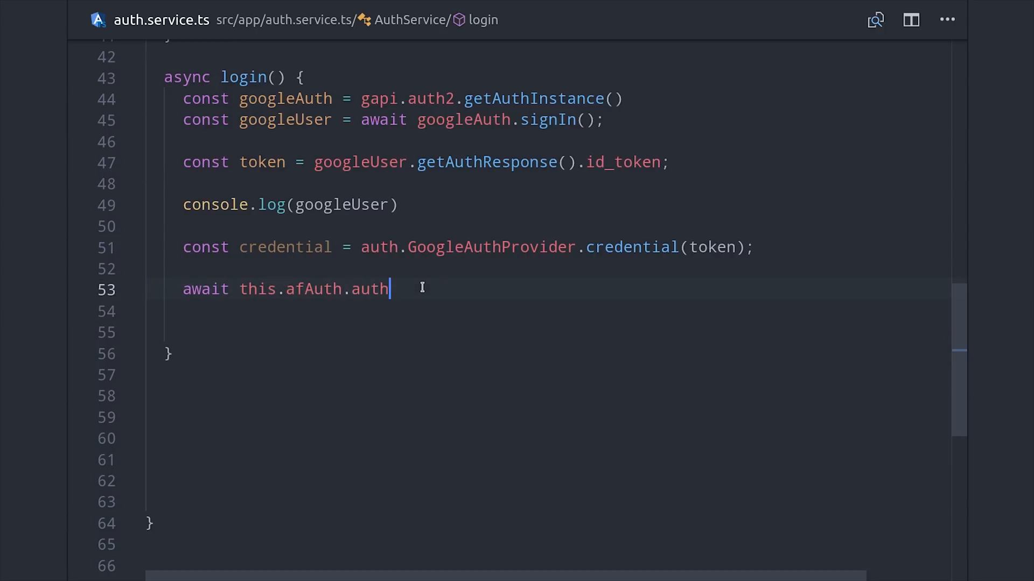
pyautogui.write('.signInAndRetrieveDataWithCredential();')
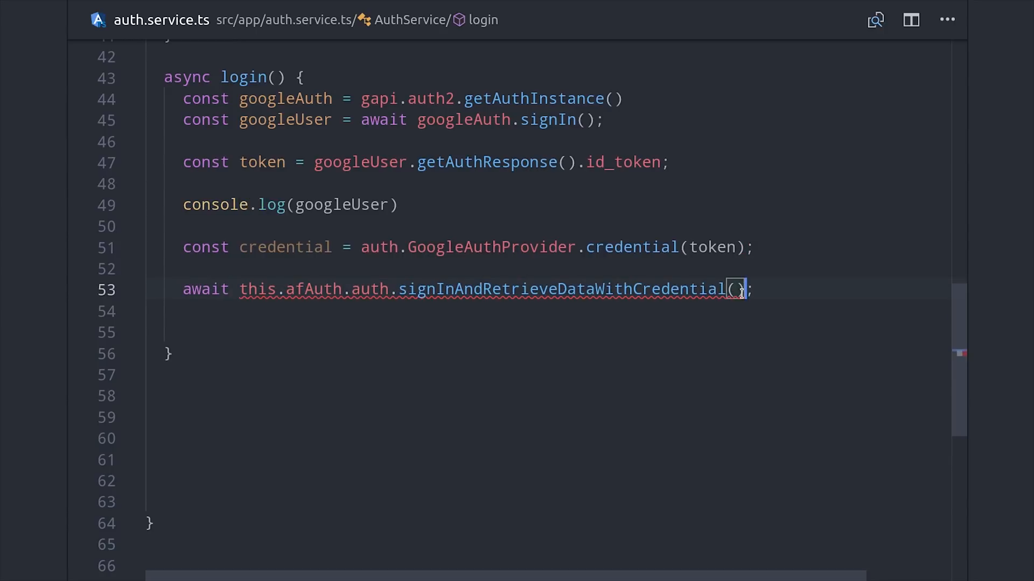
pyautogui.write('credential')
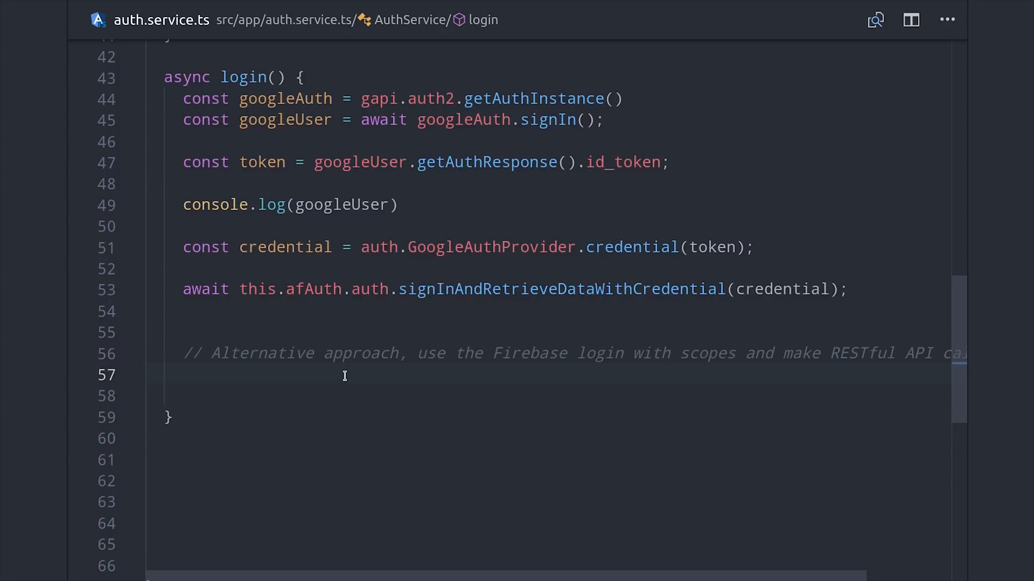
pyautogui.write('// const provider = new auth.GoogleAuthProvider()')
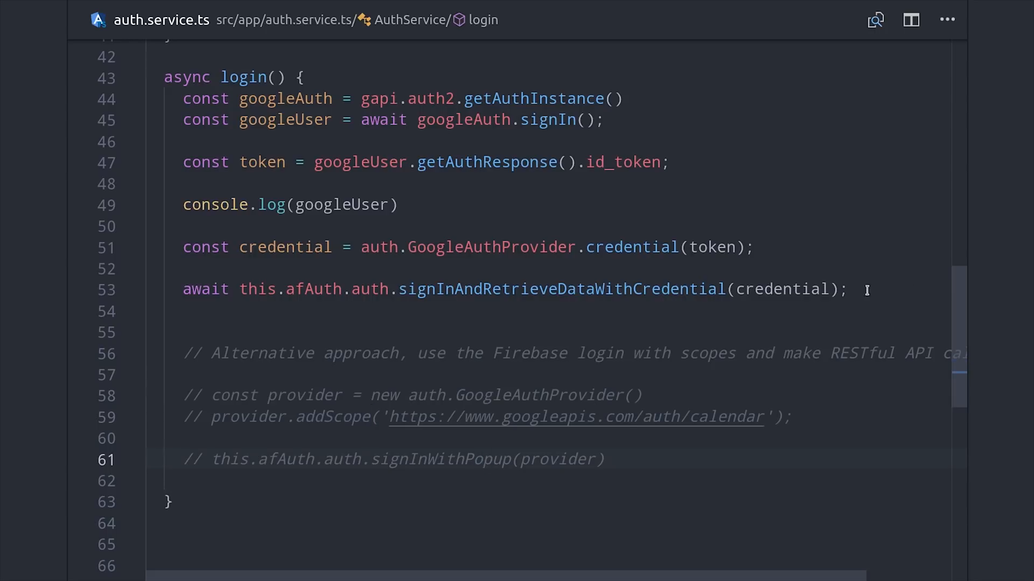
# Make logout call this.afAuth.auth.signOut() and start an async getCalendar() method
pyautogui.scroll(-3)
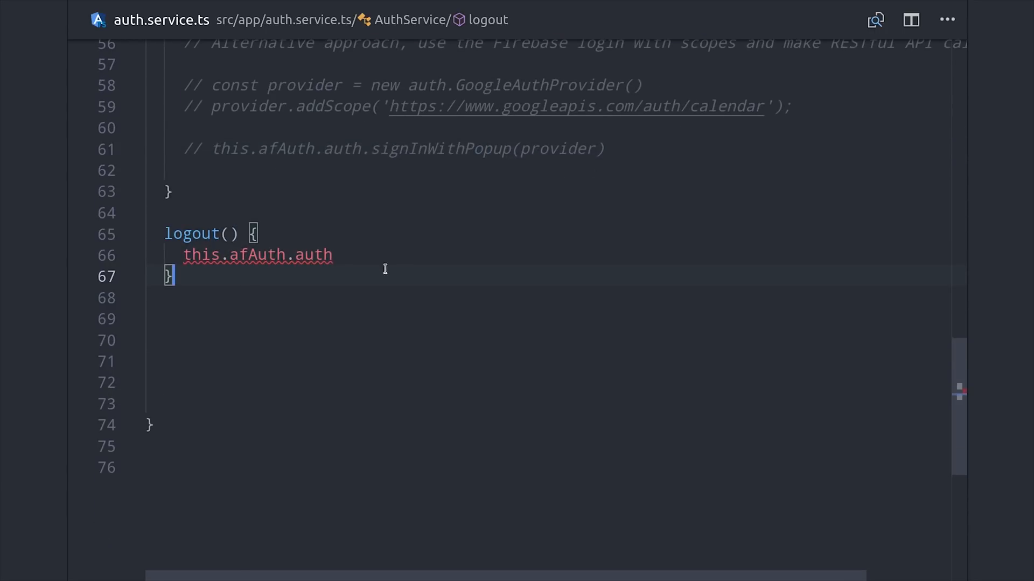
pyautogui.write('.signOut();')
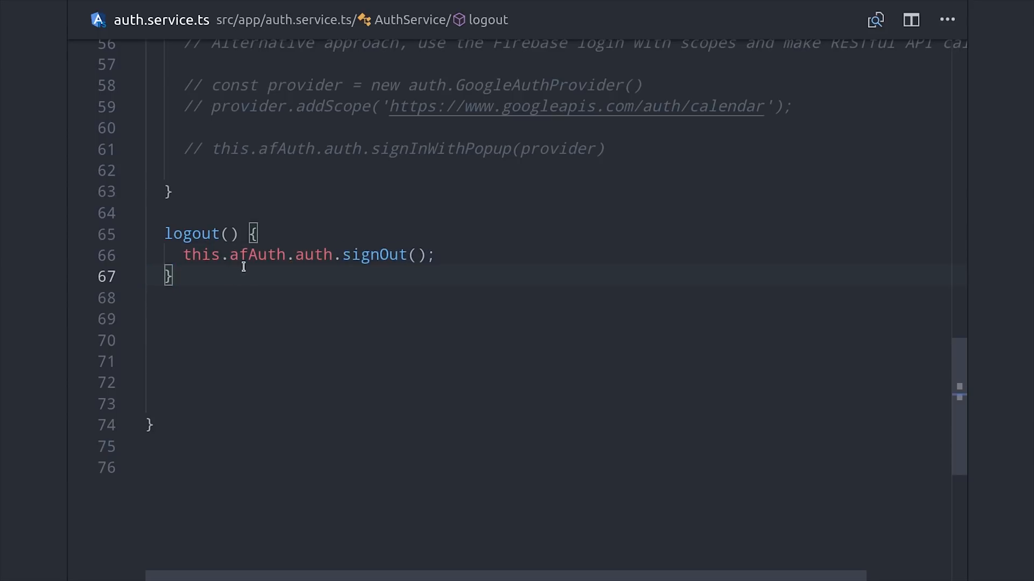
pyautogui.write('async getCalendar() {')
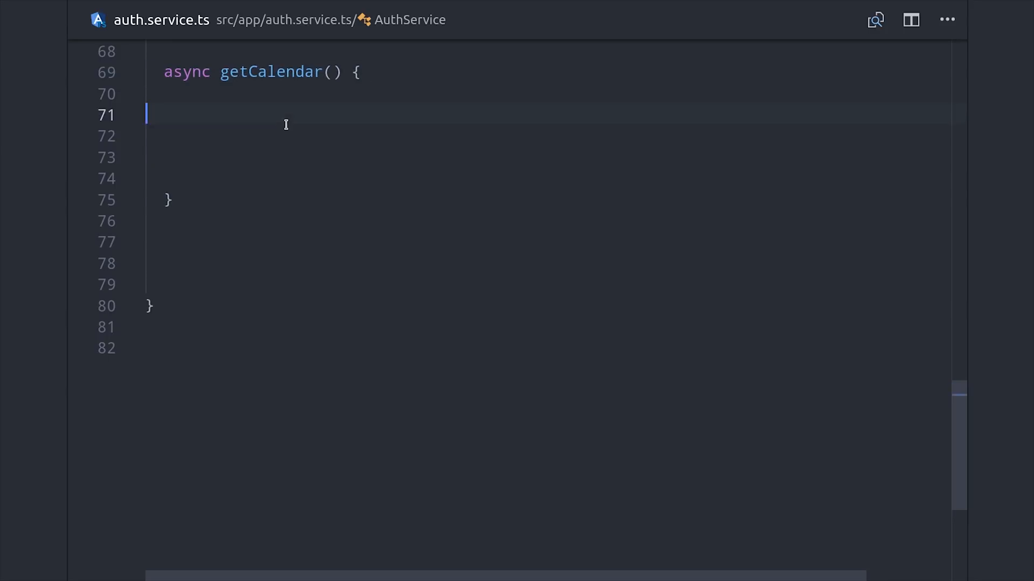
# Await gapi.client.calendar.events.list with calendarId 'primary' and timeMin new Date().toISOString()
pyautogui.write('const events = await gapi')
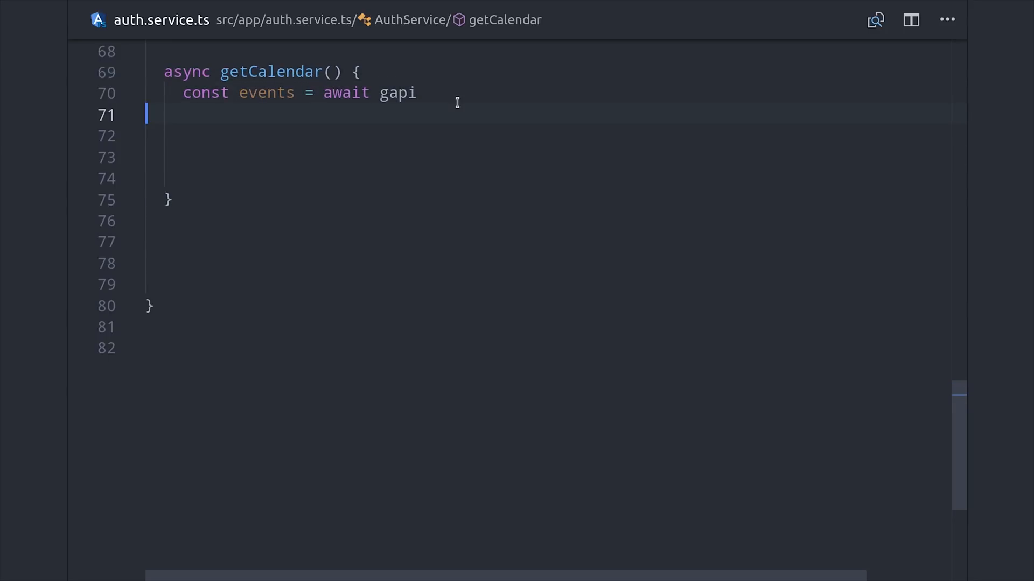
pyautogui.write('.client.calendar')
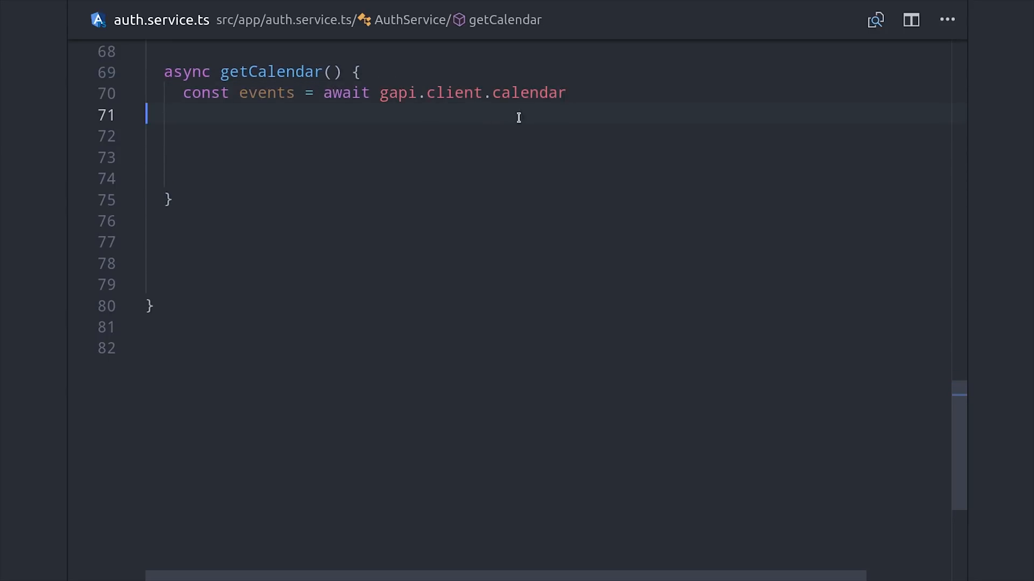
pyautogui.write('.events.list()')
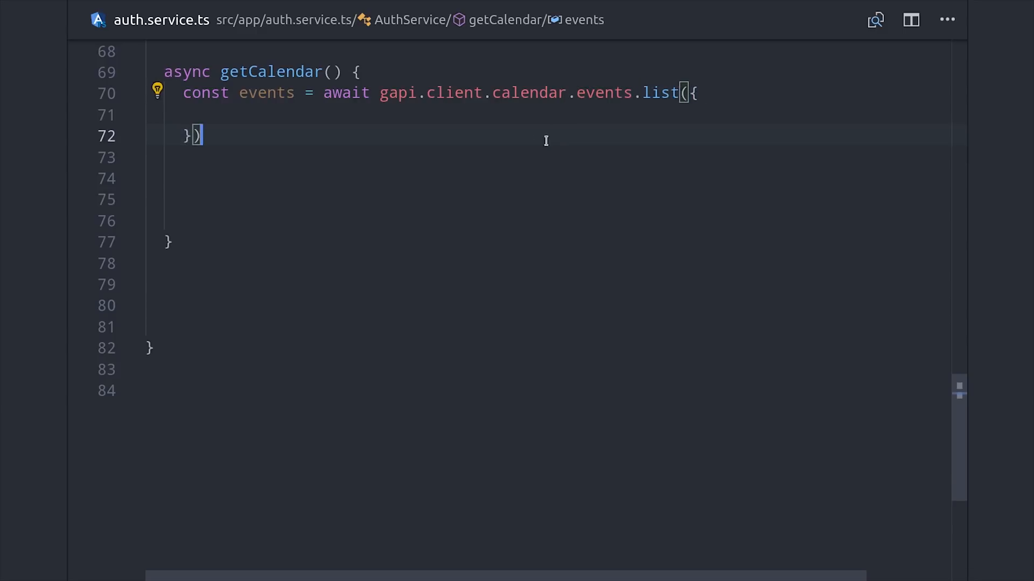
pyautogui.moveTo(527, 93)
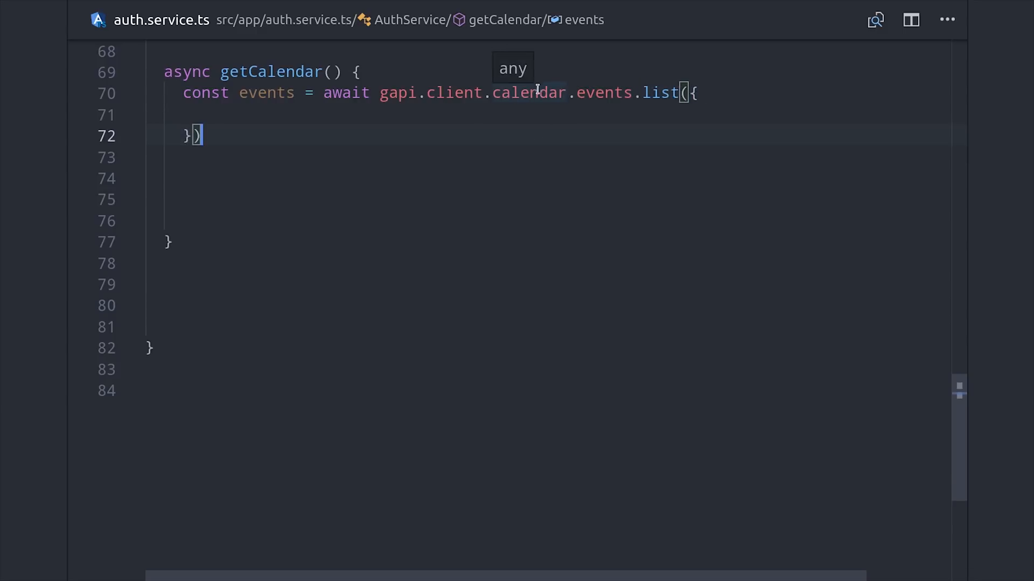
pyautogui.write("calendarId: 'primary',")
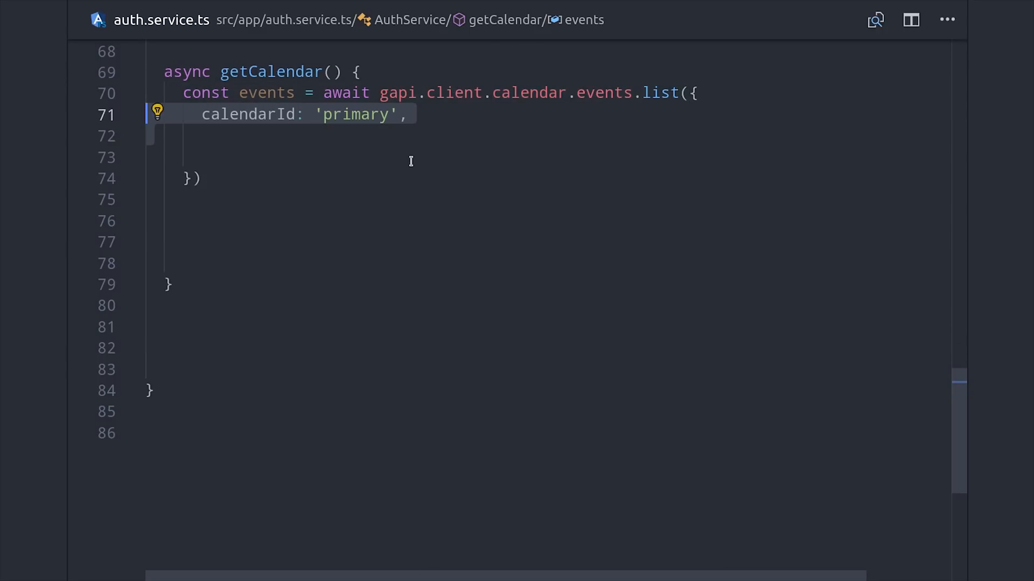
pyautogui.write('timeMin: new Date()')
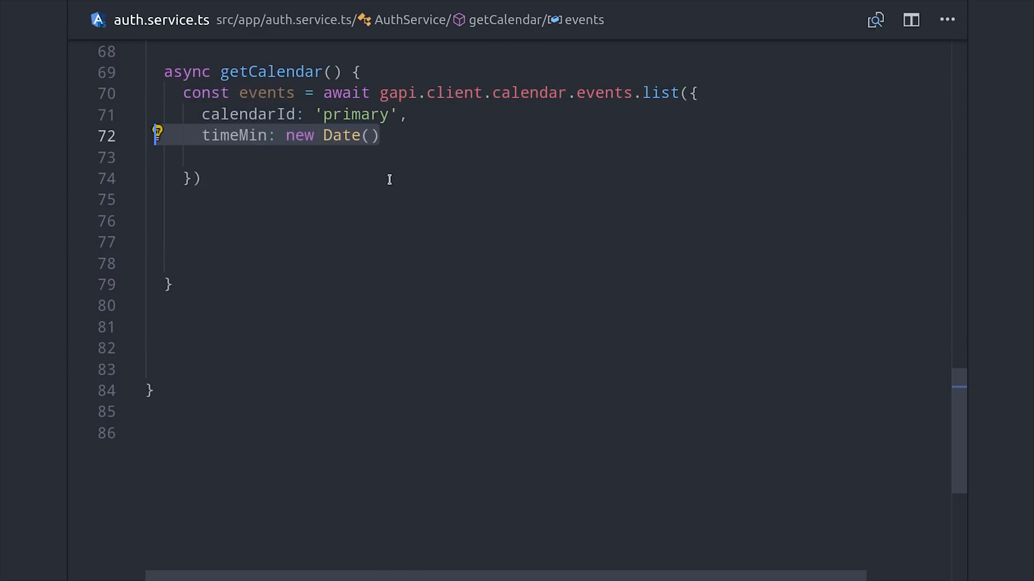
pyautogui.write('.toISOString(),')
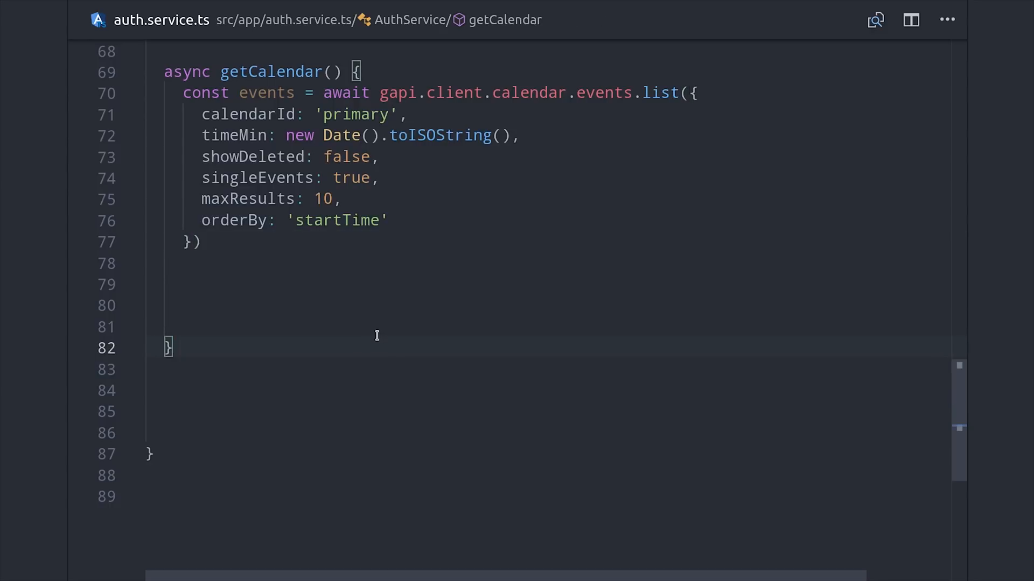
# Log the events response and store events.result.items in this.calendarItems
pyautogui.write('console.log(events)')
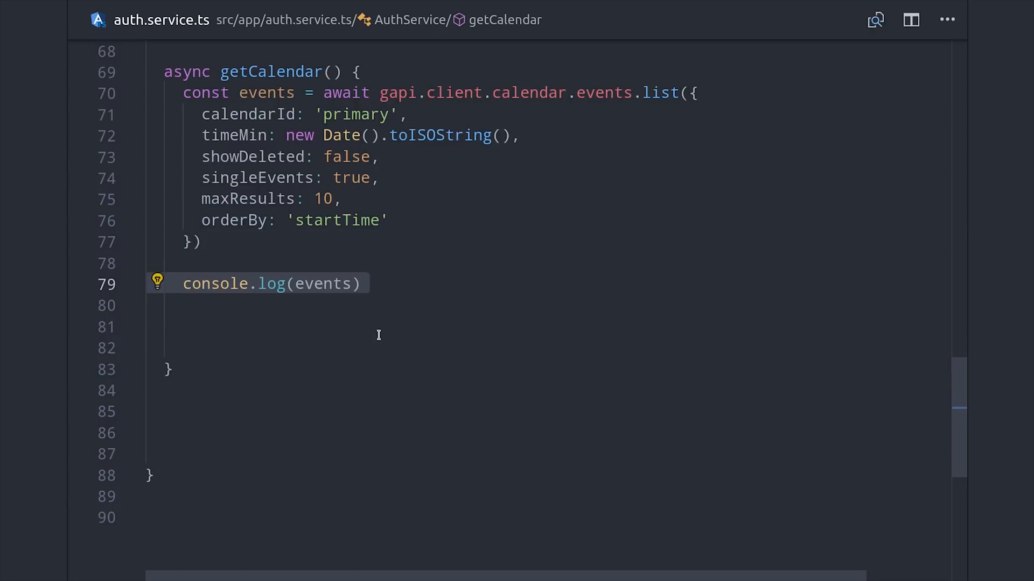
pyautogui.write('this.calendarItems')
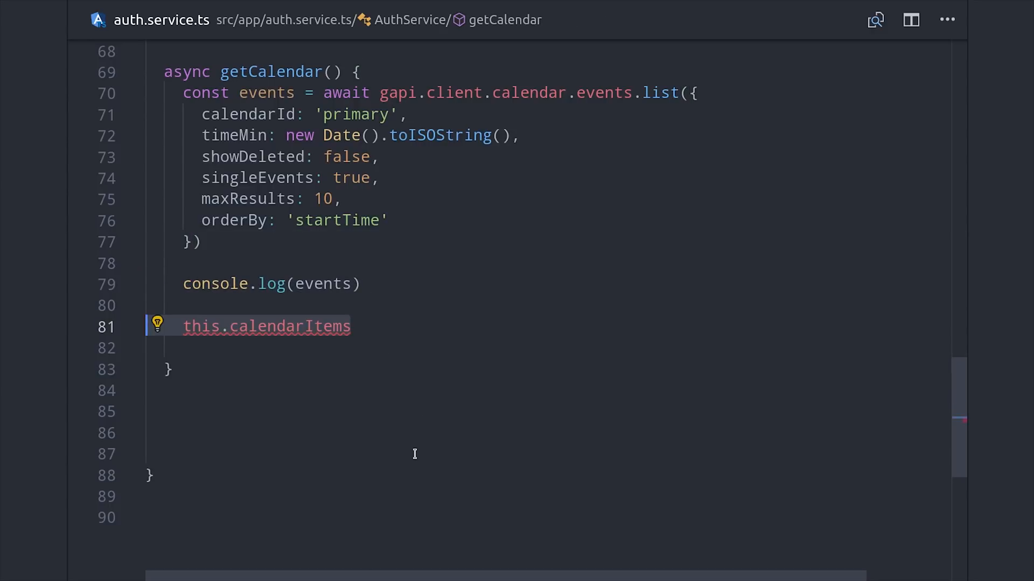
pyautogui.write('= events')
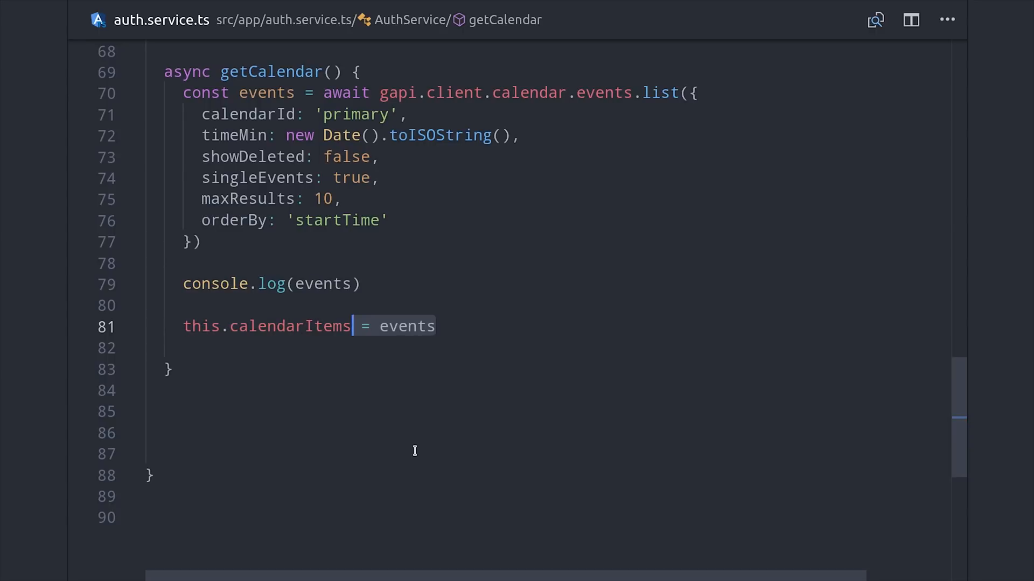
pyautogui.write('.result.items;')
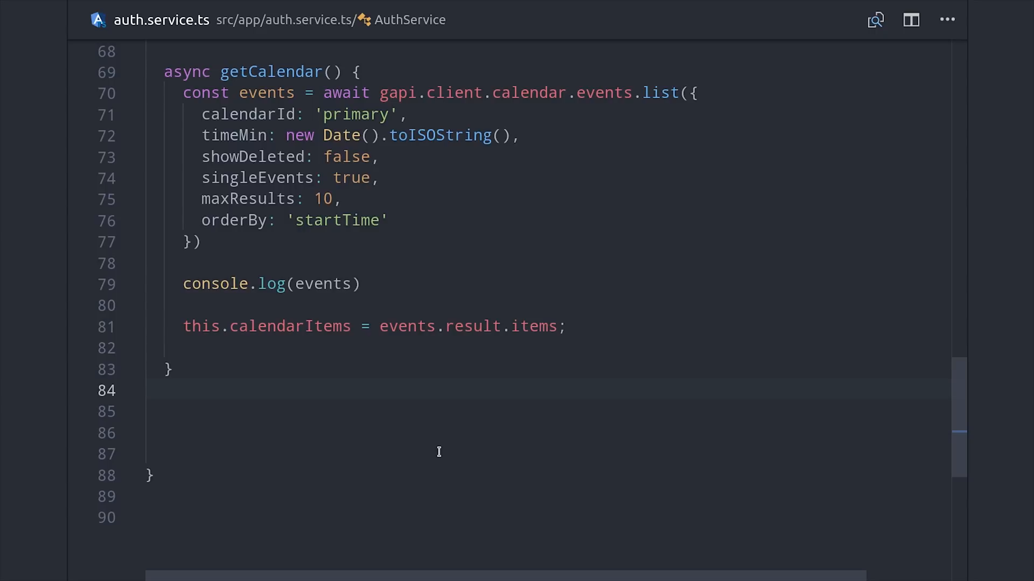
# Add an empty async insertEvent and a hoursFromNow = (n) => new Date(Date.now() + n*1000*60*60).toISOString() helper
pyautogui.click(147, 389)
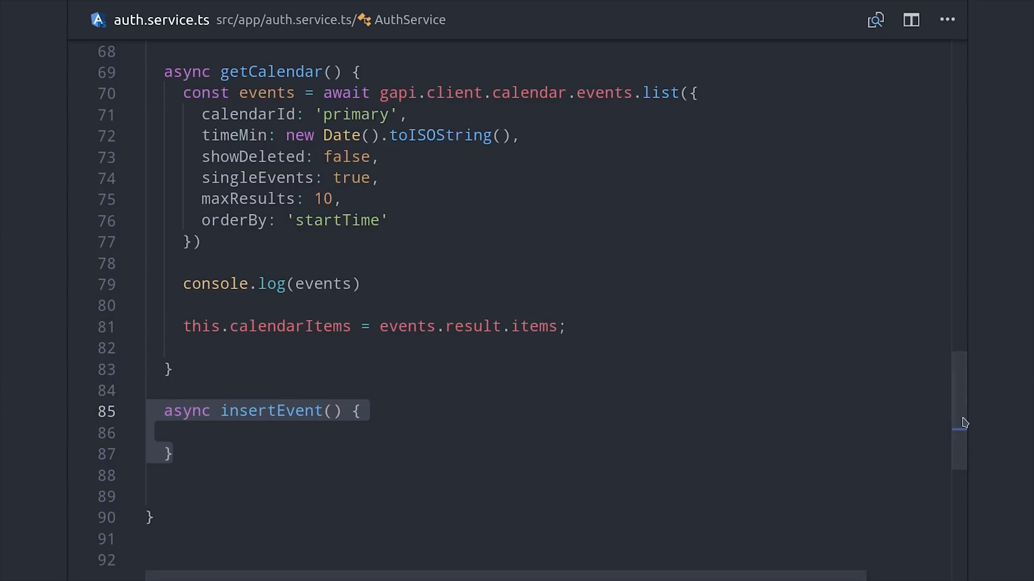
pyautogui.scroll(-3)
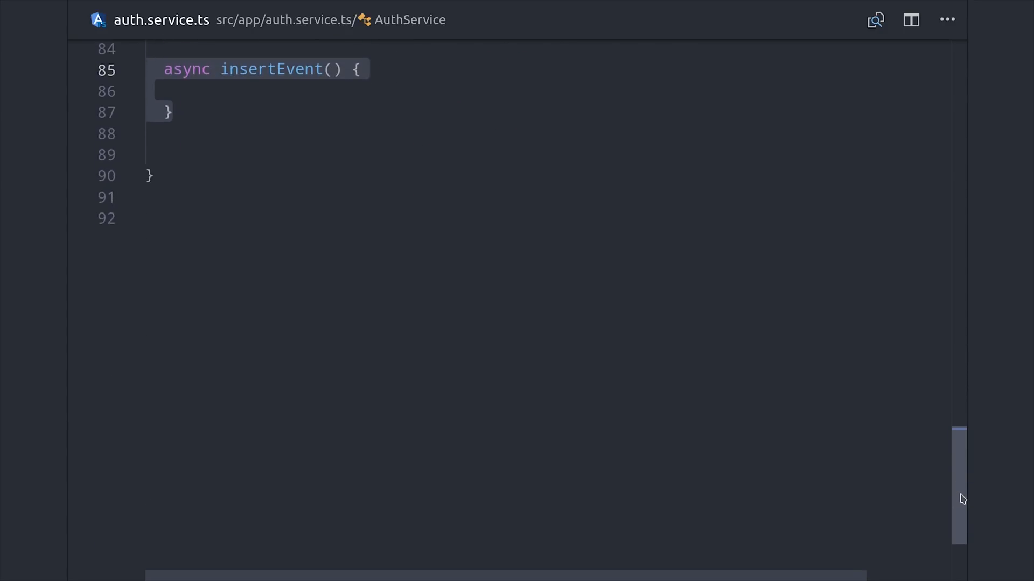
pyautogui.write('const hoursFromNow =')
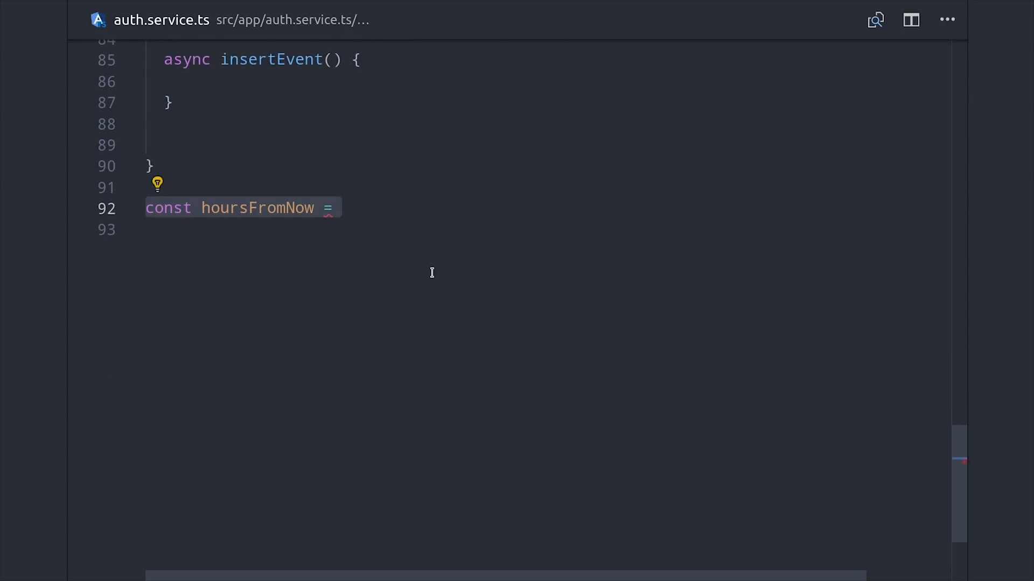
pyautogui.write('(n) => new Date()')
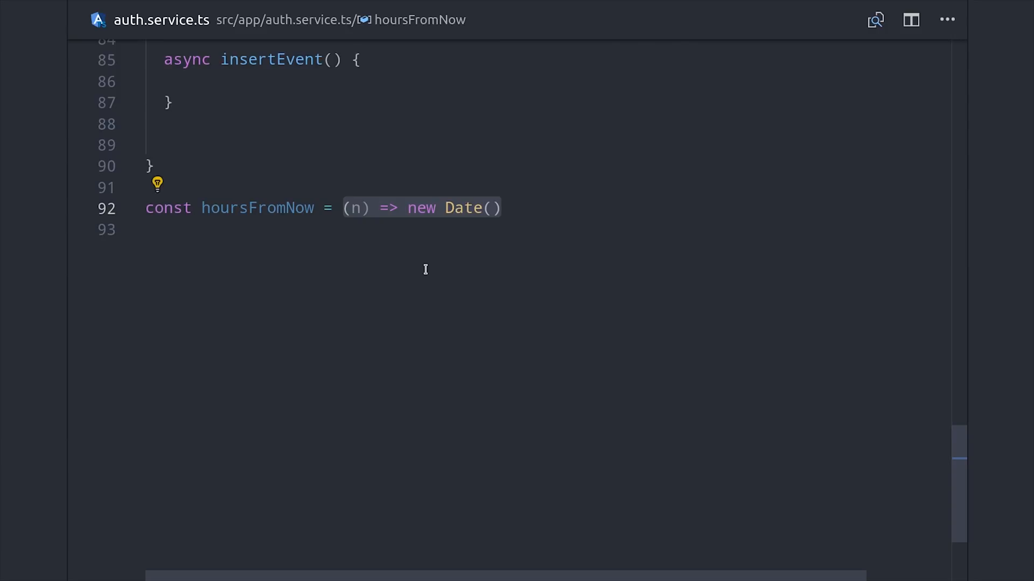
pyautogui.write('Date.now() + )')
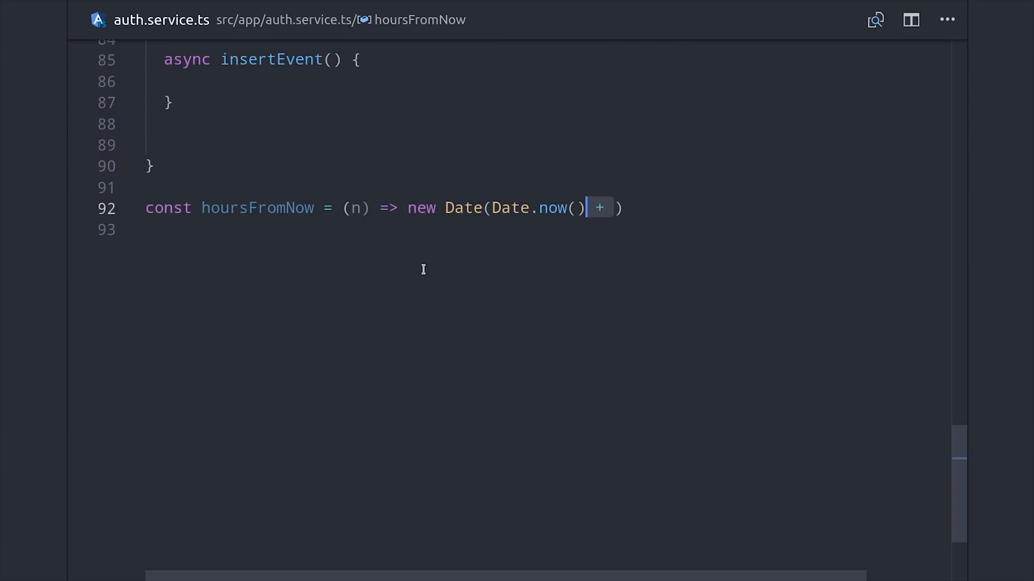
pyautogui.write('n * 1000 * 60 * 60 ).toISOString();')
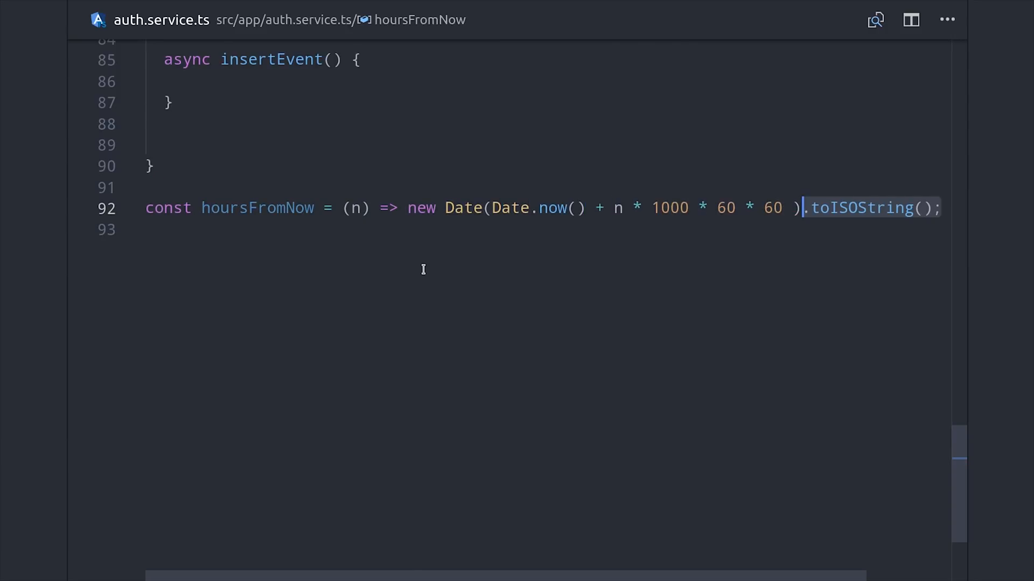
pyautogui.doubleClick(257, 207)
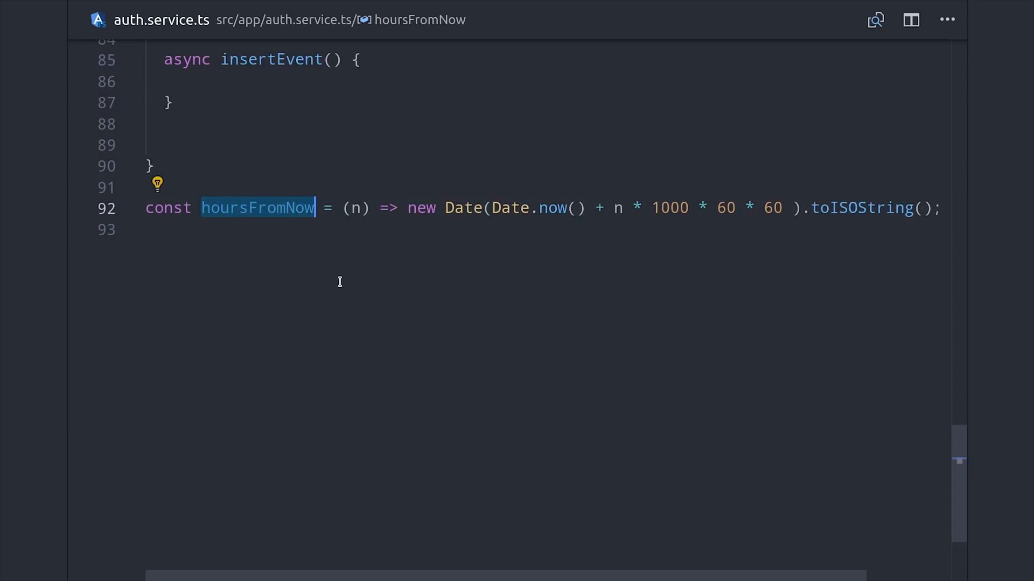
# Await gapi.client.calendar.events.insert with calendarId 'primary' and timeZone 'America/Los_Angeles'
pyautogui.write('const insert = await gapi')
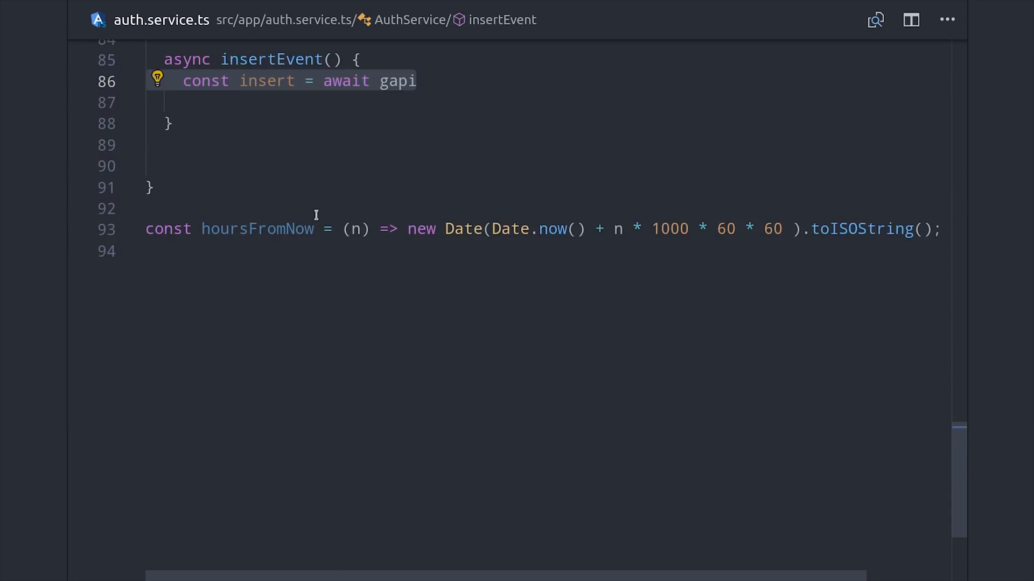
pyautogui.write('.client.calendar')
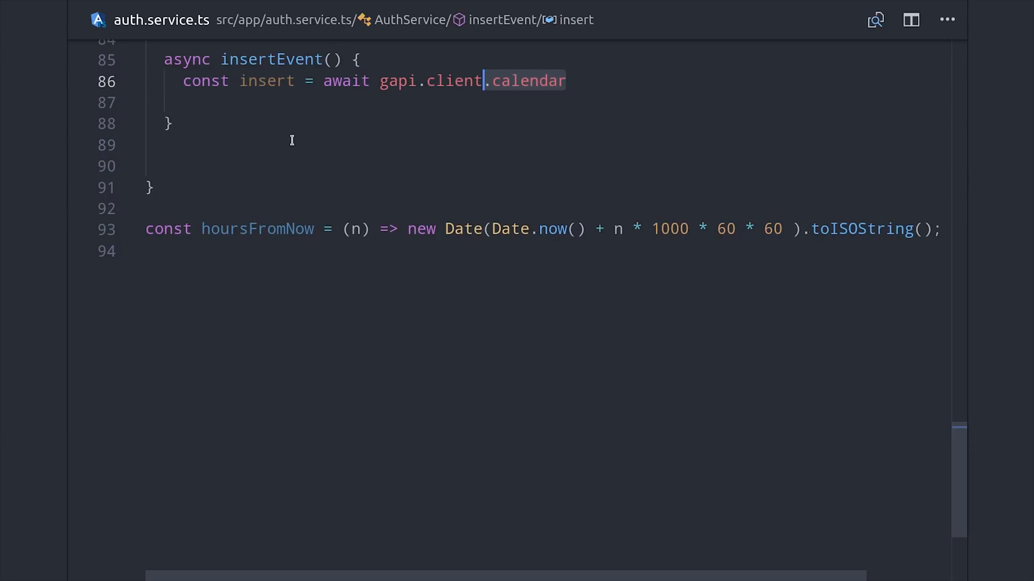
pyautogui.write('.events.insert()')
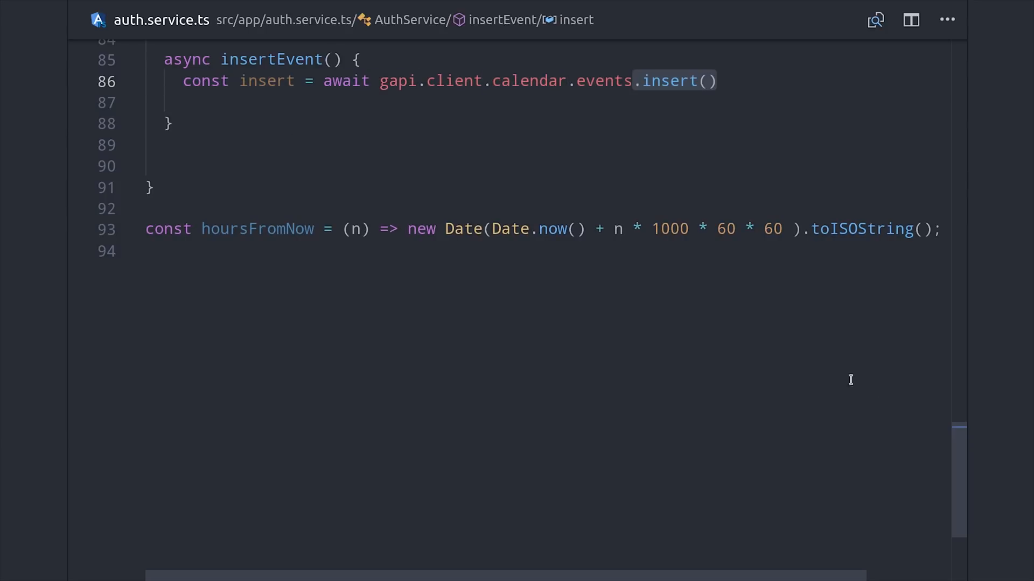
pyautogui.scroll(3)
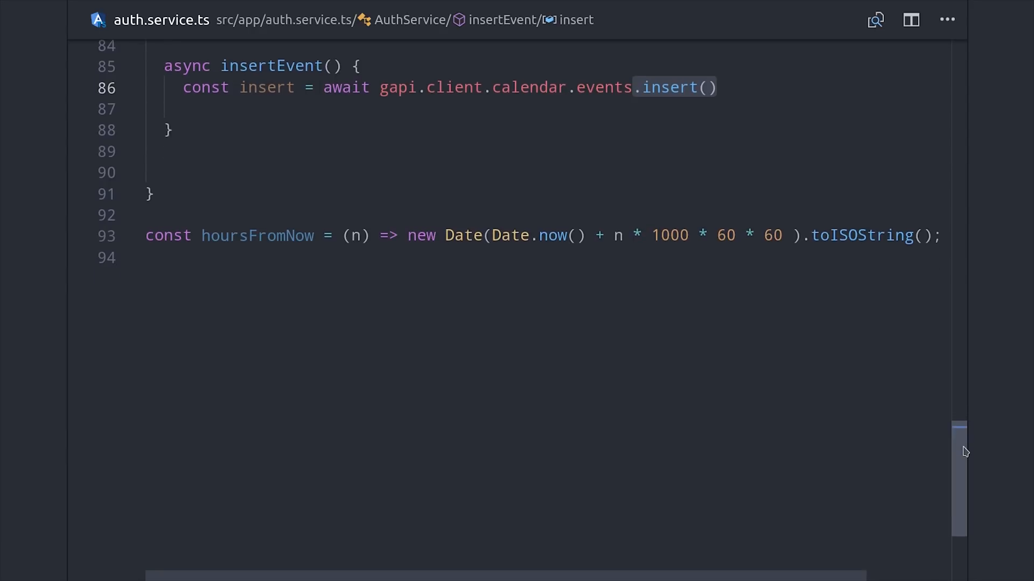
pyautogui.write('{')
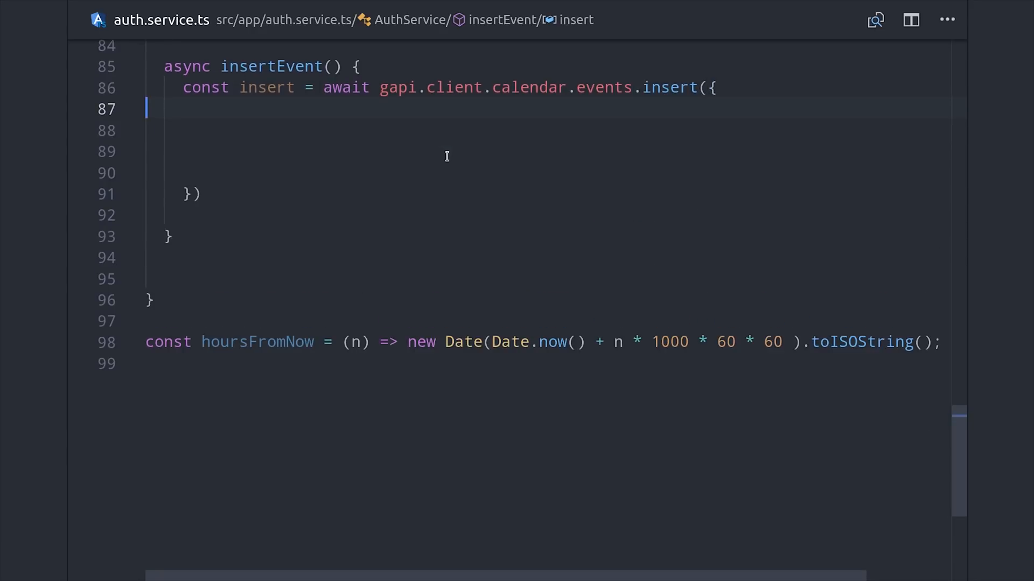
pyautogui.write("calendarId: 'primary',")
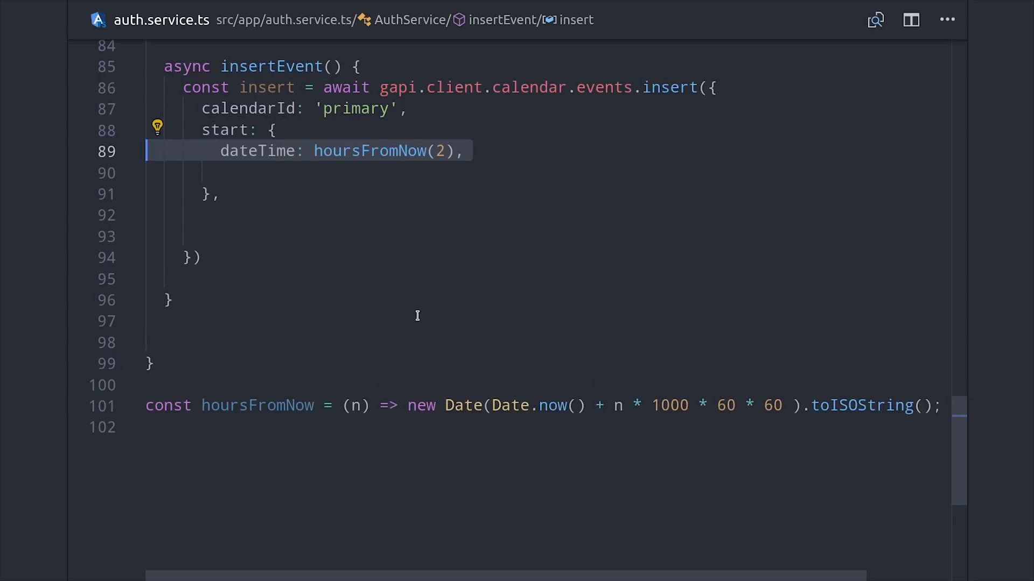
pyautogui.write("timeZone: 'America/Los_Angeles'")
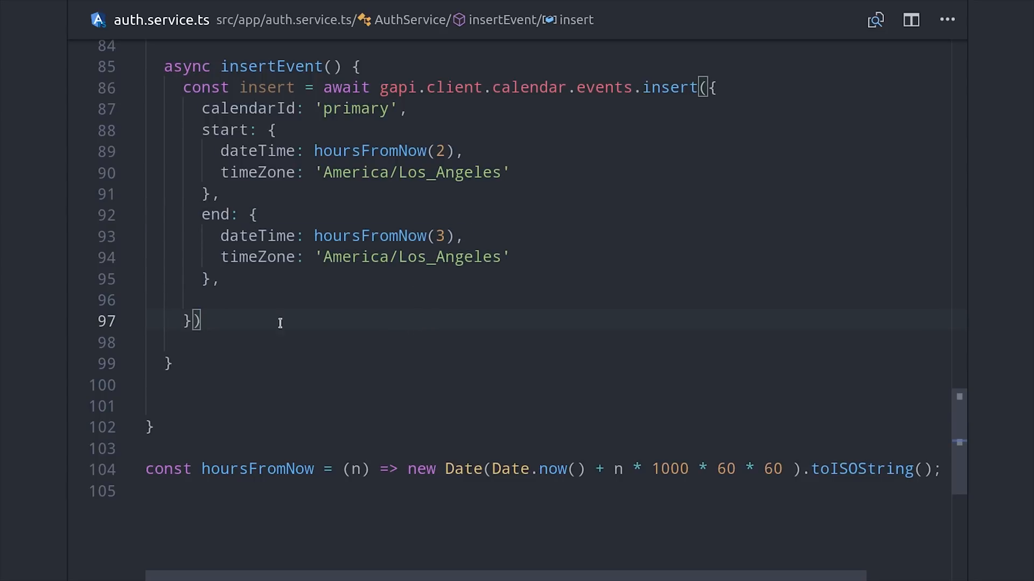
# Give the event summary 'Have Fun!!!' and a fun description, then await this.getCalendar() afterwards
pyautogui.press('Enter')
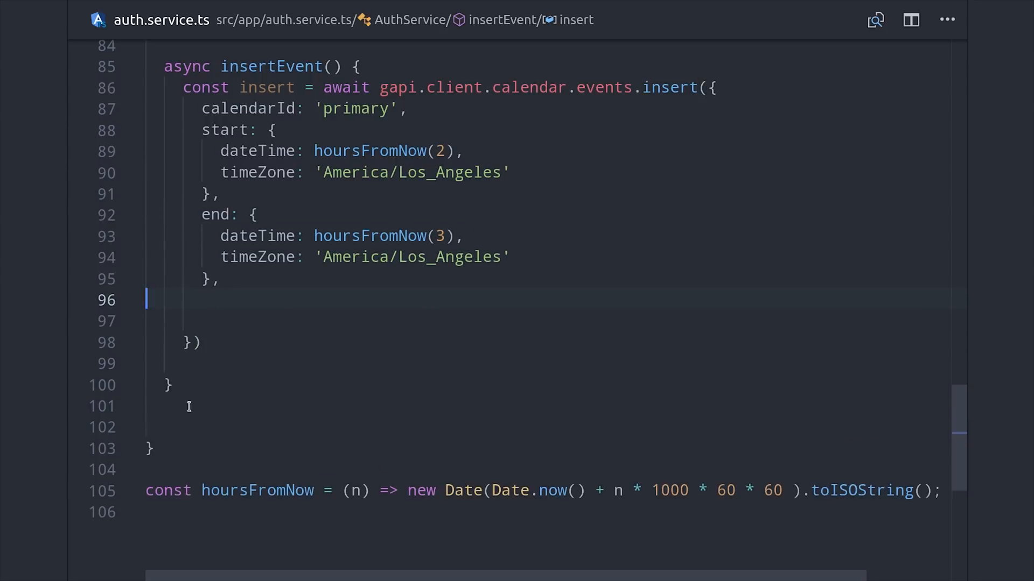
pyautogui.write("summary: 'Have Fun!!!',")
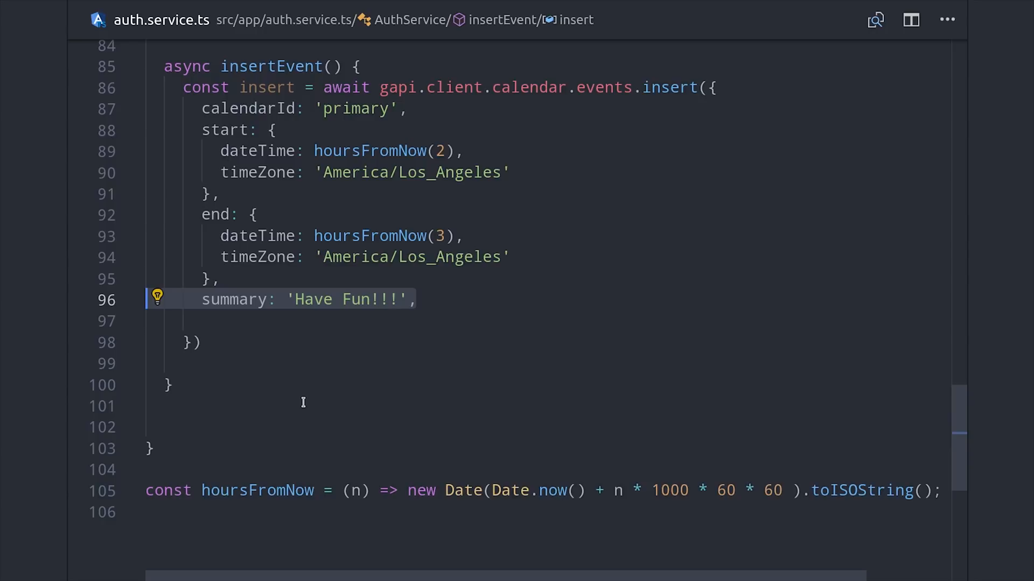
pyautogui.write("description: 'Do some cool stuff and have a fun time doing it'")
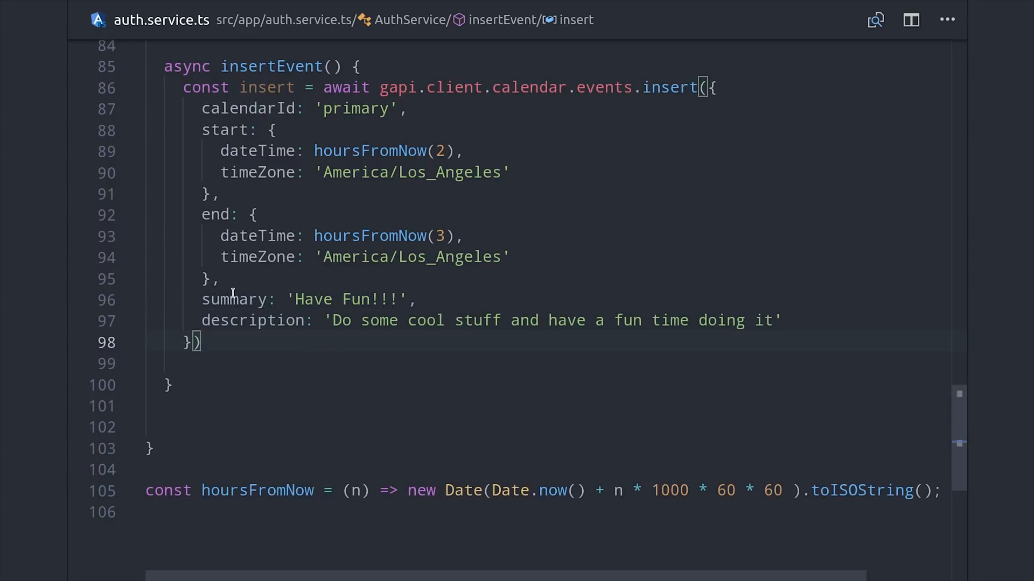
pyautogui.click(239, 448)
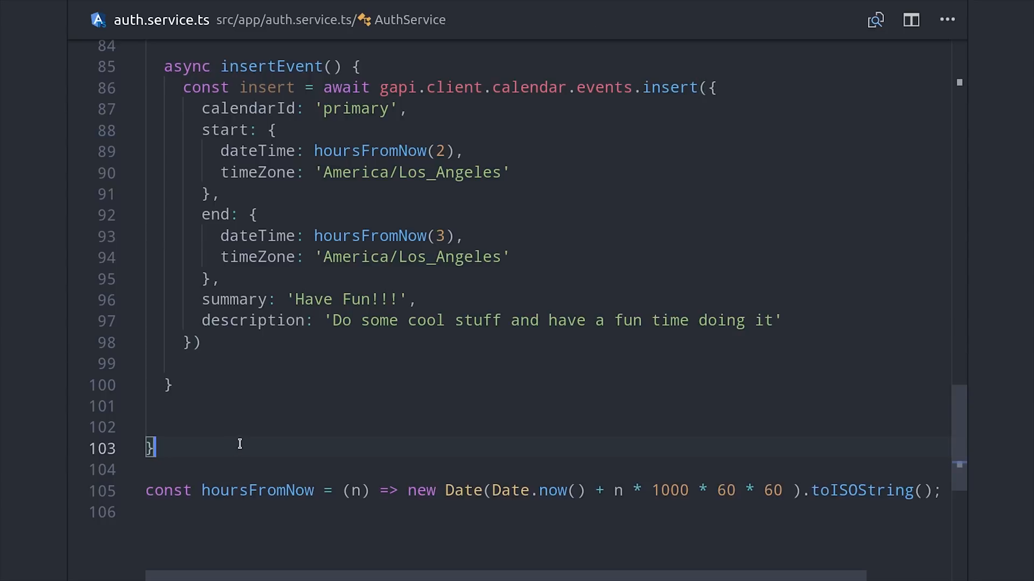
pyautogui.write('await this')
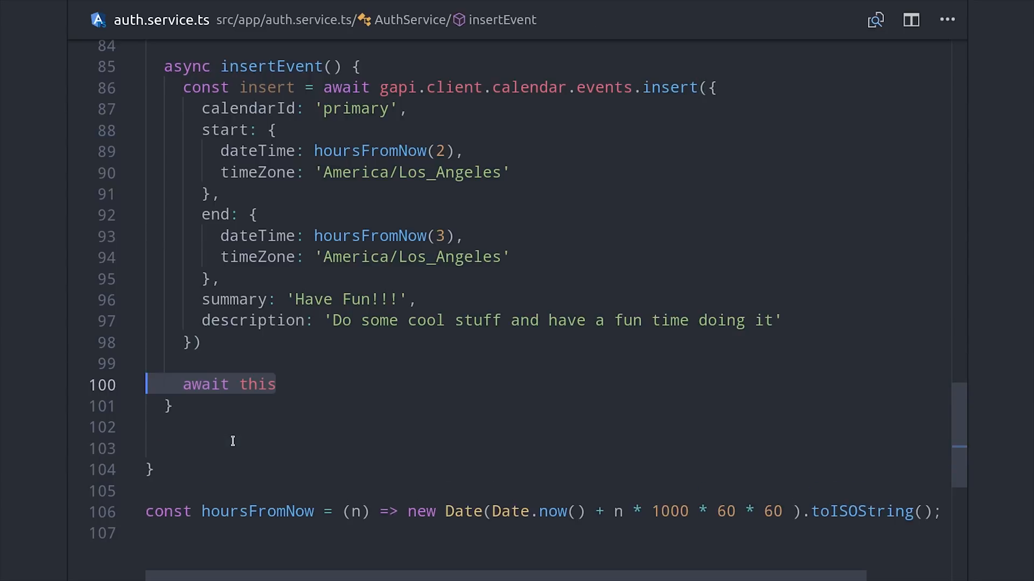
pyautogui.write('.getCalendar();')
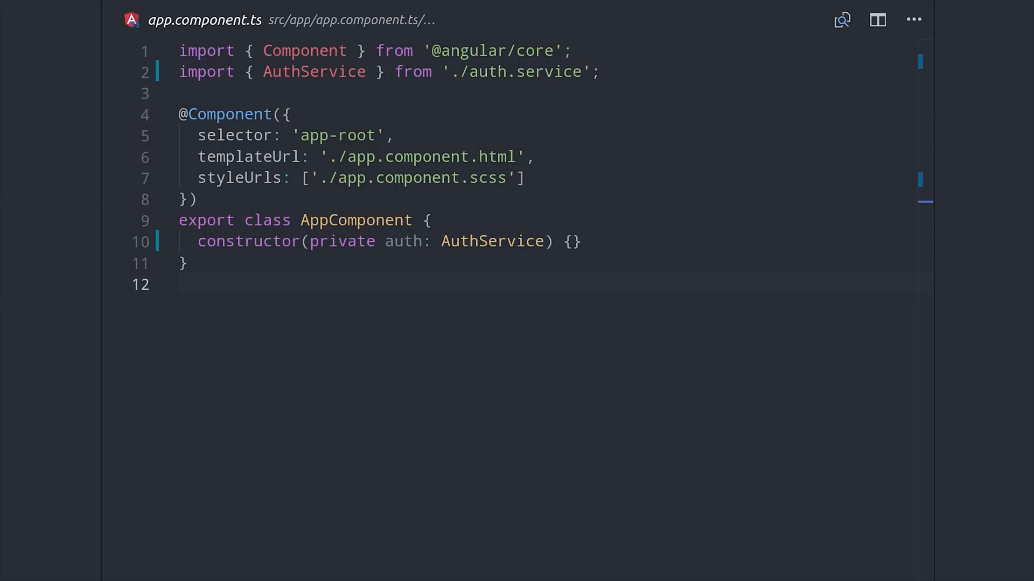
# Open app.component.html via Quick Open from the recent files list
pyautogui.press('ctrl+p')
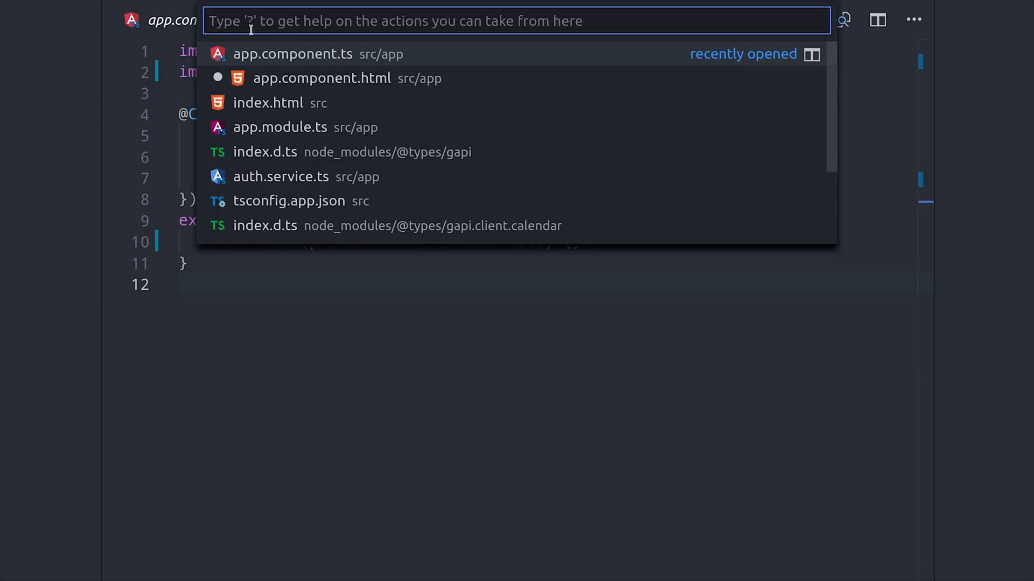
pyautogui.click(321, 77)
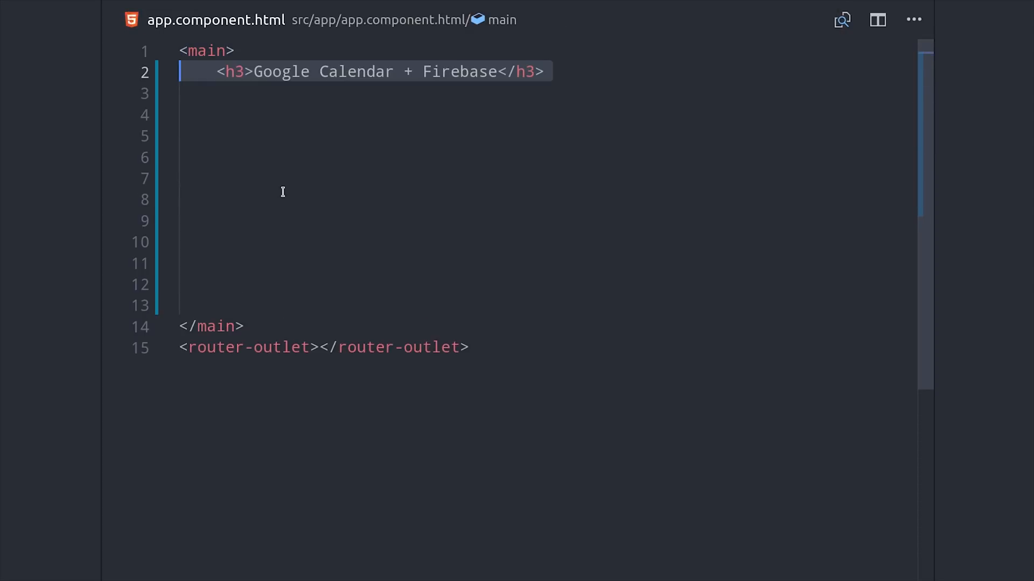
# Add a welcome paragraph and an *ngIf auth.user$ | async as user block showing displayName and a 50px photo
pyautogui.write('<p>Welcome to AngularFirebase world </p>')
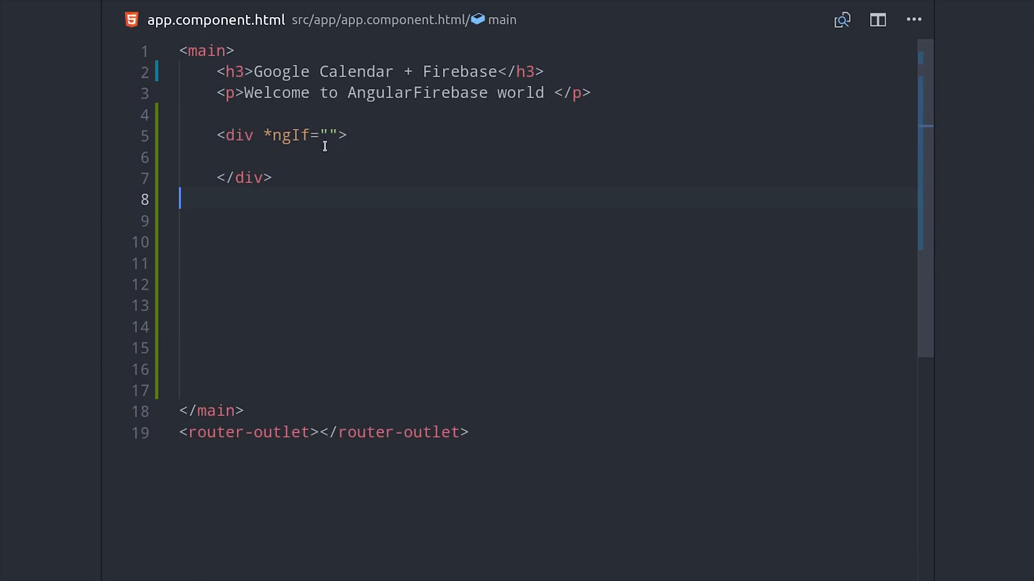
pyautogui.write('auth.user$')
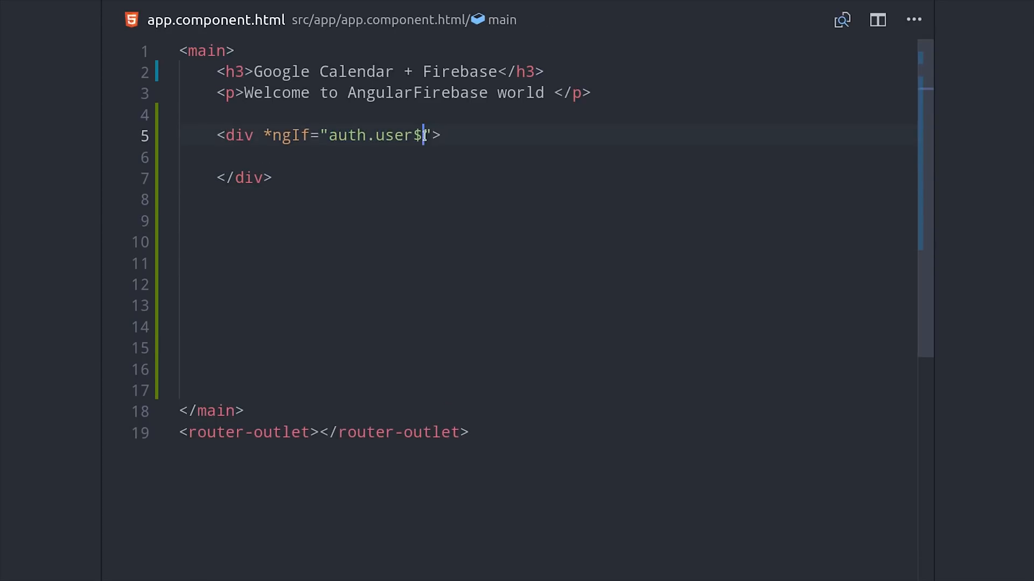
pyautogui.write('| async')
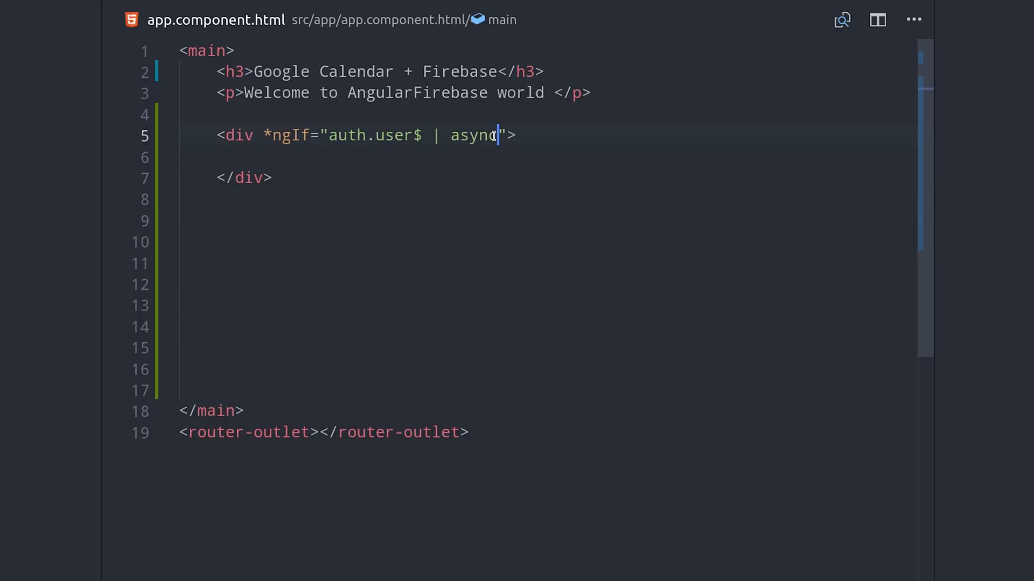
pyautogui.write('as user')
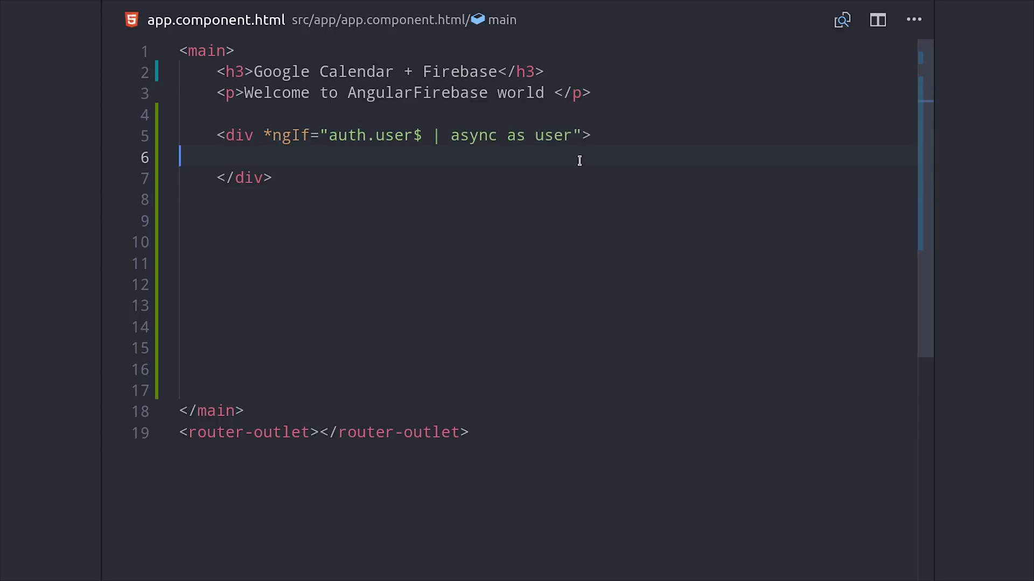
pyautogui.write('<h3>Logged in as {{ user.displayName }}</h3>')
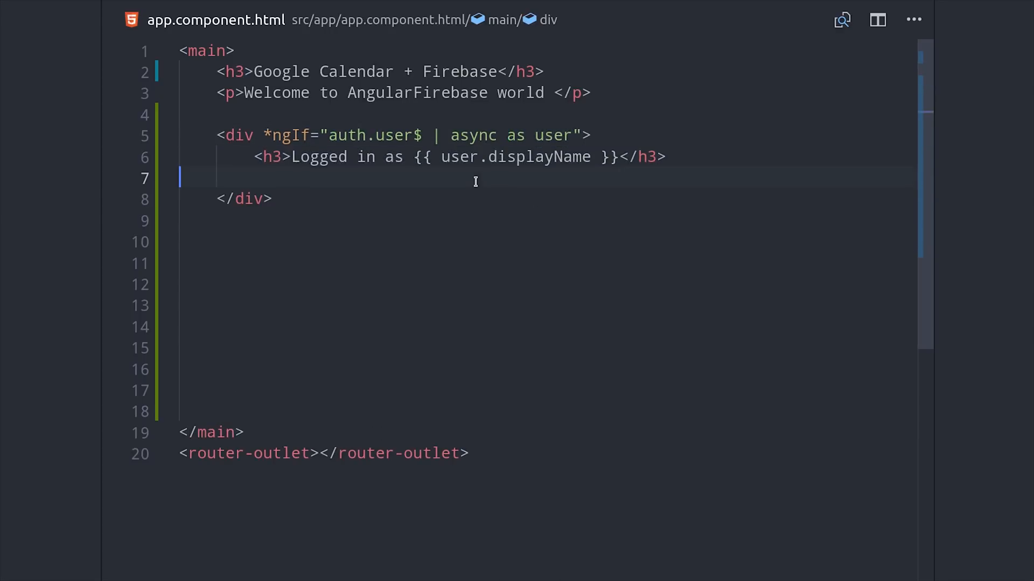
pyautogui.write('<img src="{{ user.photoURL }}" width="50px">')
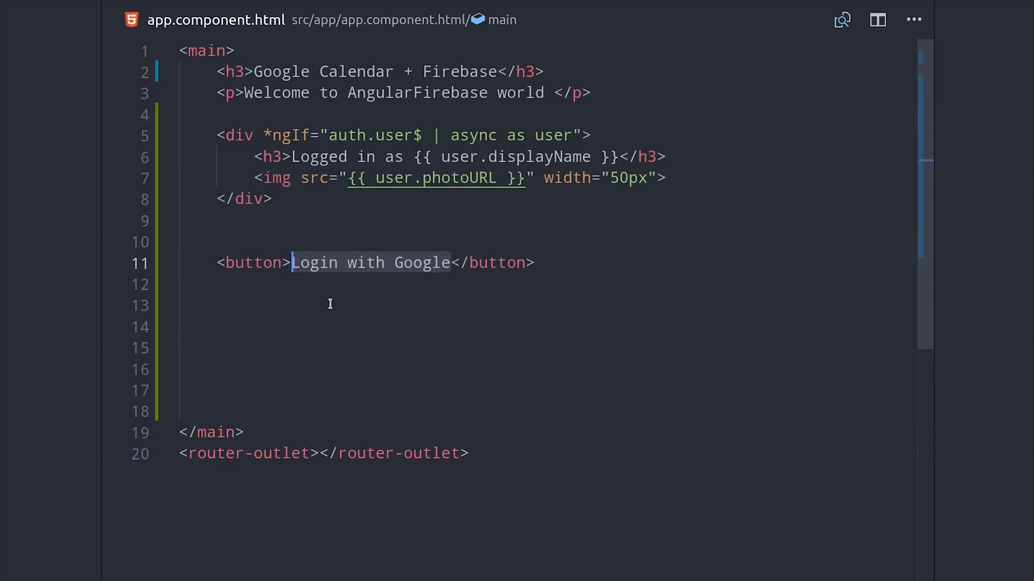
# Add login and logout buttons, an hr, and an Add Event button calling auth.insertEvent()
pyautogui.write('(click)="auth.login()"')
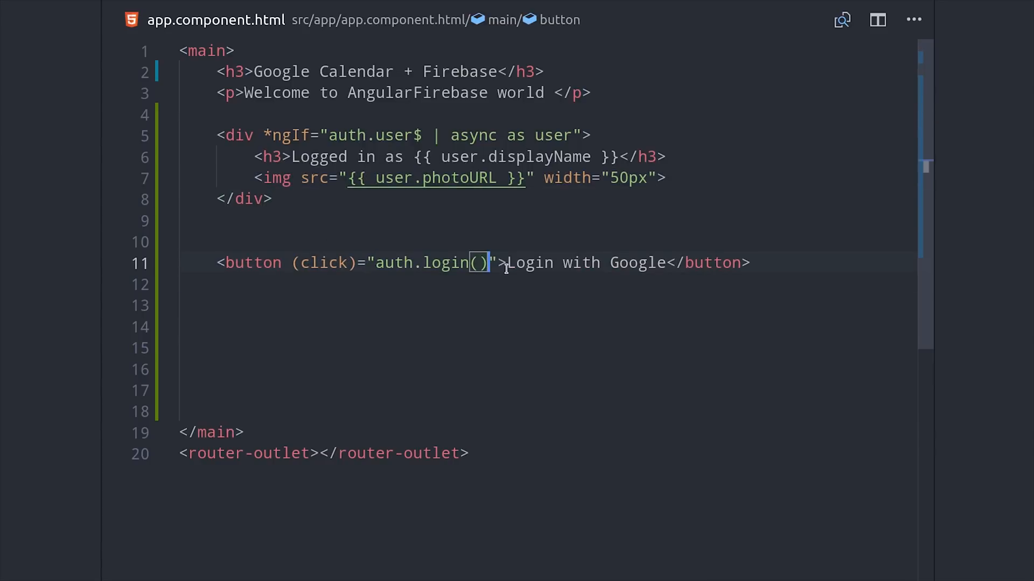
pyautogui.write('<button (click)="auth.logout()" >Logout</button>')
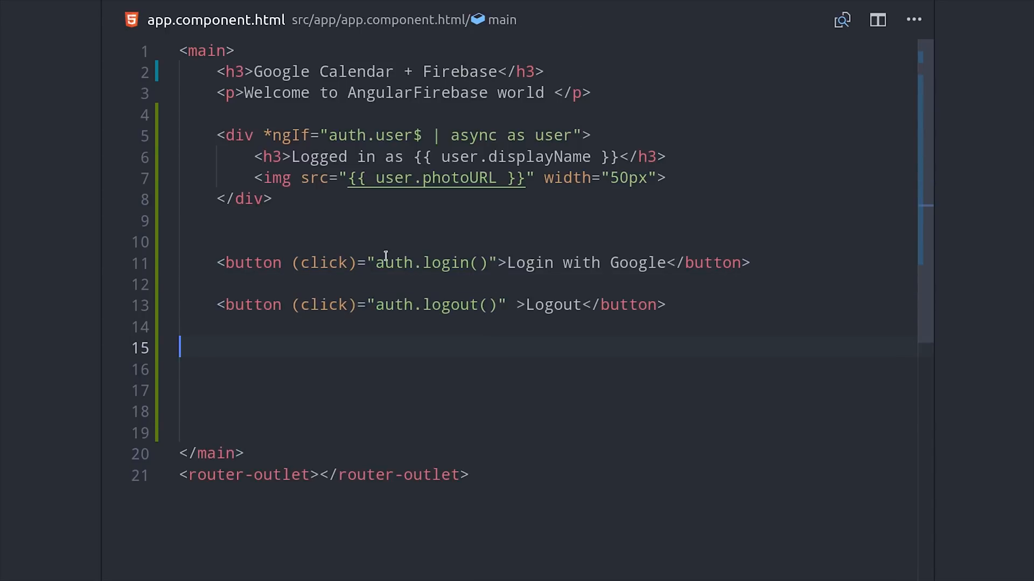
pyautogui.write('<hr>')
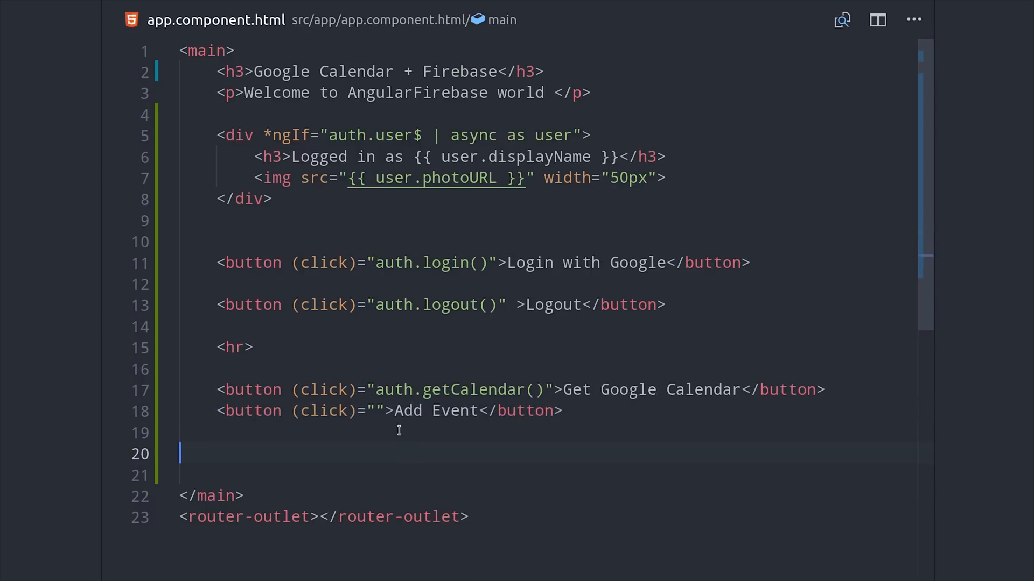
pyautogui.write('auth.insertEvent()')
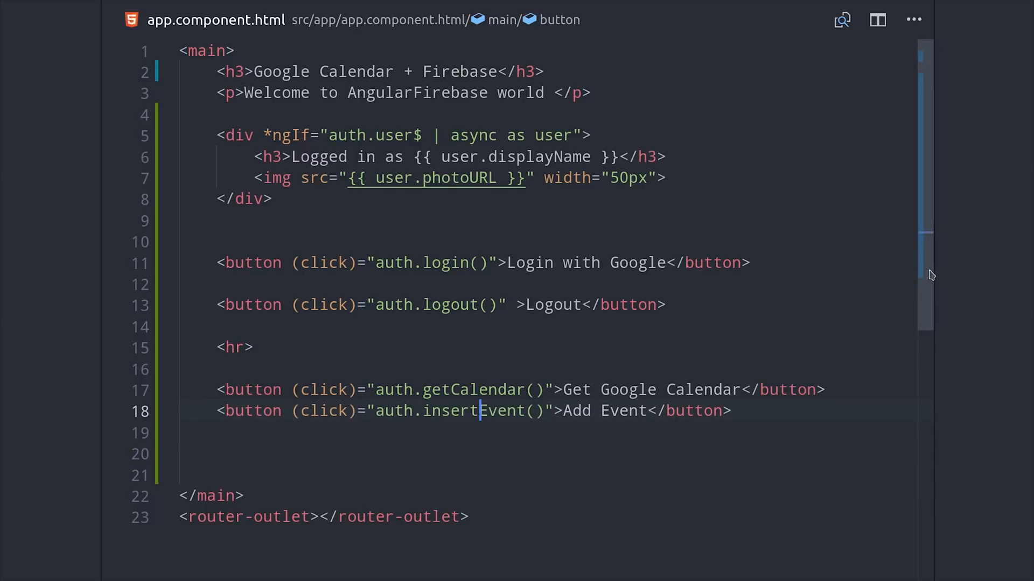
# Add a div with *ngFor="let item of auth.calendarItems" to list calendar items
pyautogui.scroll(-3)
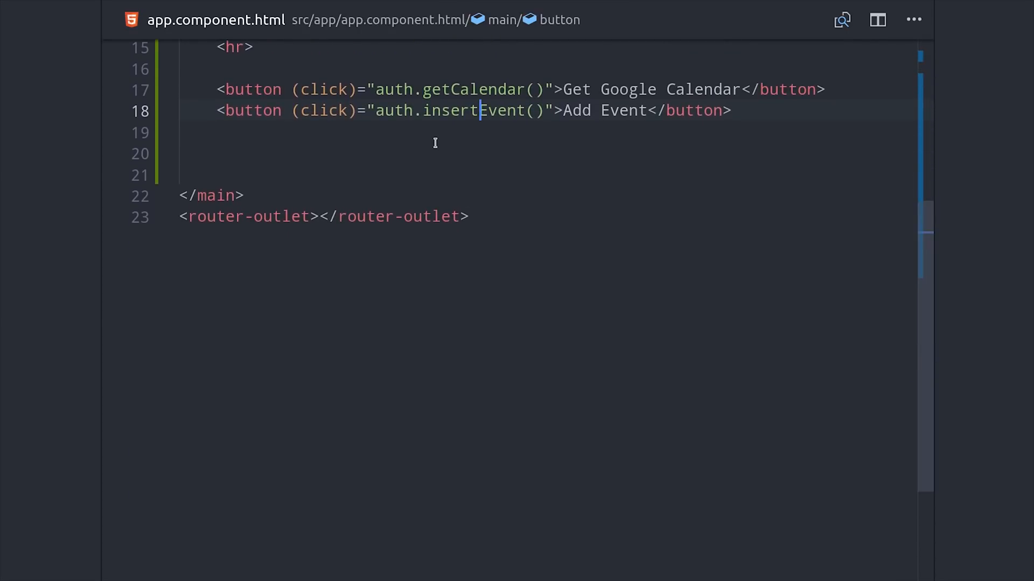
pyautogui.write('<div *ngFor="i">')
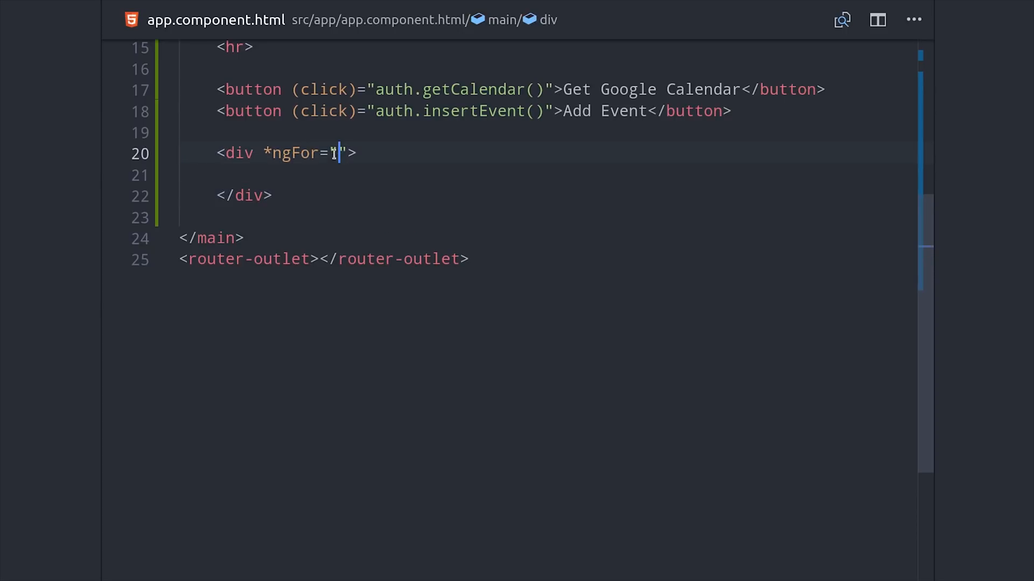
pyautogui.write('let item of')
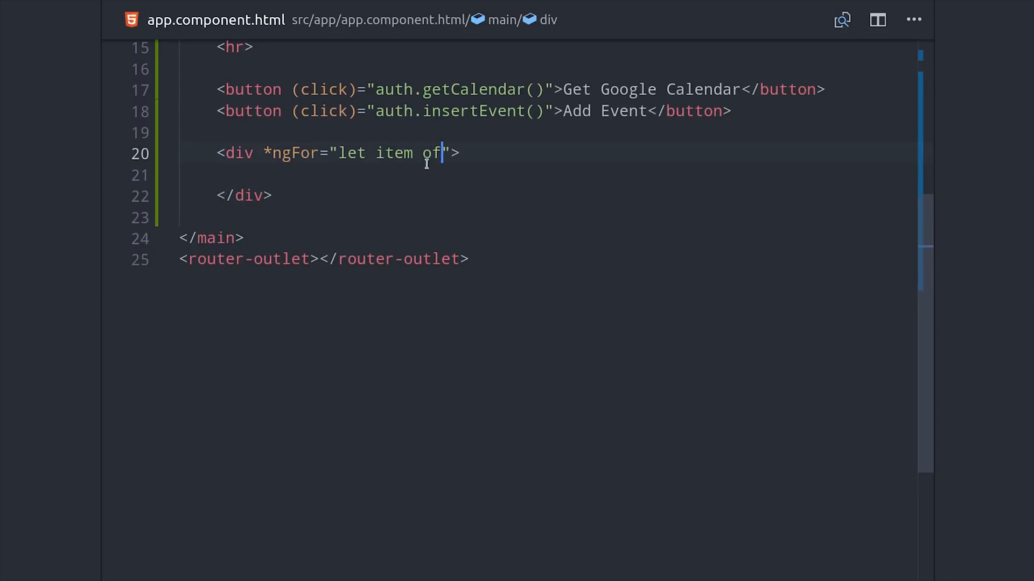
pyautogui.write('auth.calendarItems')
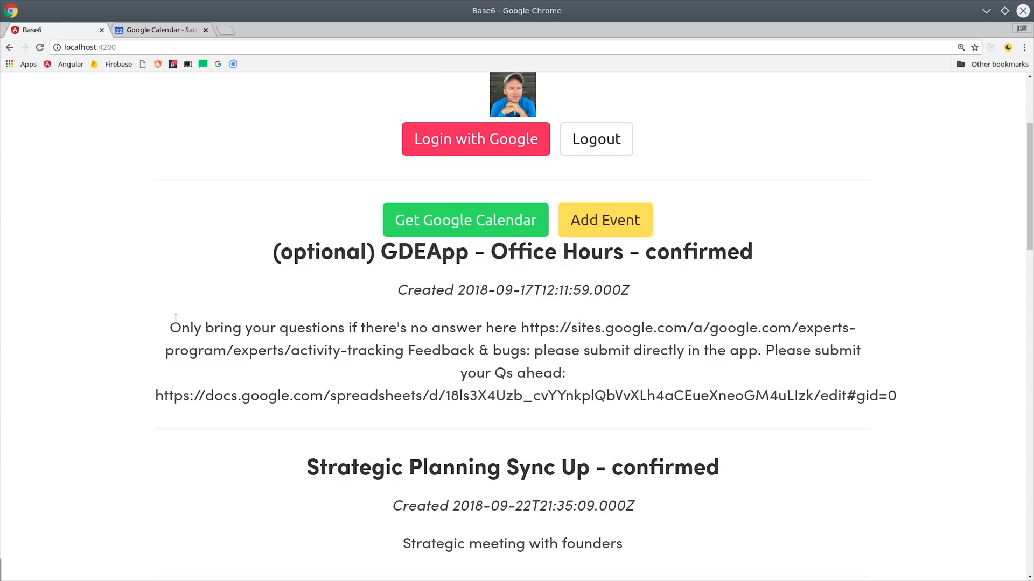
# In DevTools, expand the logged calendar object down to result.items, then reload the demo page
pyautogui.press('F12')
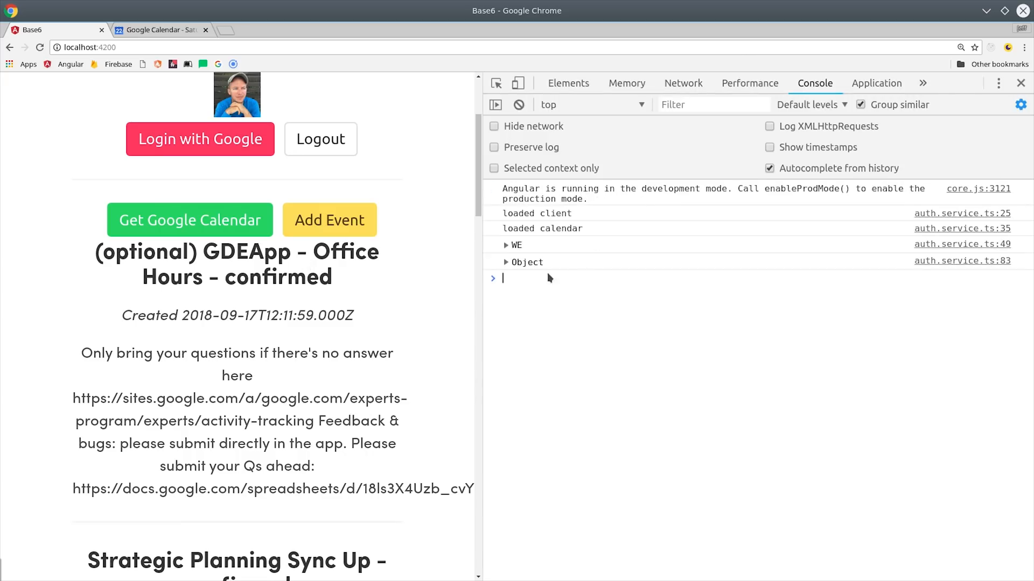
pyautogui.click(506, 262)
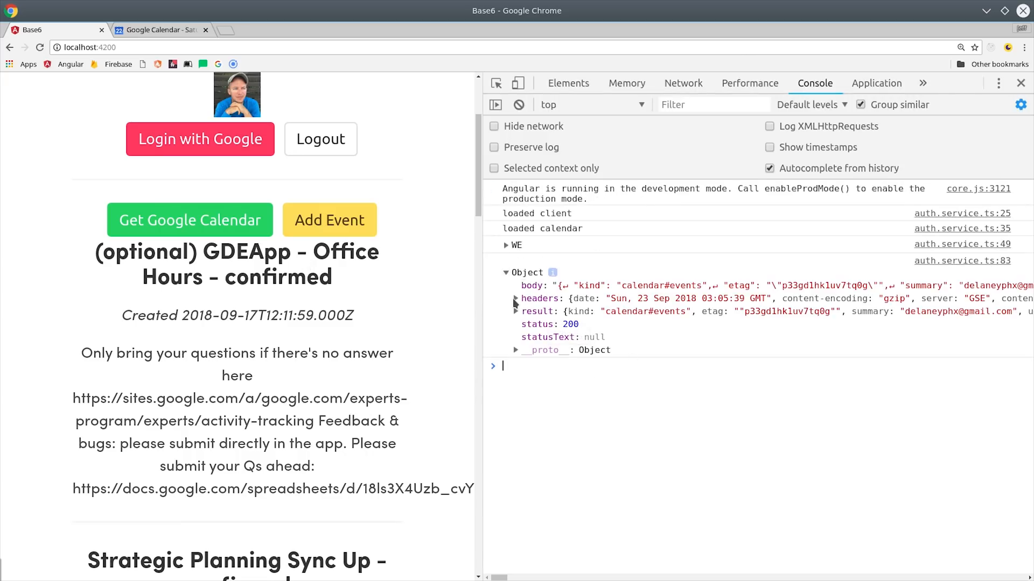
pyautogui.click(515, 311)
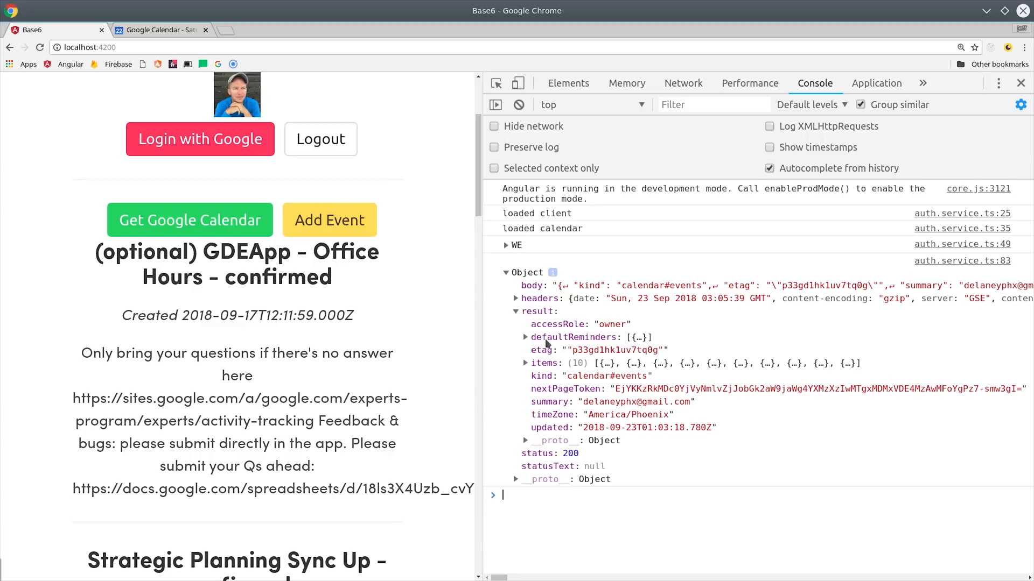
pyautogui.moveTo(524, 366)
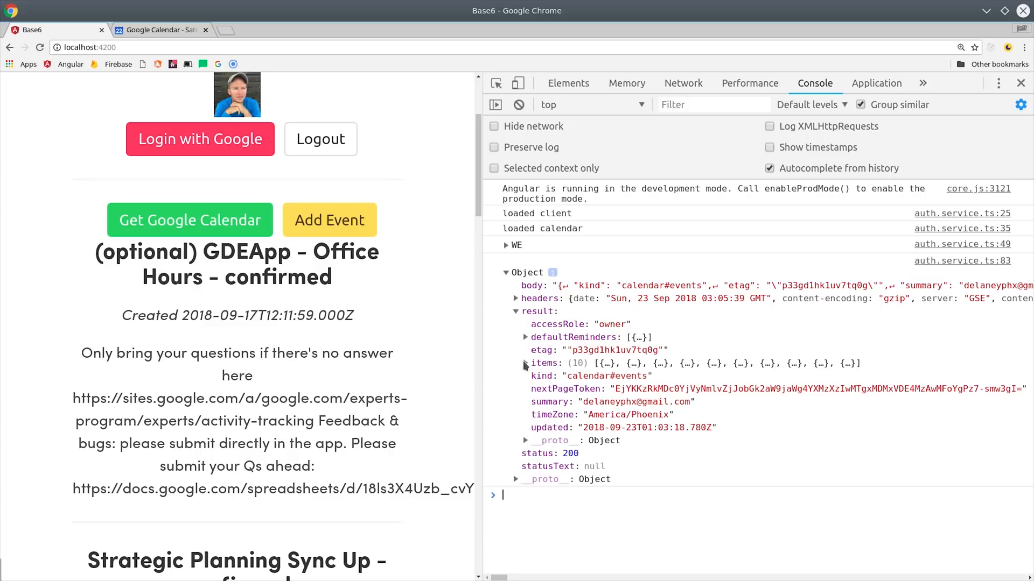
pyautogui.click(519, 363)
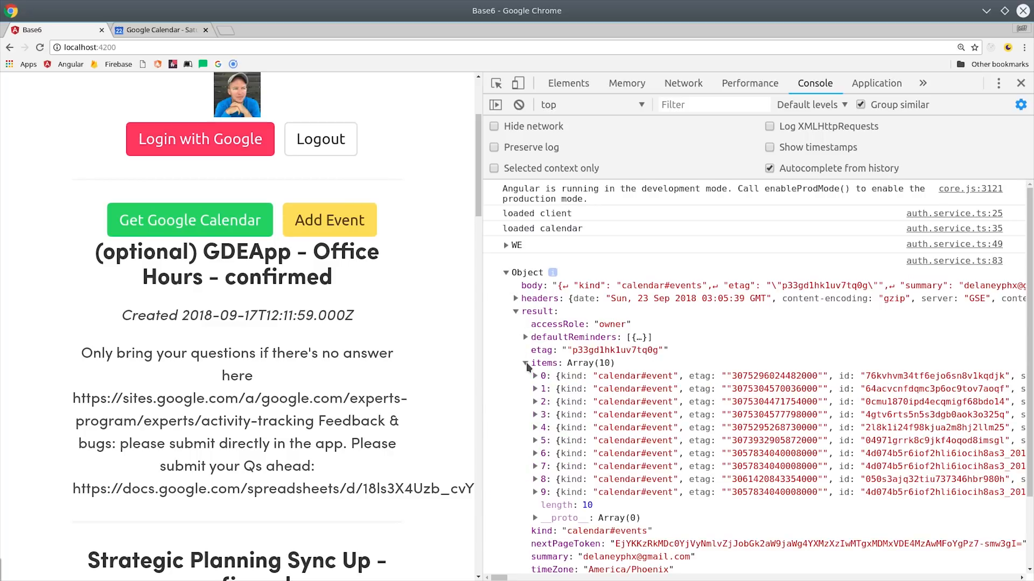
pyautogui.click(525, 362)
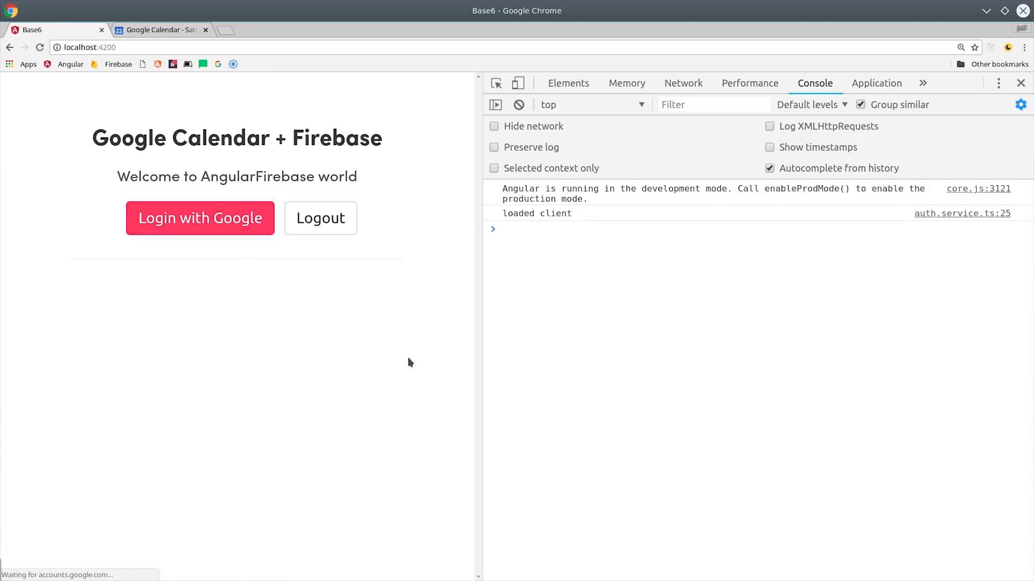
# Fetch the Google Calendar events so 'Have Fun!!!' tops the list in the page
pyautogui.click(200, 219)
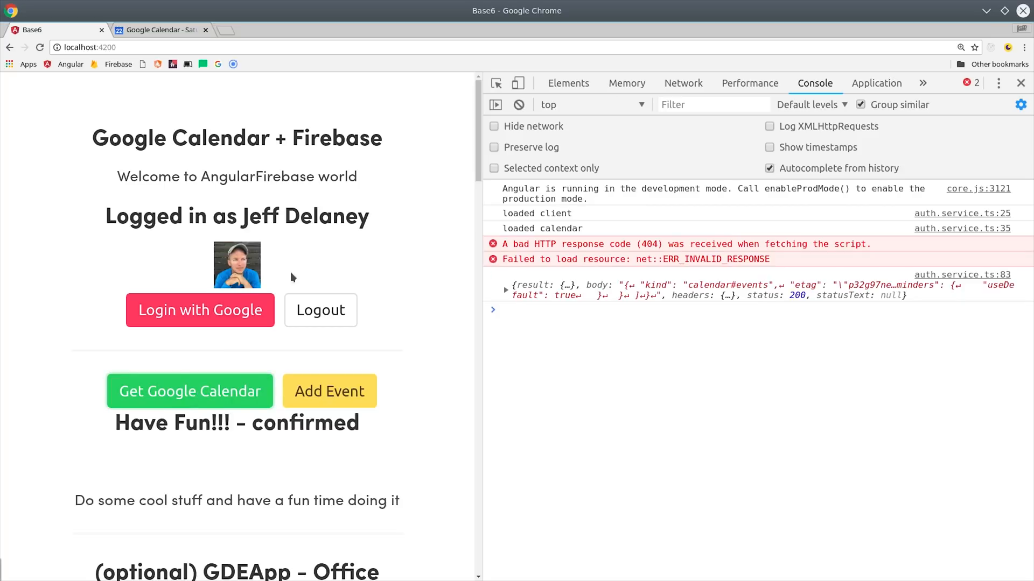
pyautogui.scroll(-3)
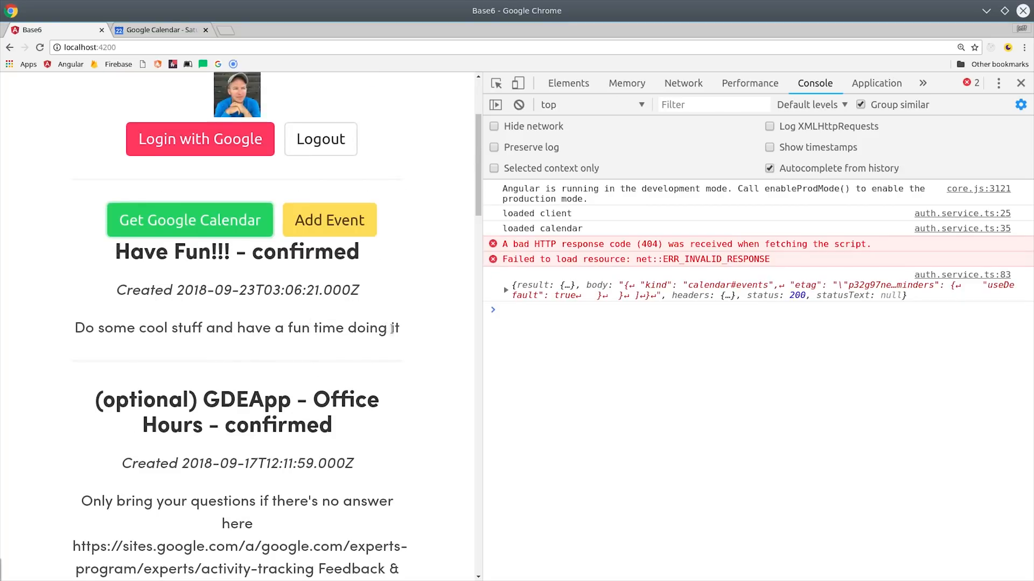